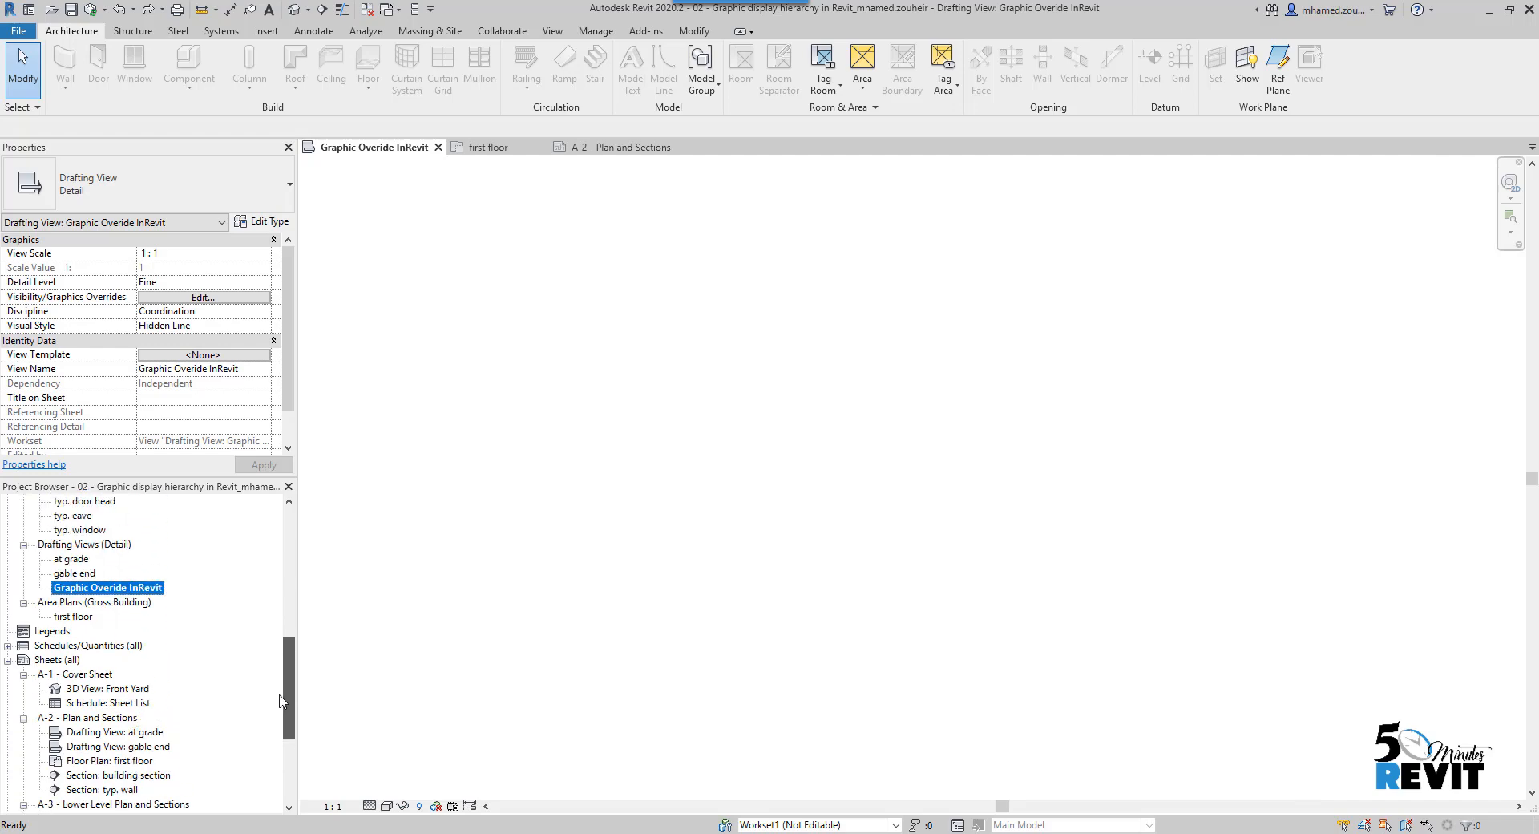
Step: Open sheet A-2 - Plan and Sections from the Project Browser's Sheets list
left_click(88, 572)
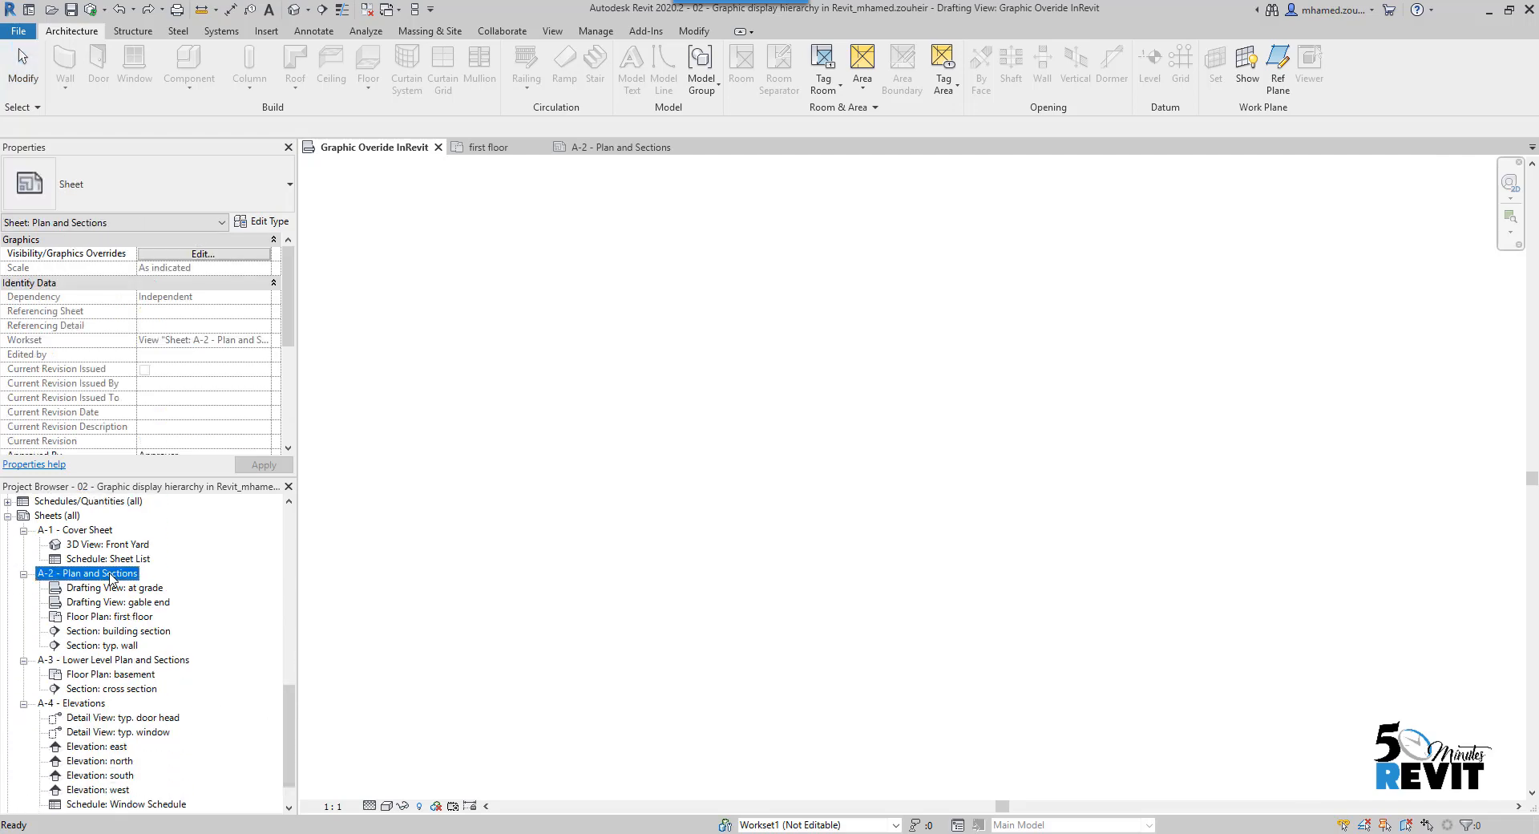
double_click(88, 572)
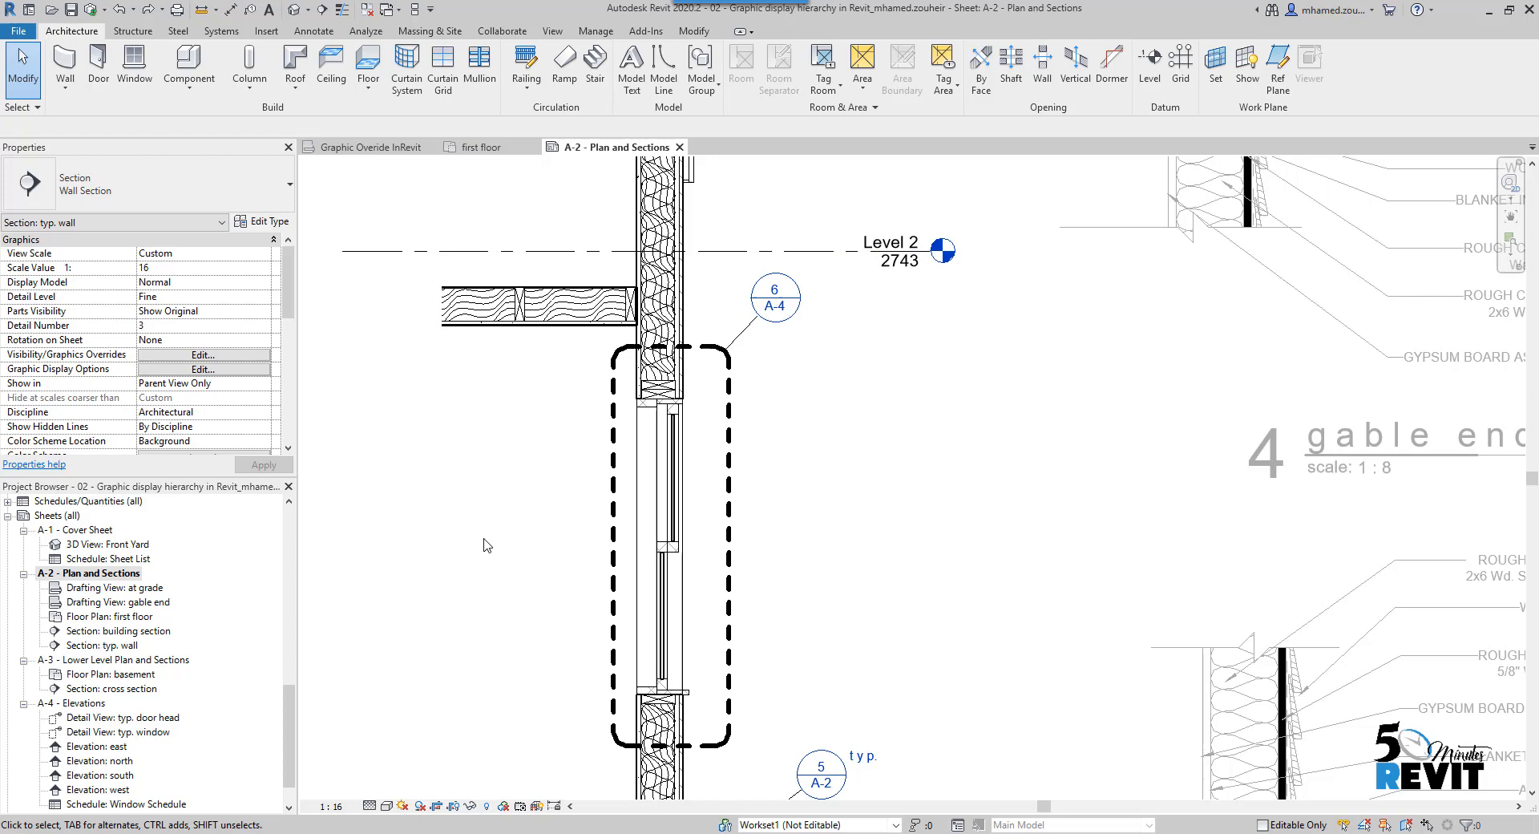
Step: Enable Cut Line Styles under Override Host Layers in the section's Visibility/Graphics Overrides
left_click(202, 355)
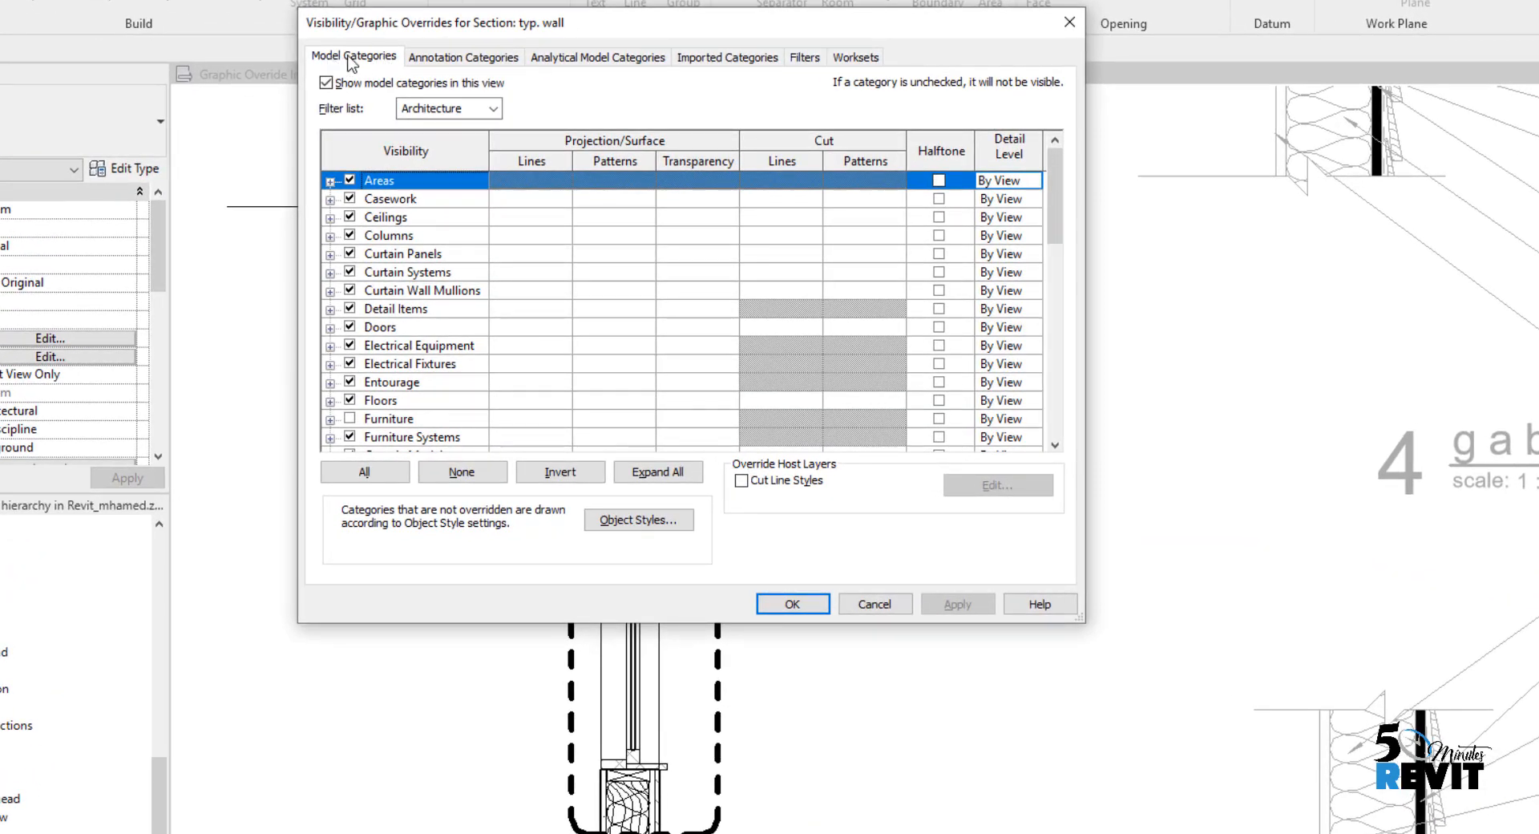
mouse_move(393, 514)
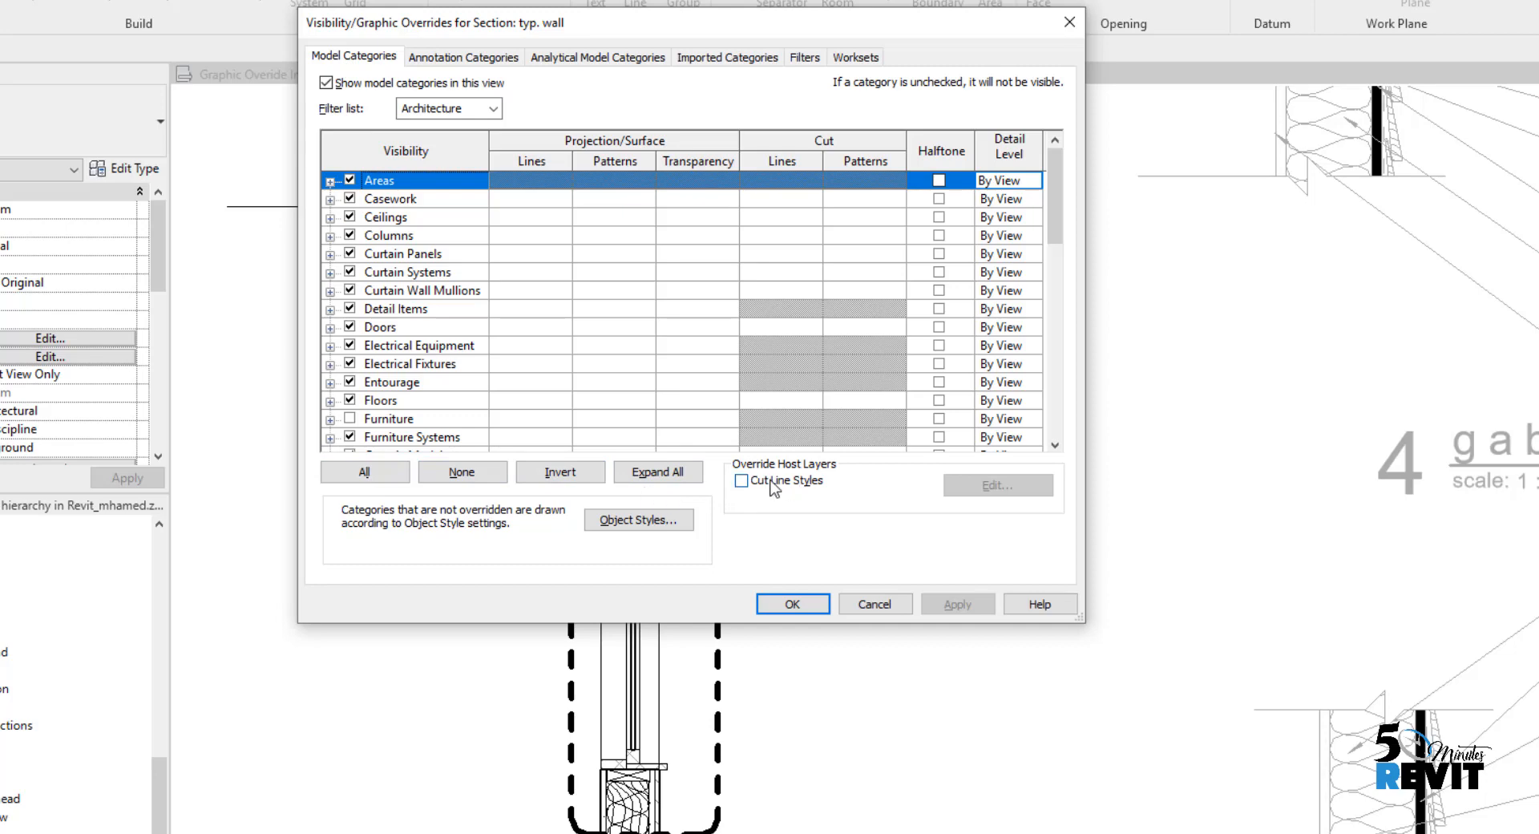
mouse_move(744, 499)
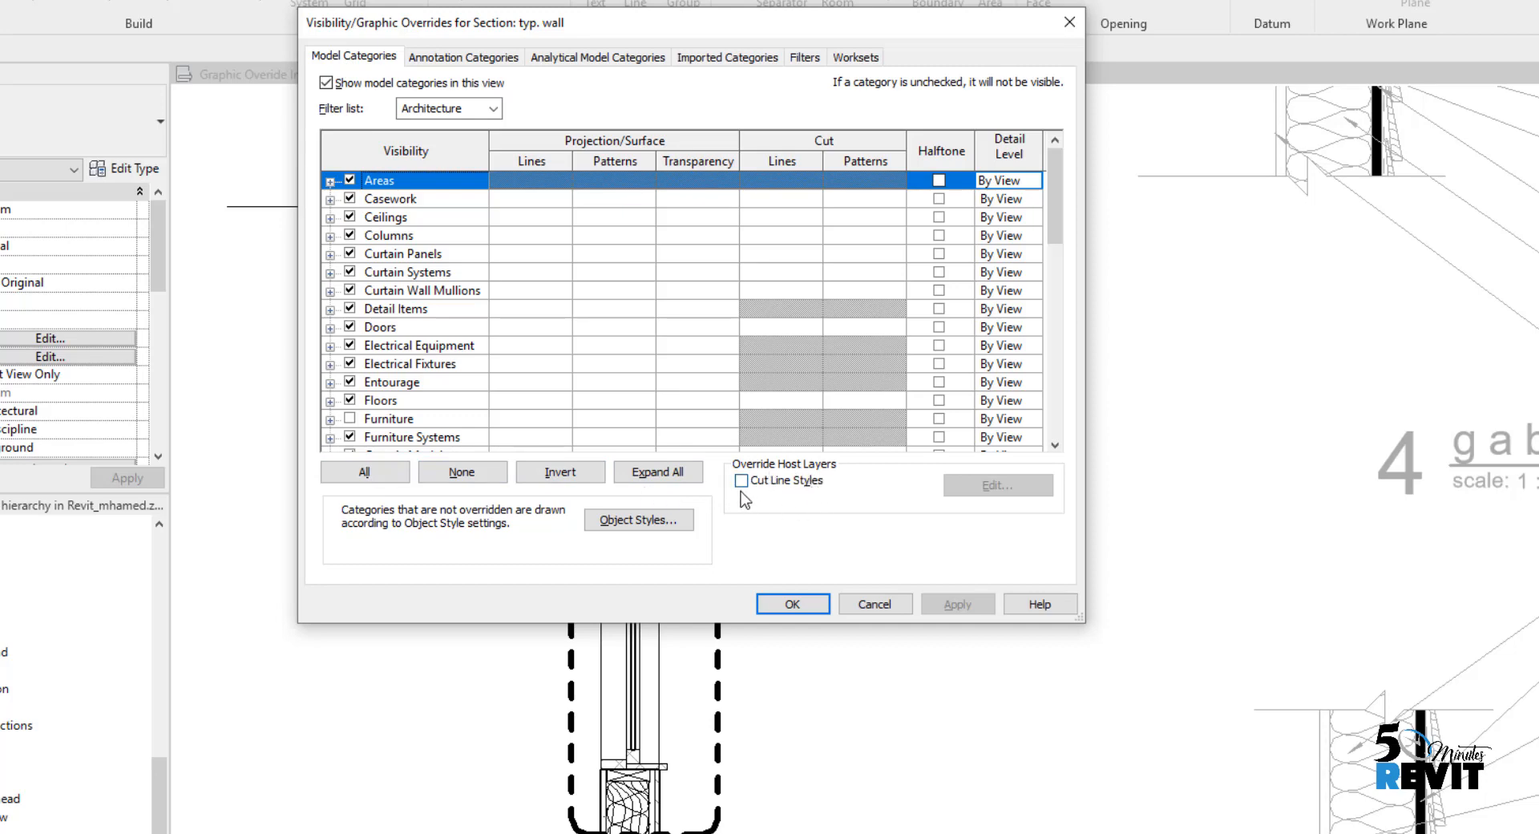
left_click(741, 480)
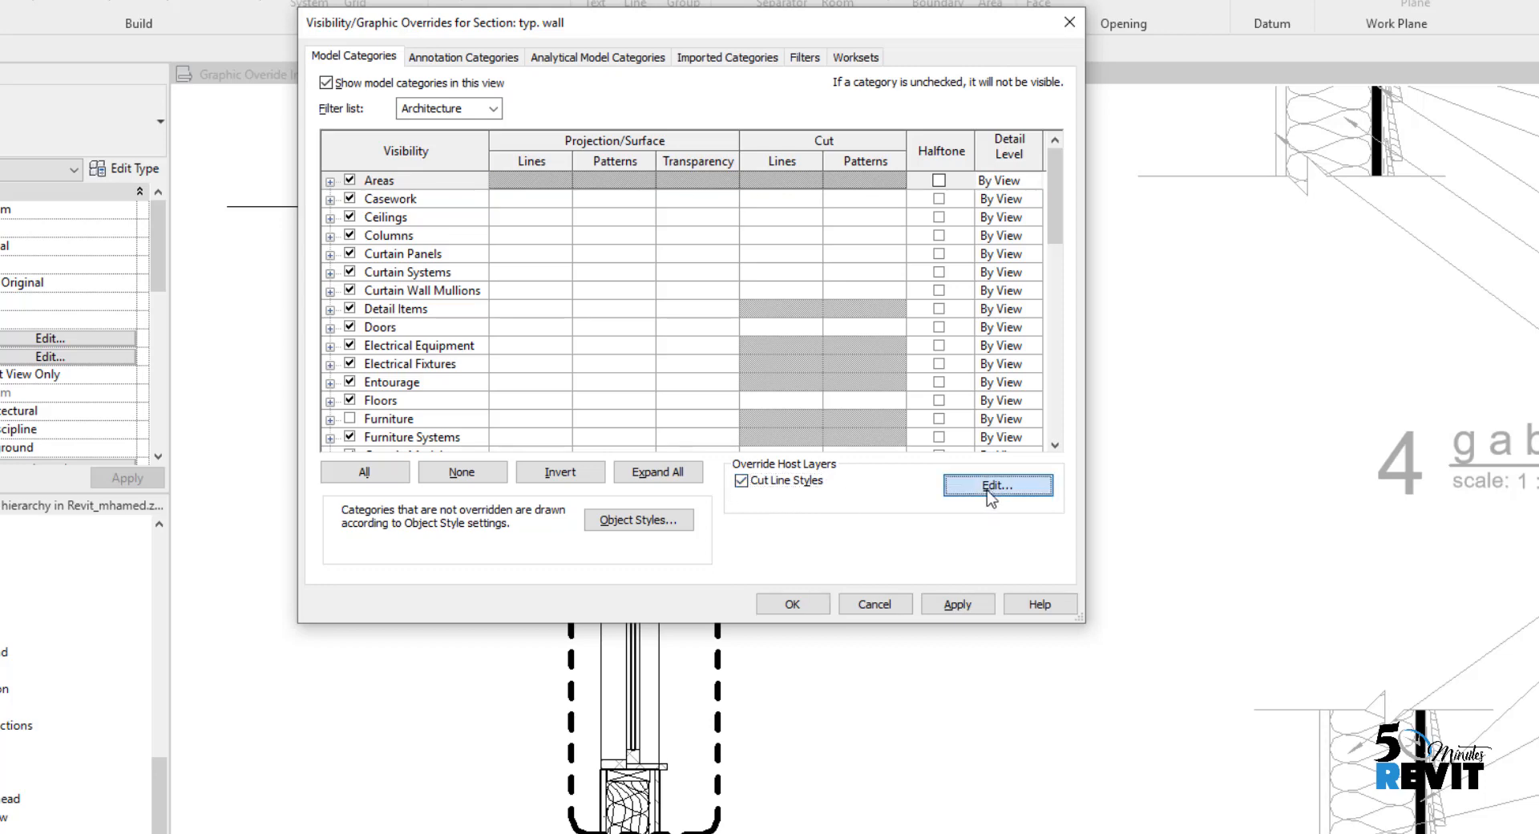
left_click(997, 485)
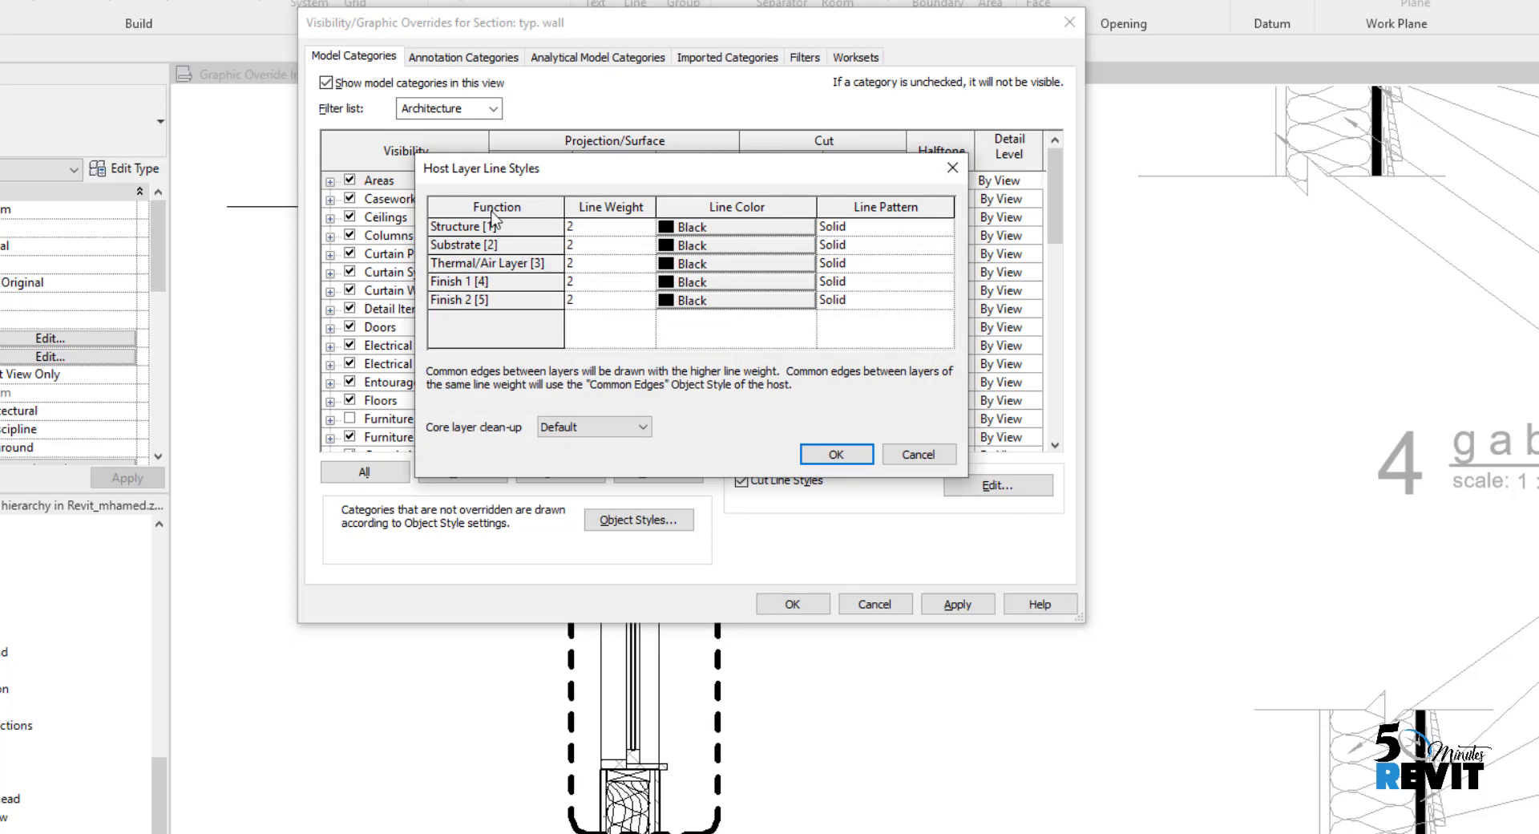
mouse_move(563, 203)
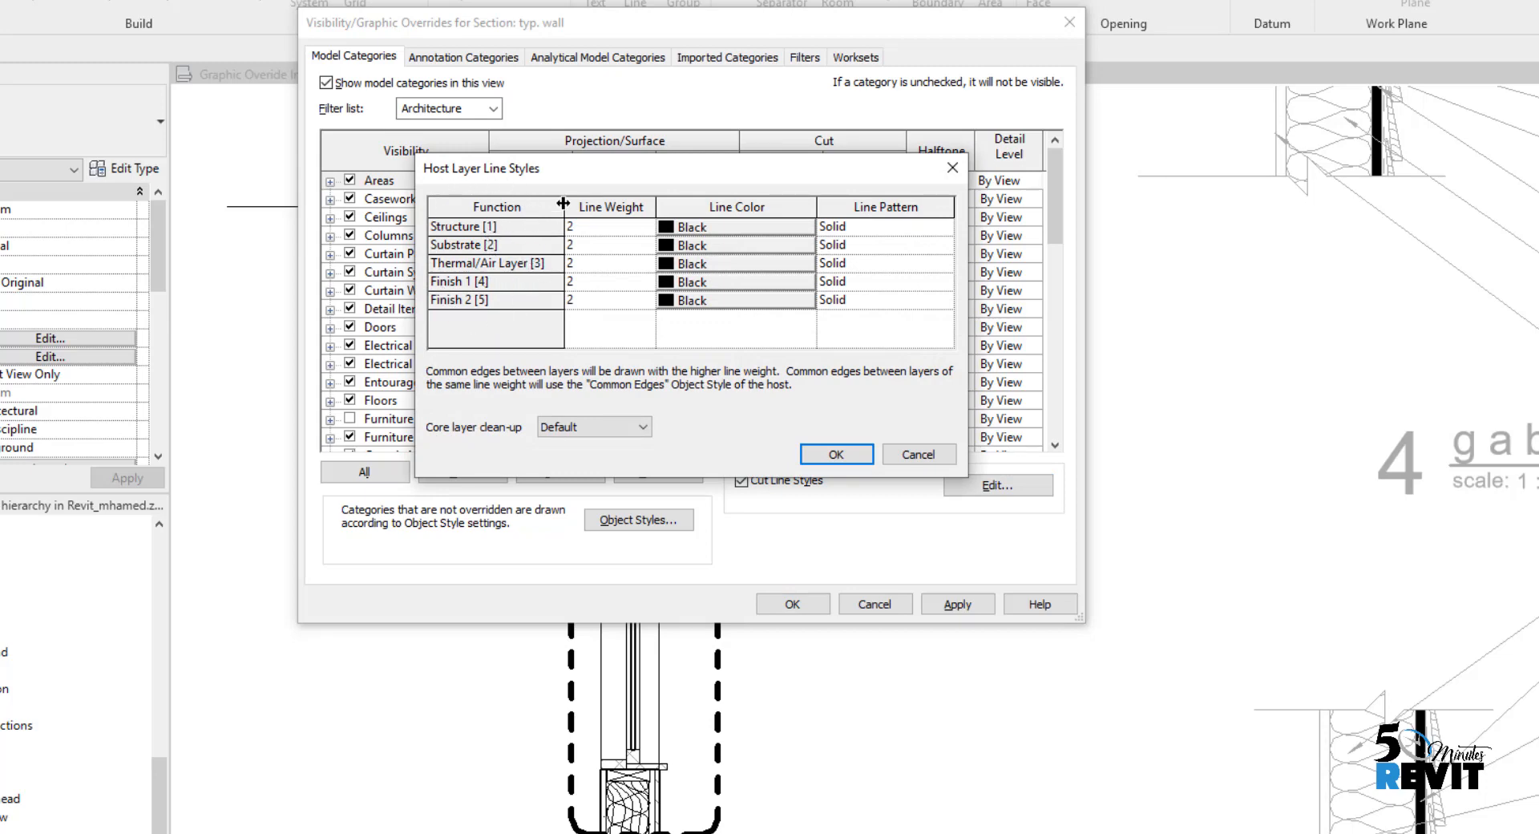
mouse_move(505, 289)
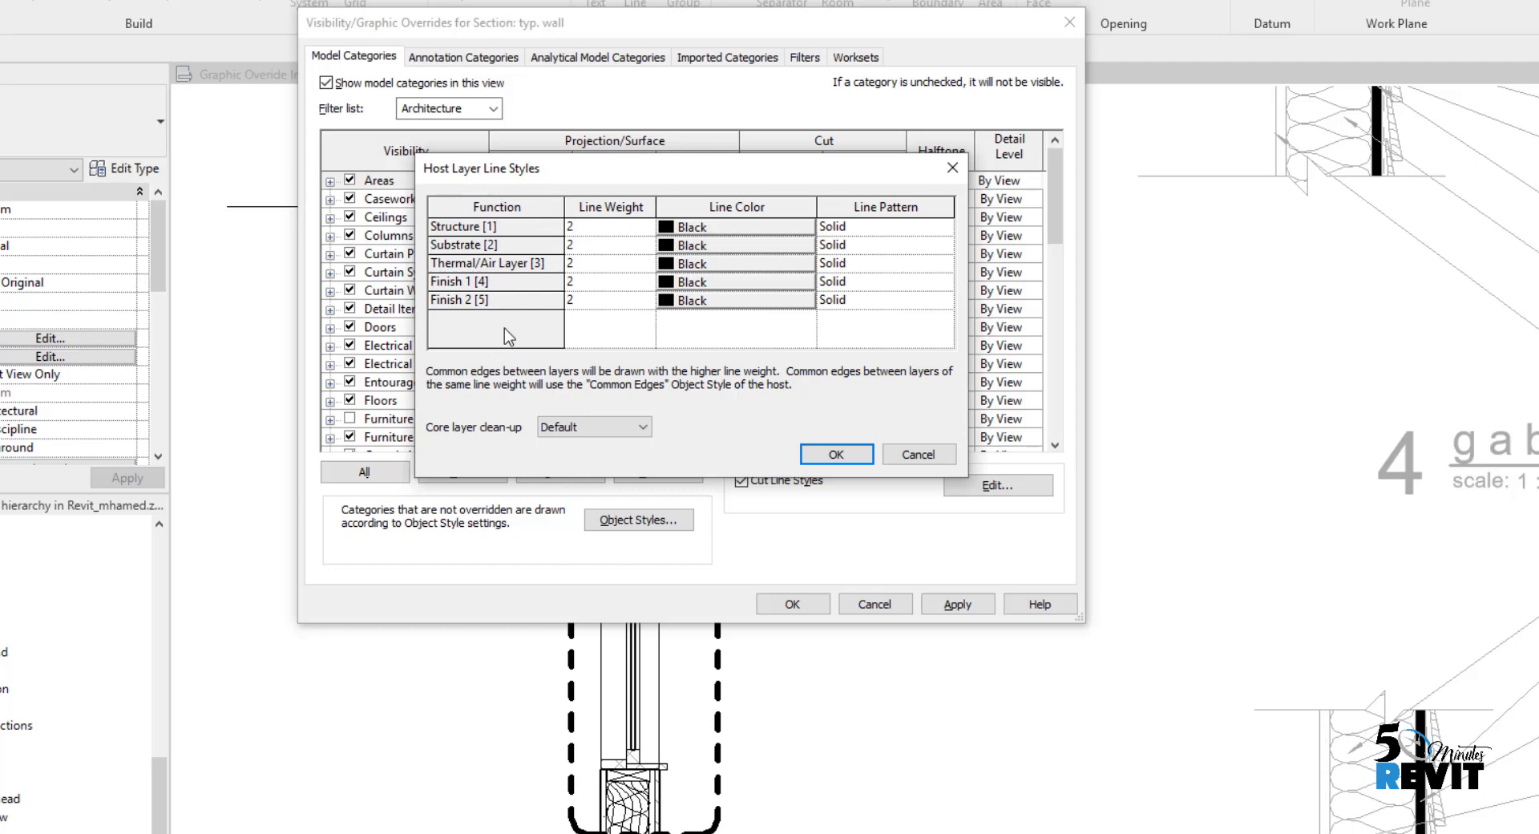
mouse_move(519, 341)
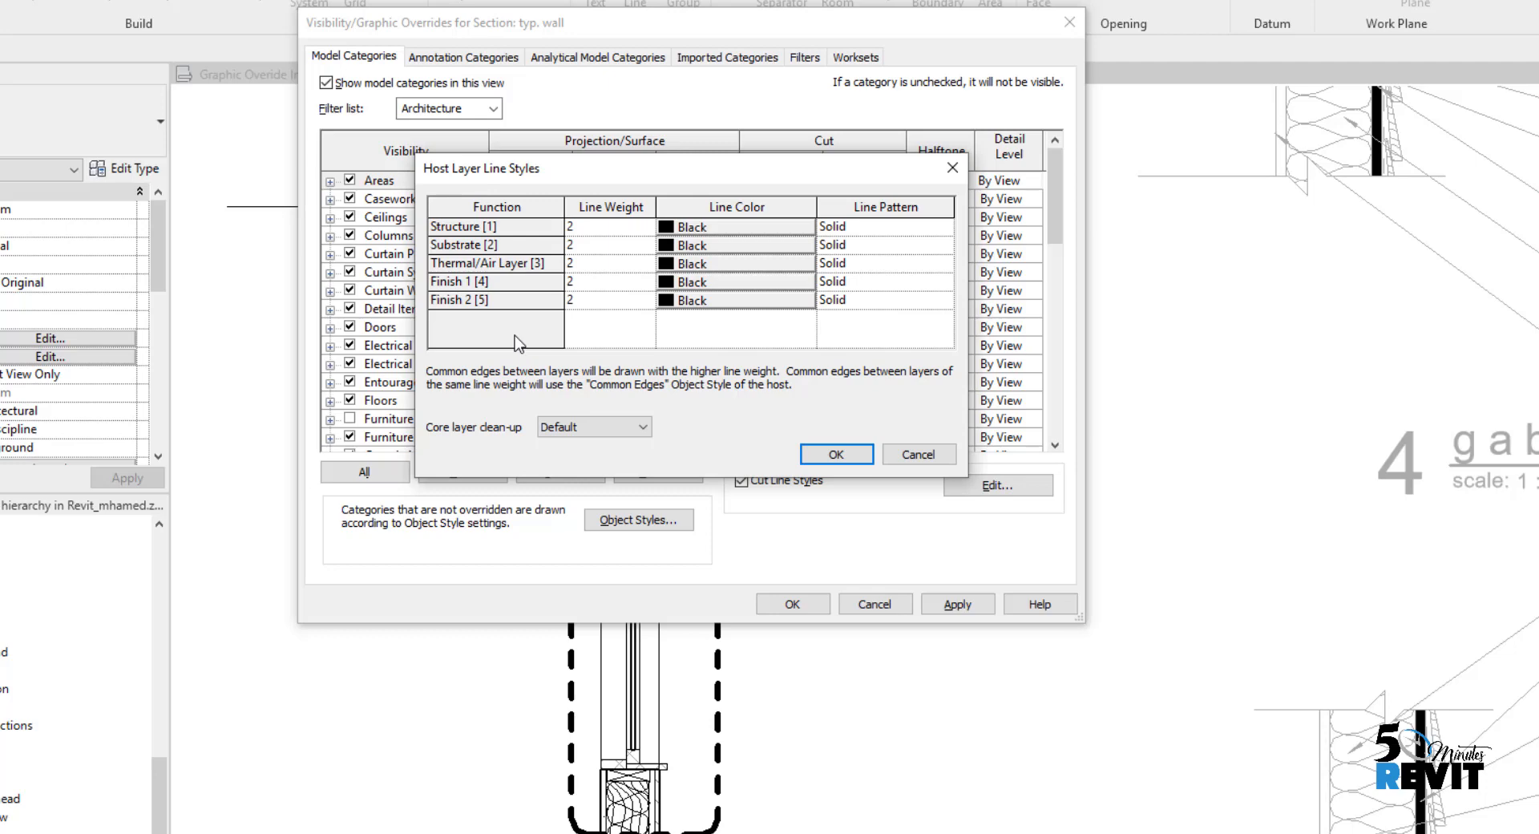
mouse_move(511, 239)
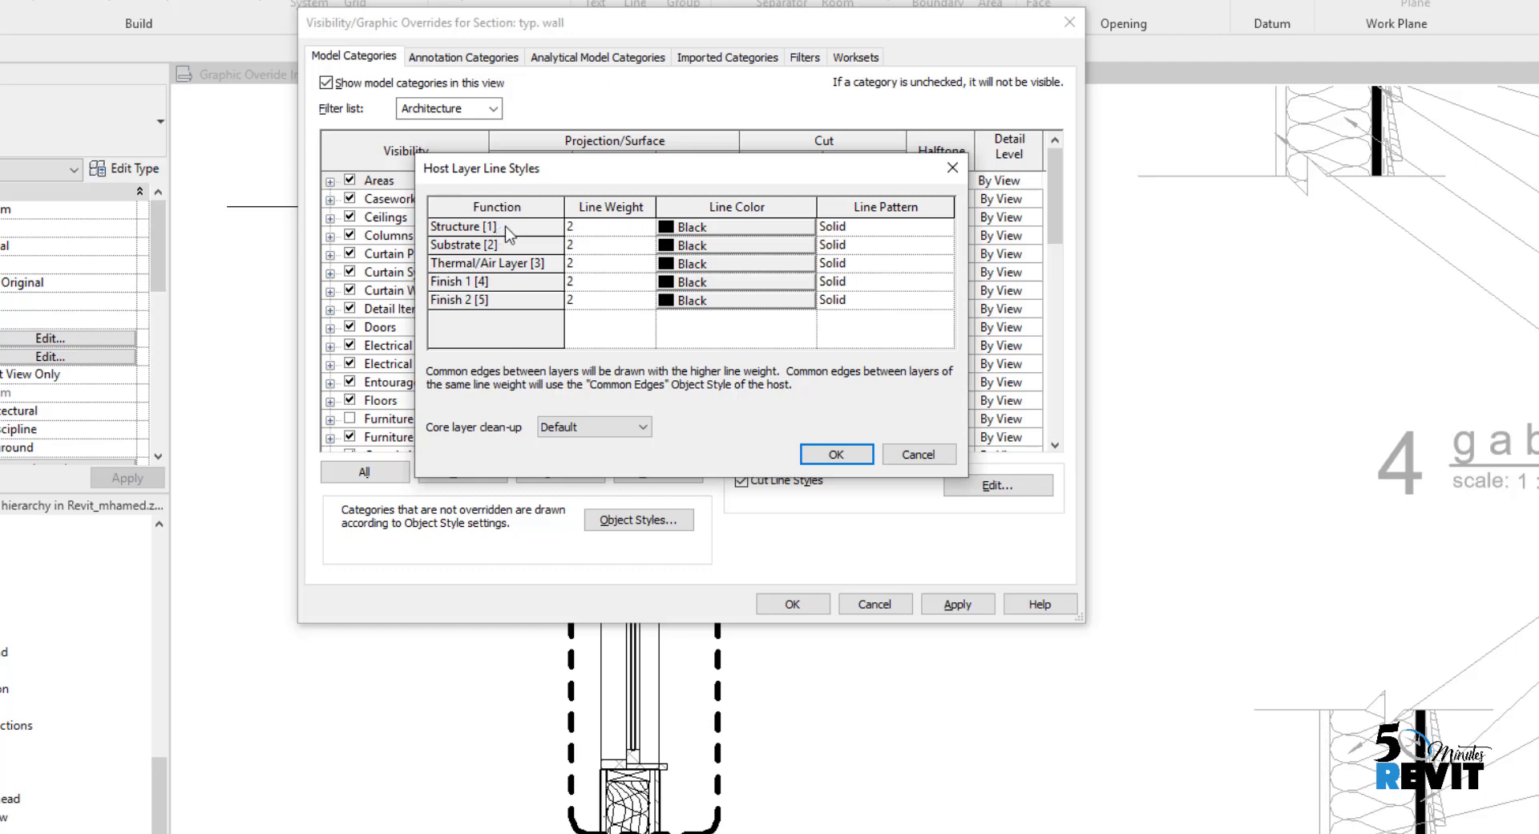
mouse_move(502, 236)
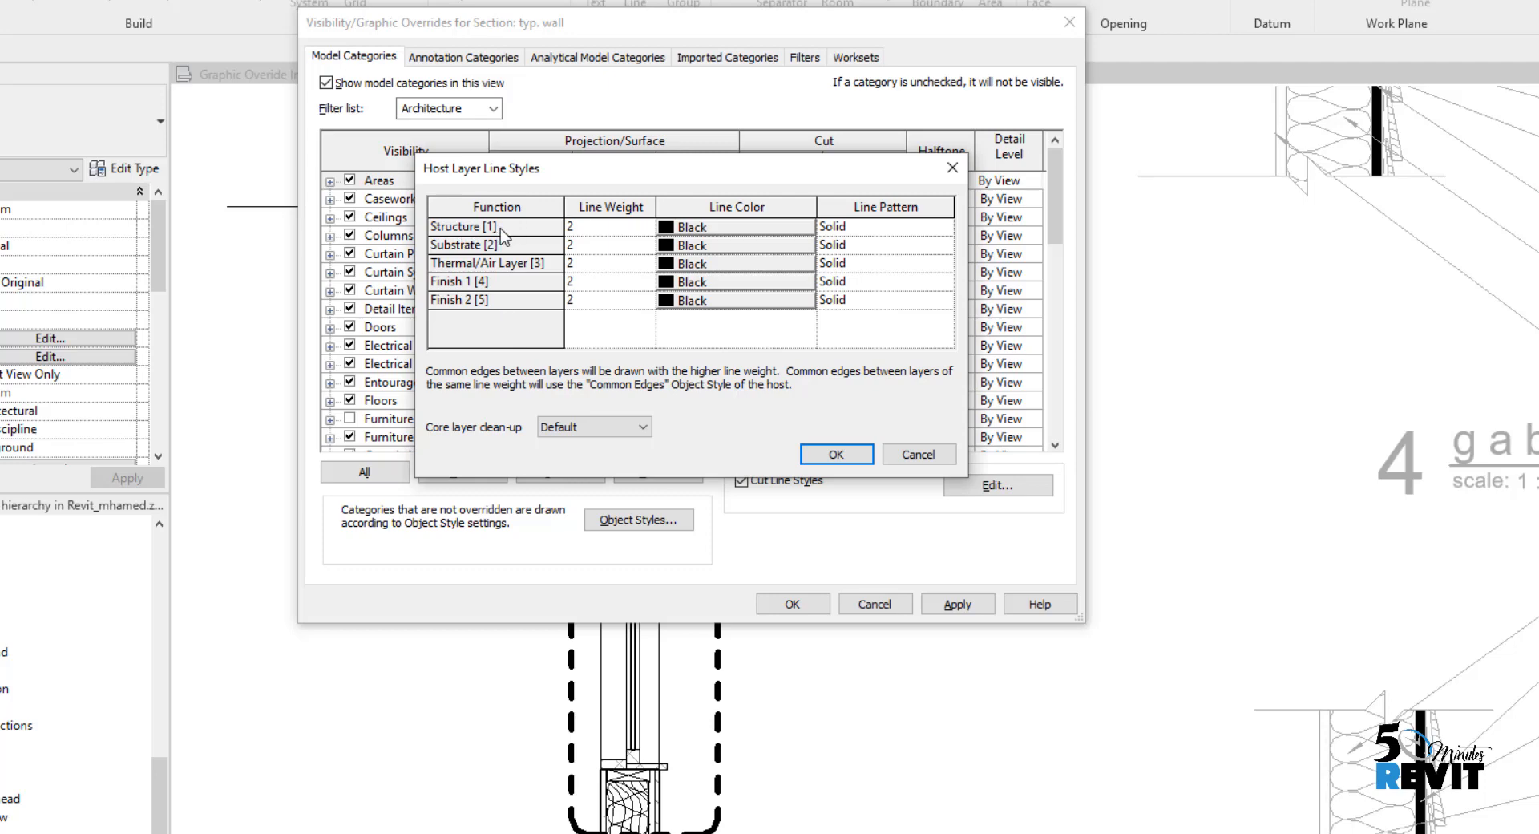
mouse_move(918, 454)
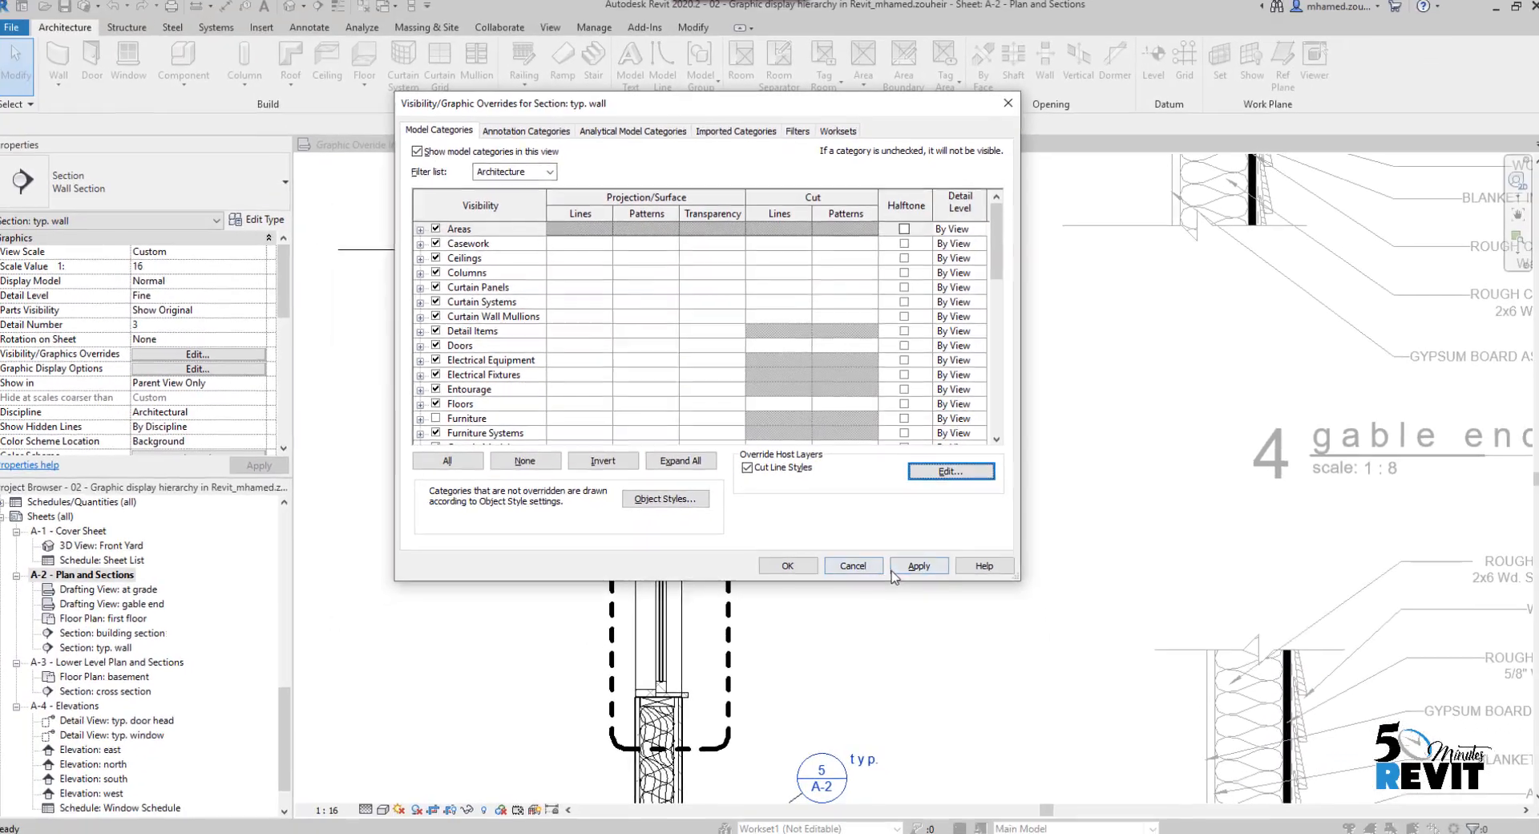
Step: Review the Exterior Walls structure with preview, Substrate and Finish 2 layers, closing without changes
left_click(786, 564)
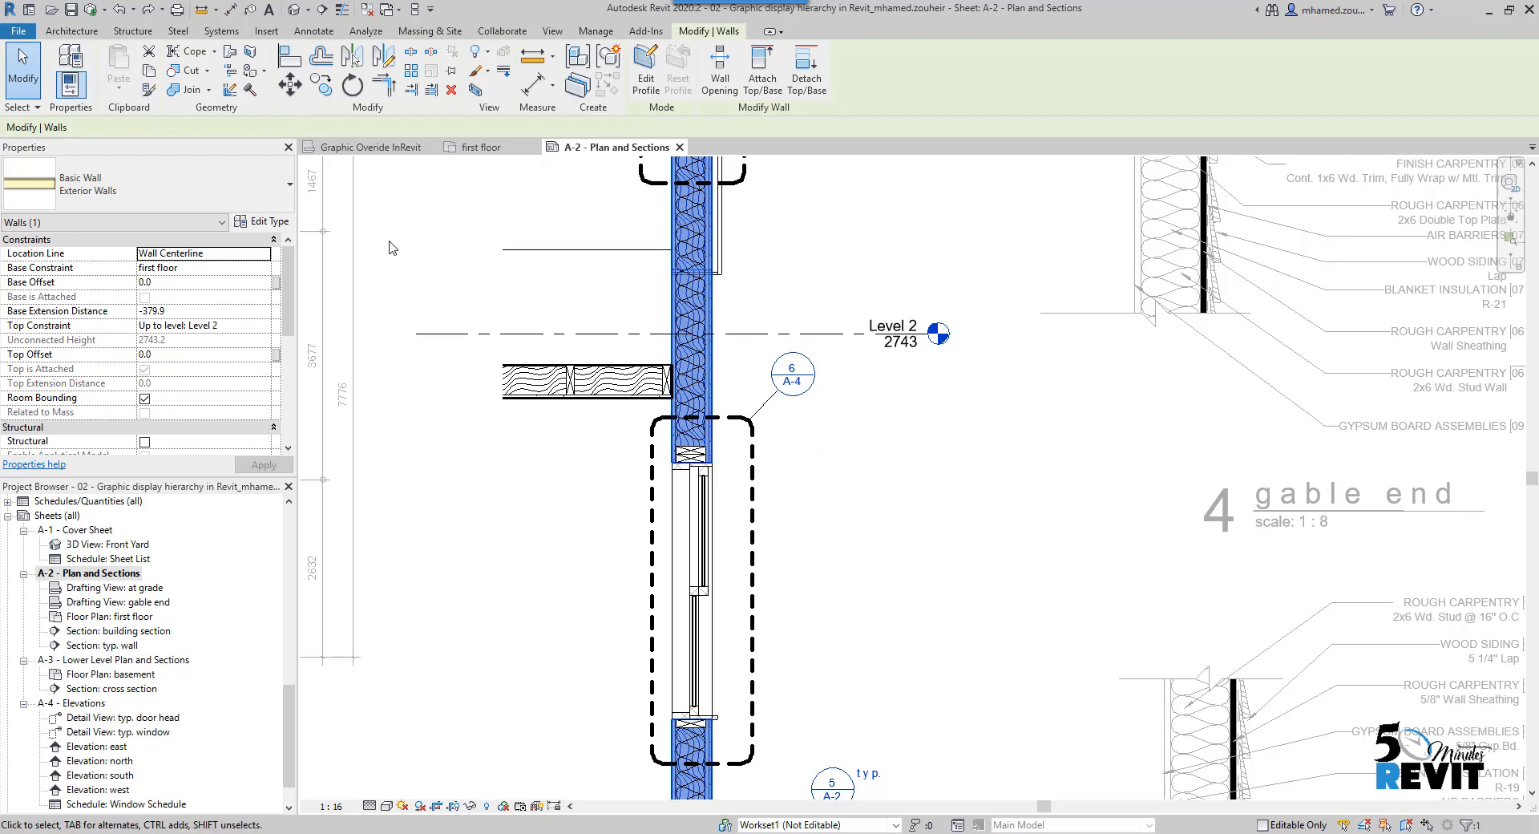
left_click(269, 222)
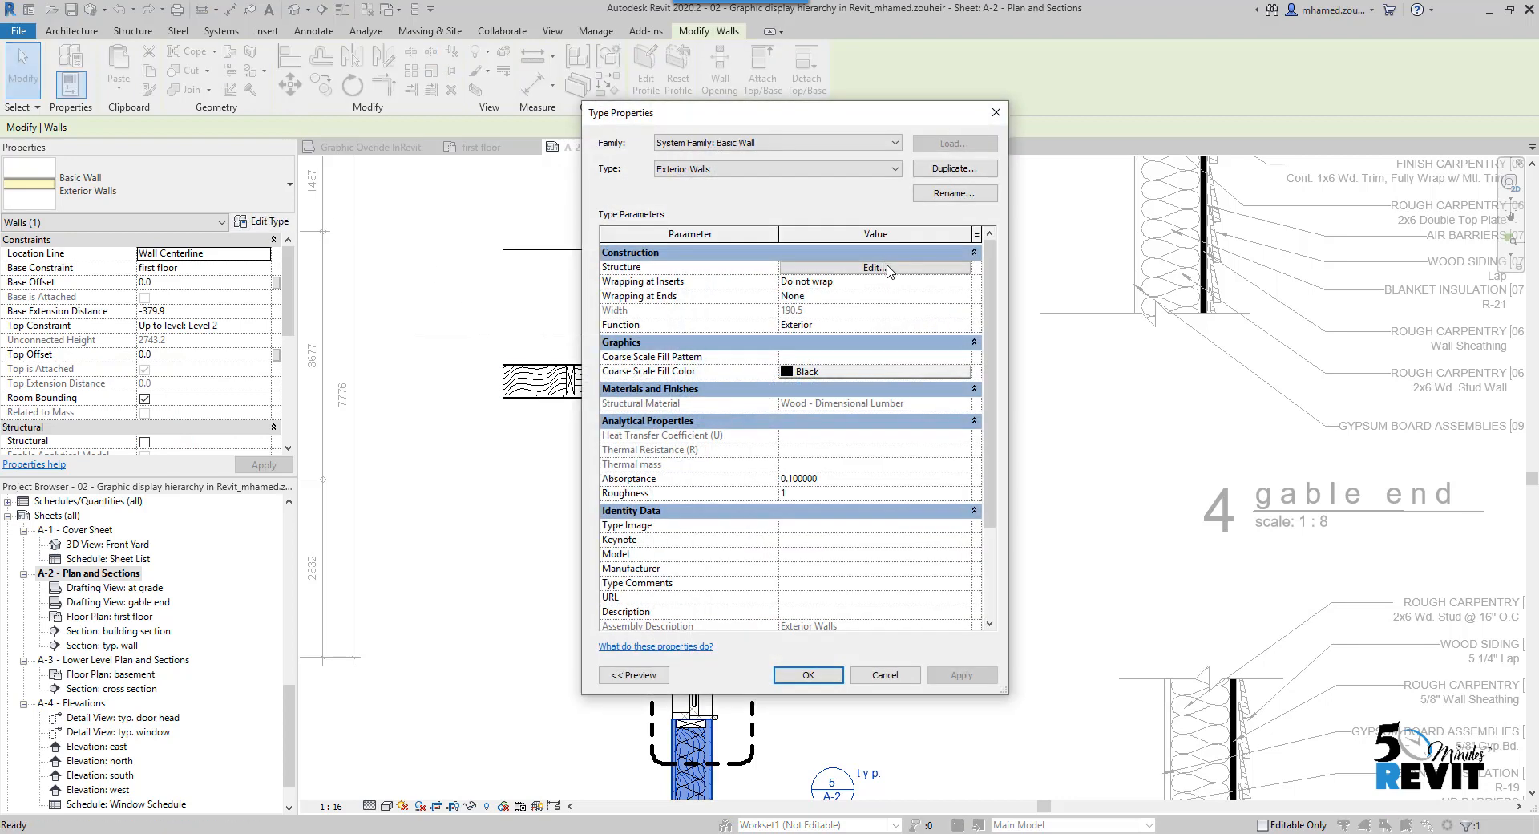
left_click(871, 267)
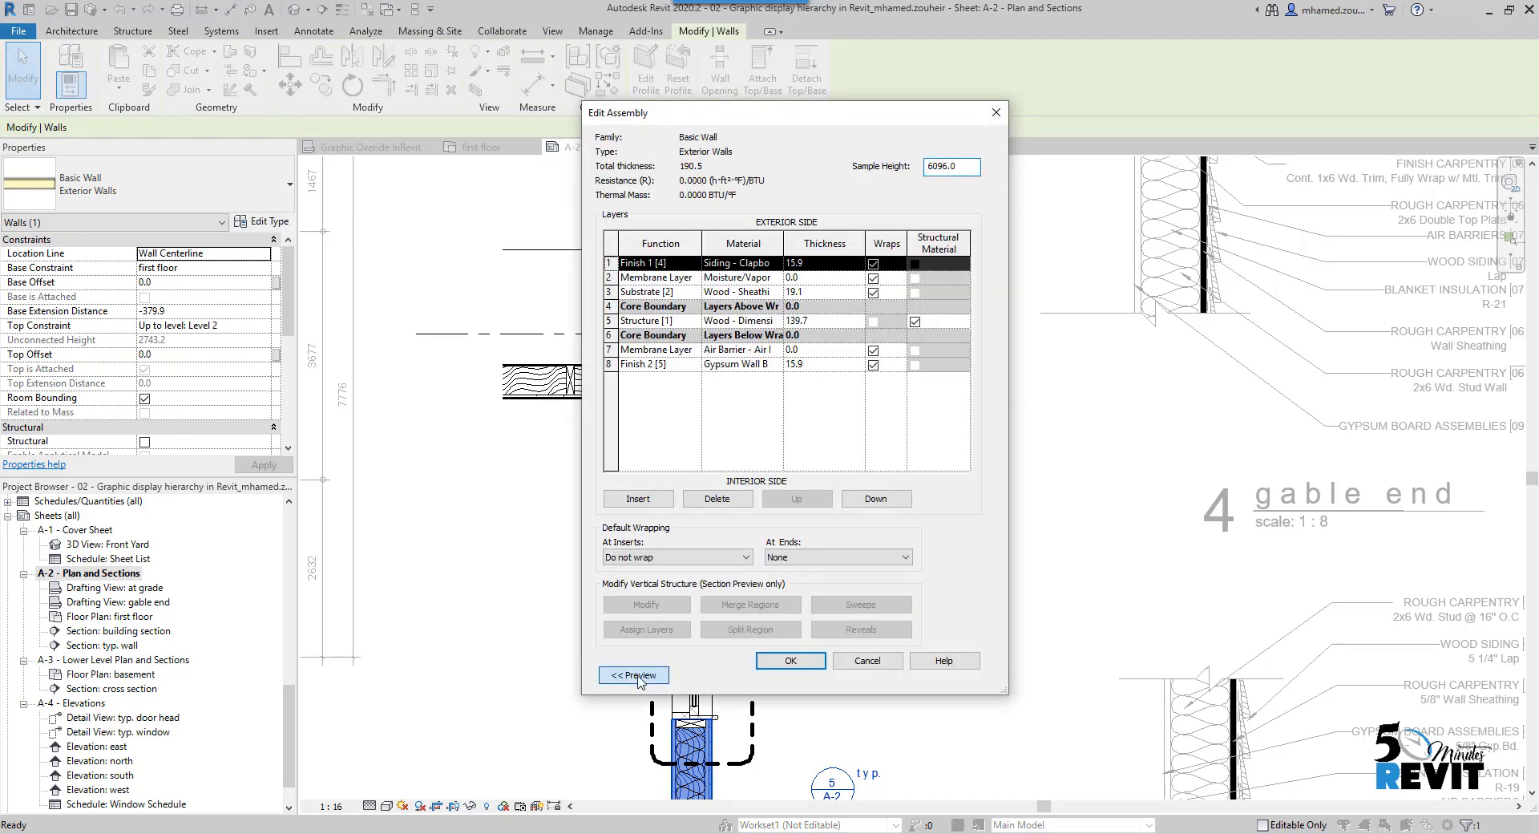
left_click(634, 674)
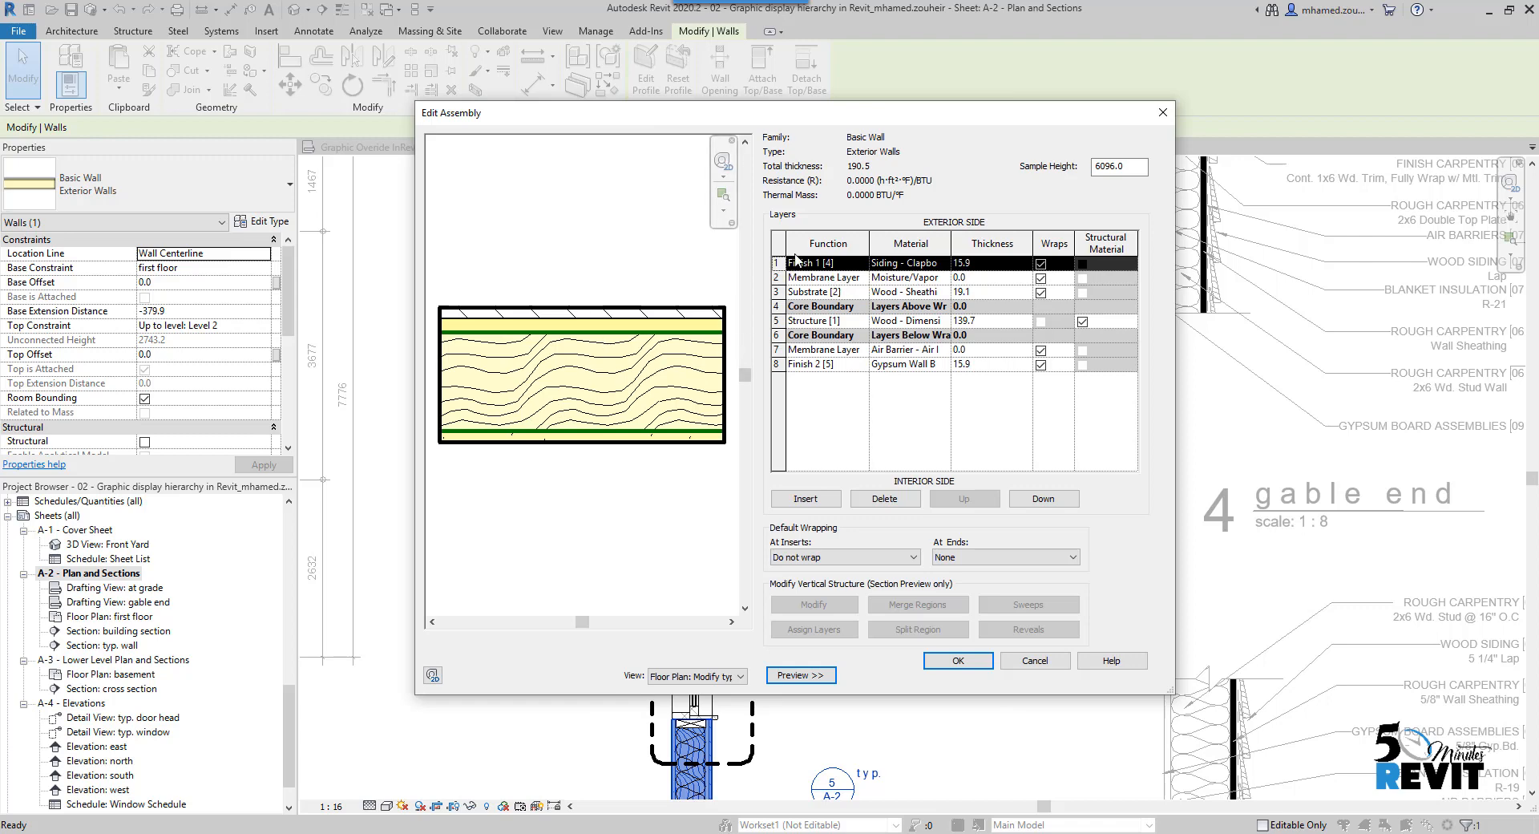
left_click(827, 292)
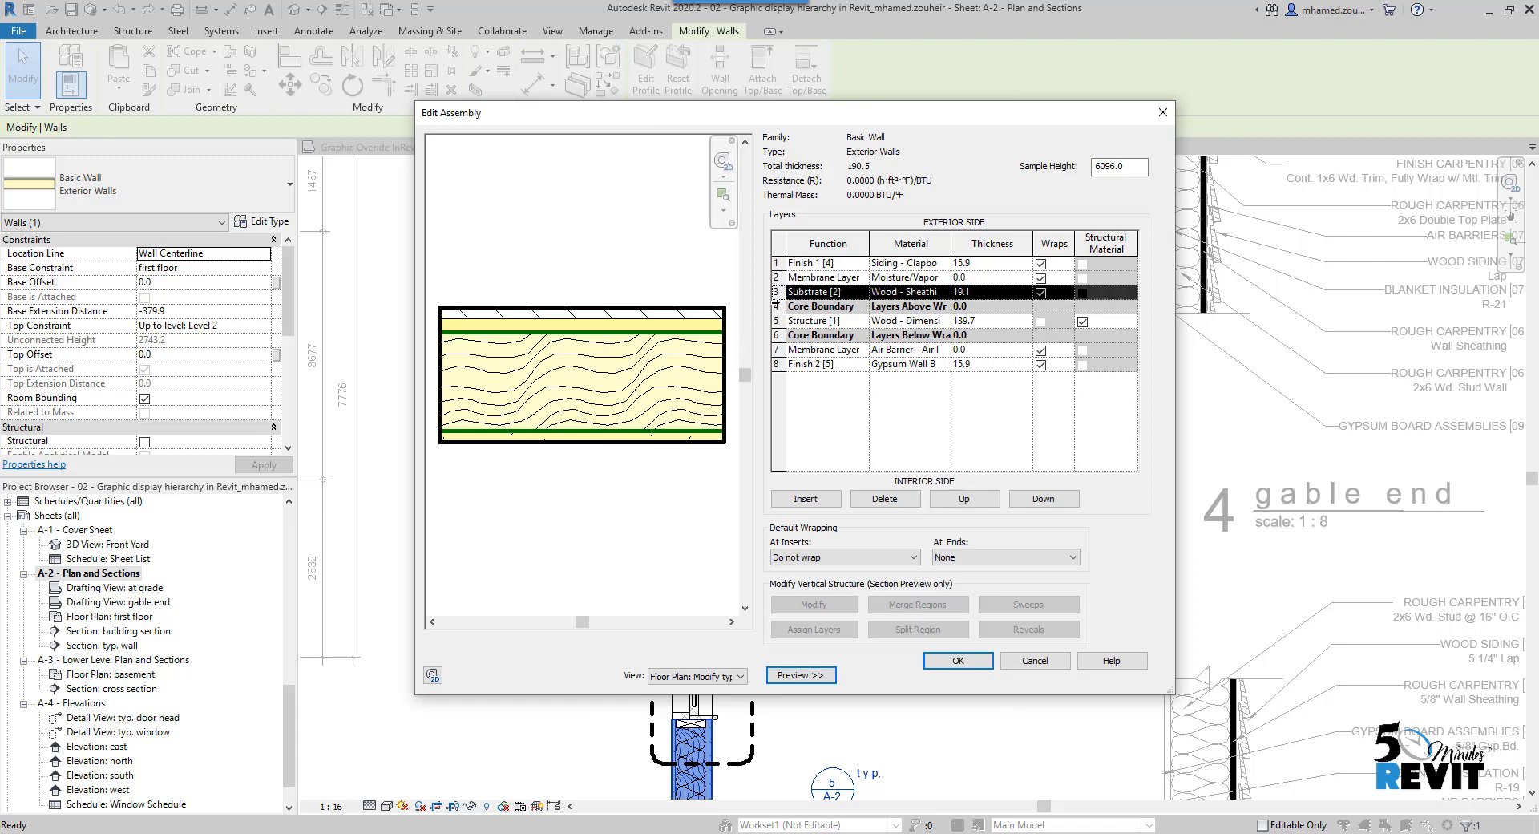
left_click(825, 349)
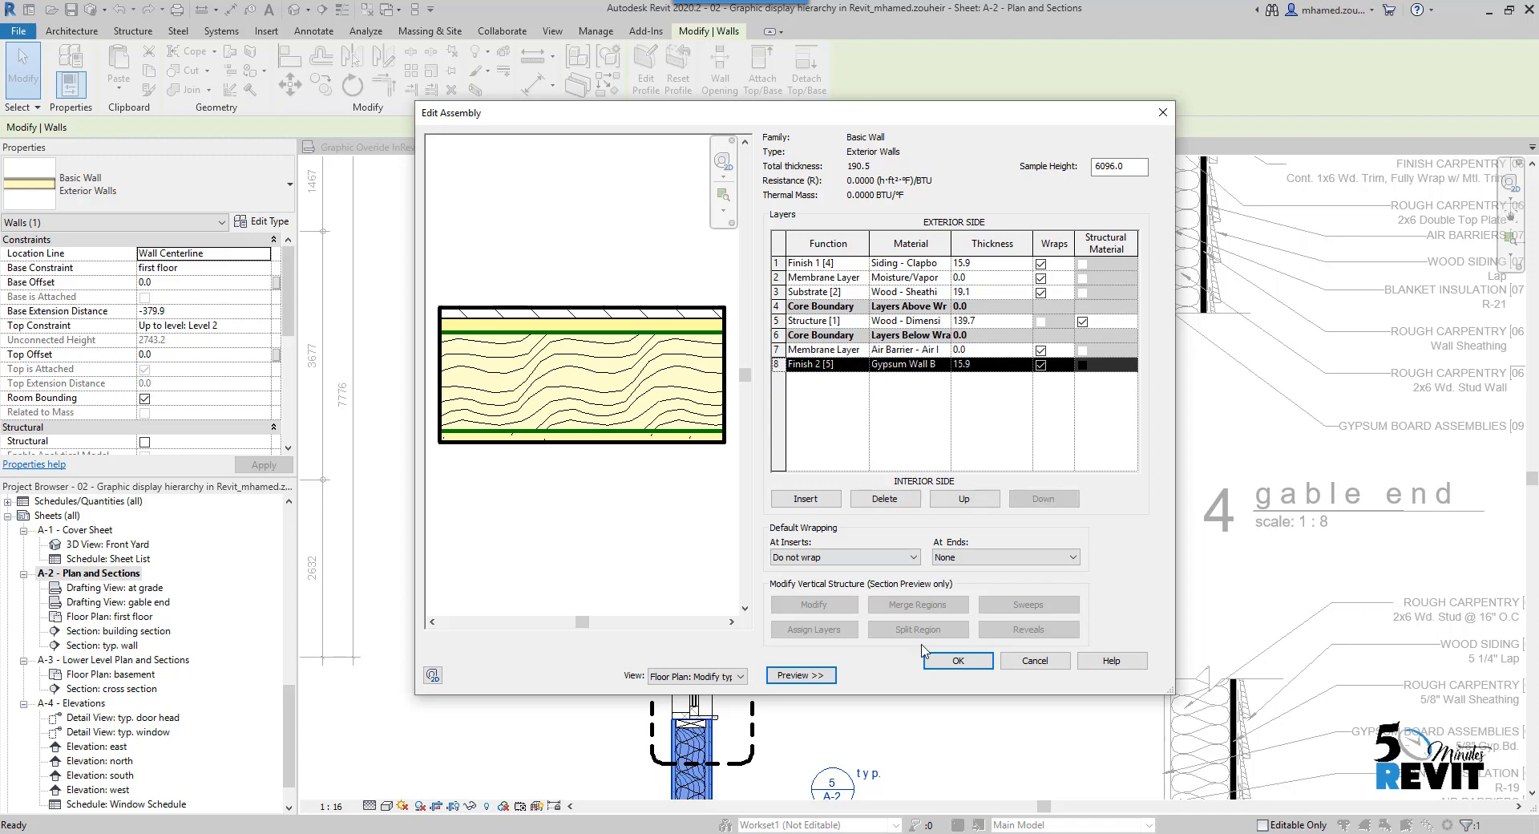
left_click(957, 659)
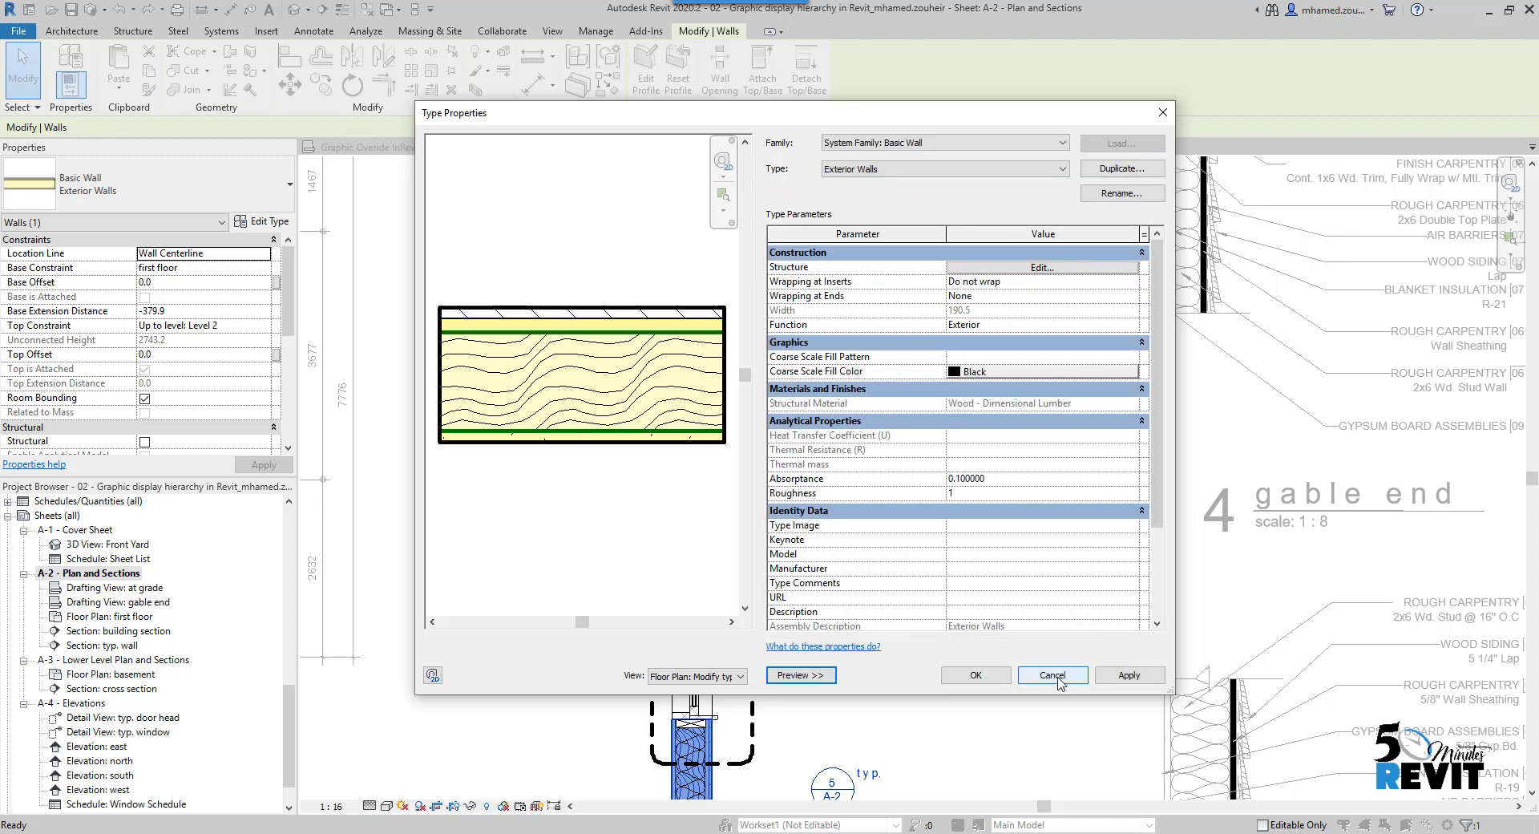
left_click(1051, 675)
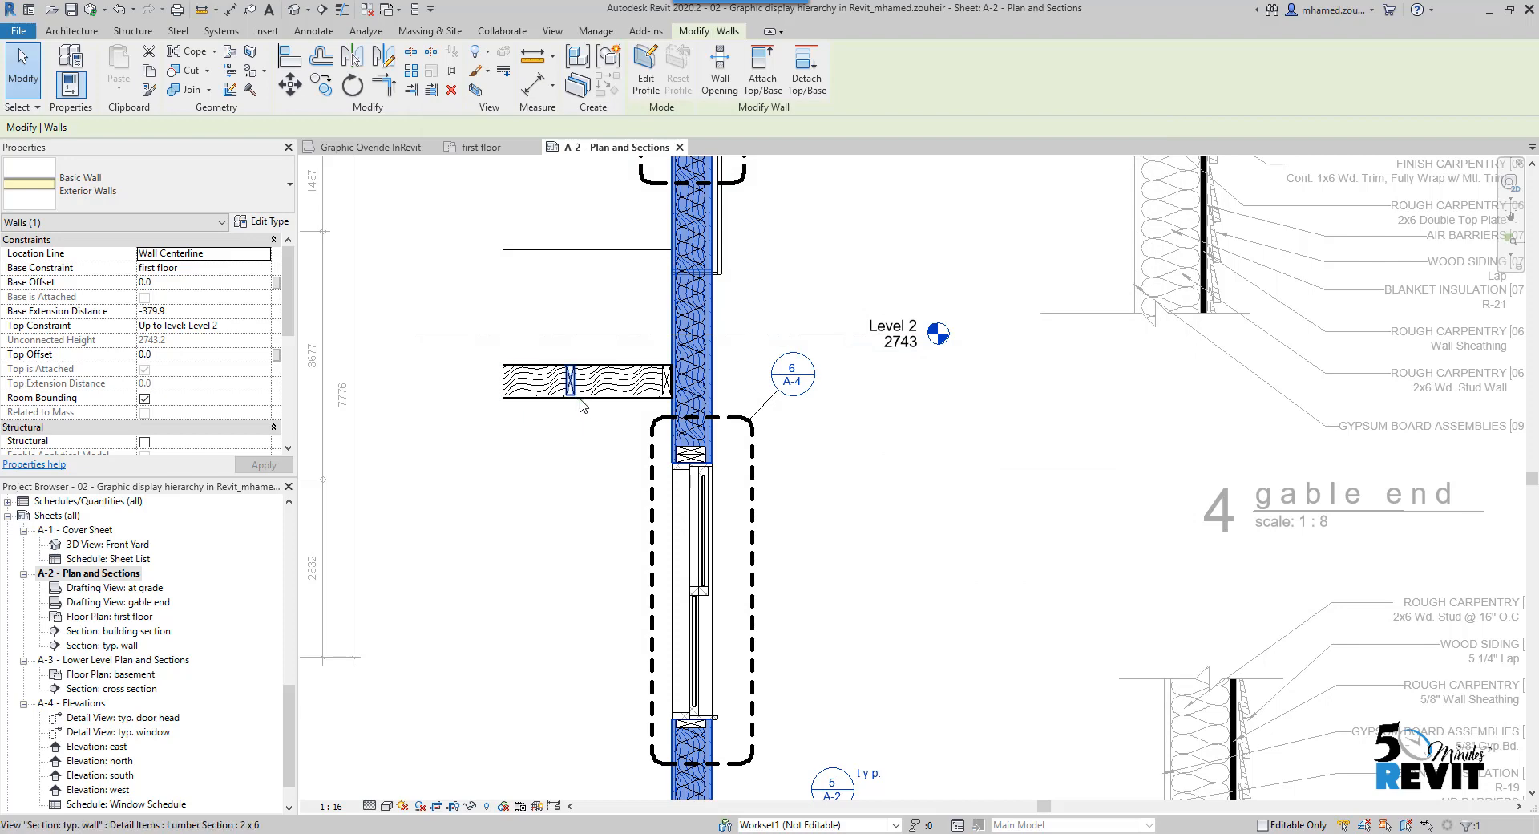
Step: Select the Level 2 ceiling and review its GWB on Wood Stud layers without changes
left_click(585, 385)
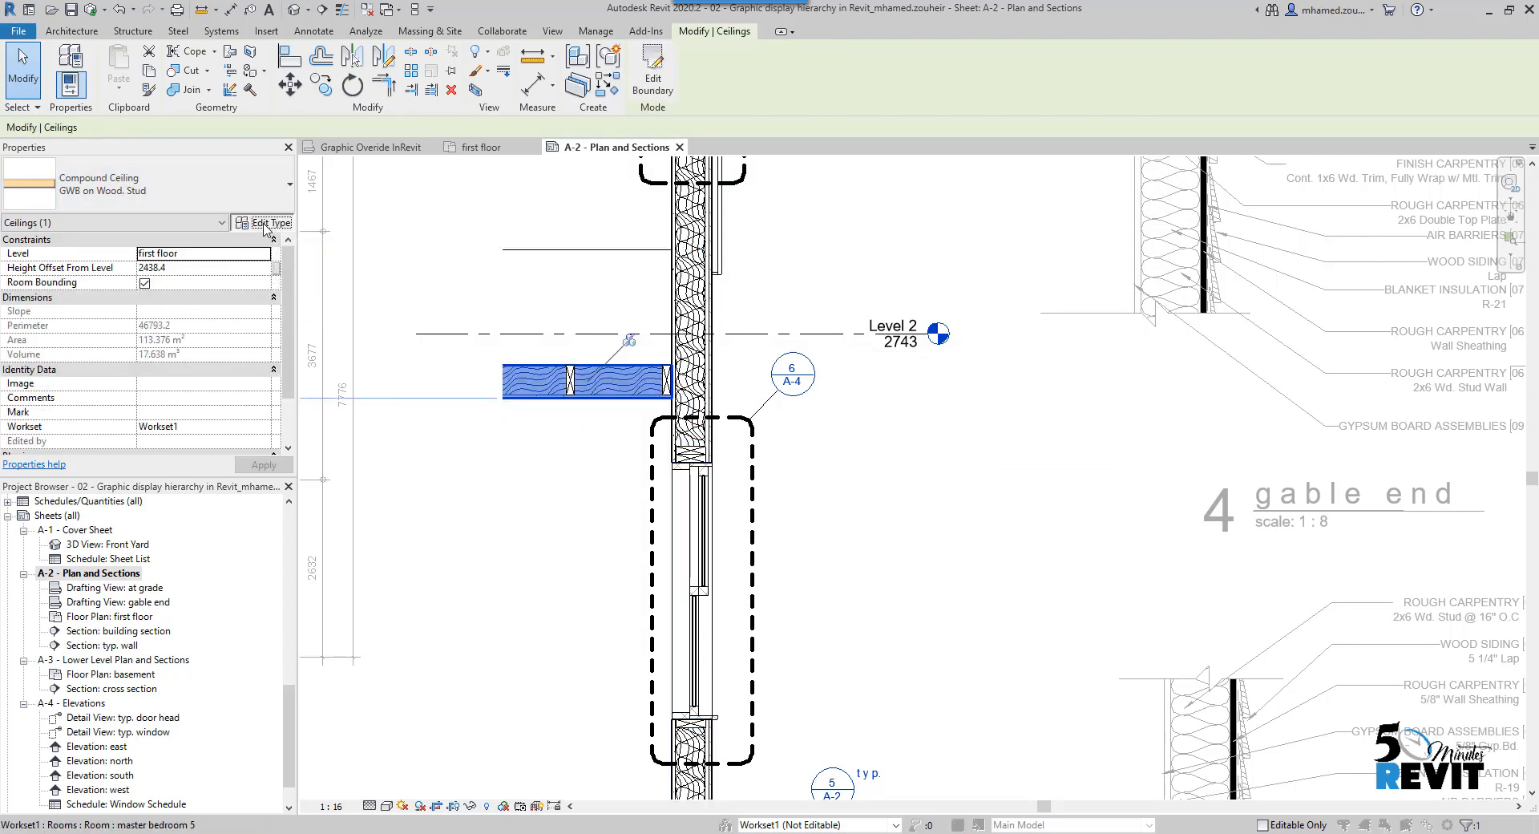
left_click(267, 222)
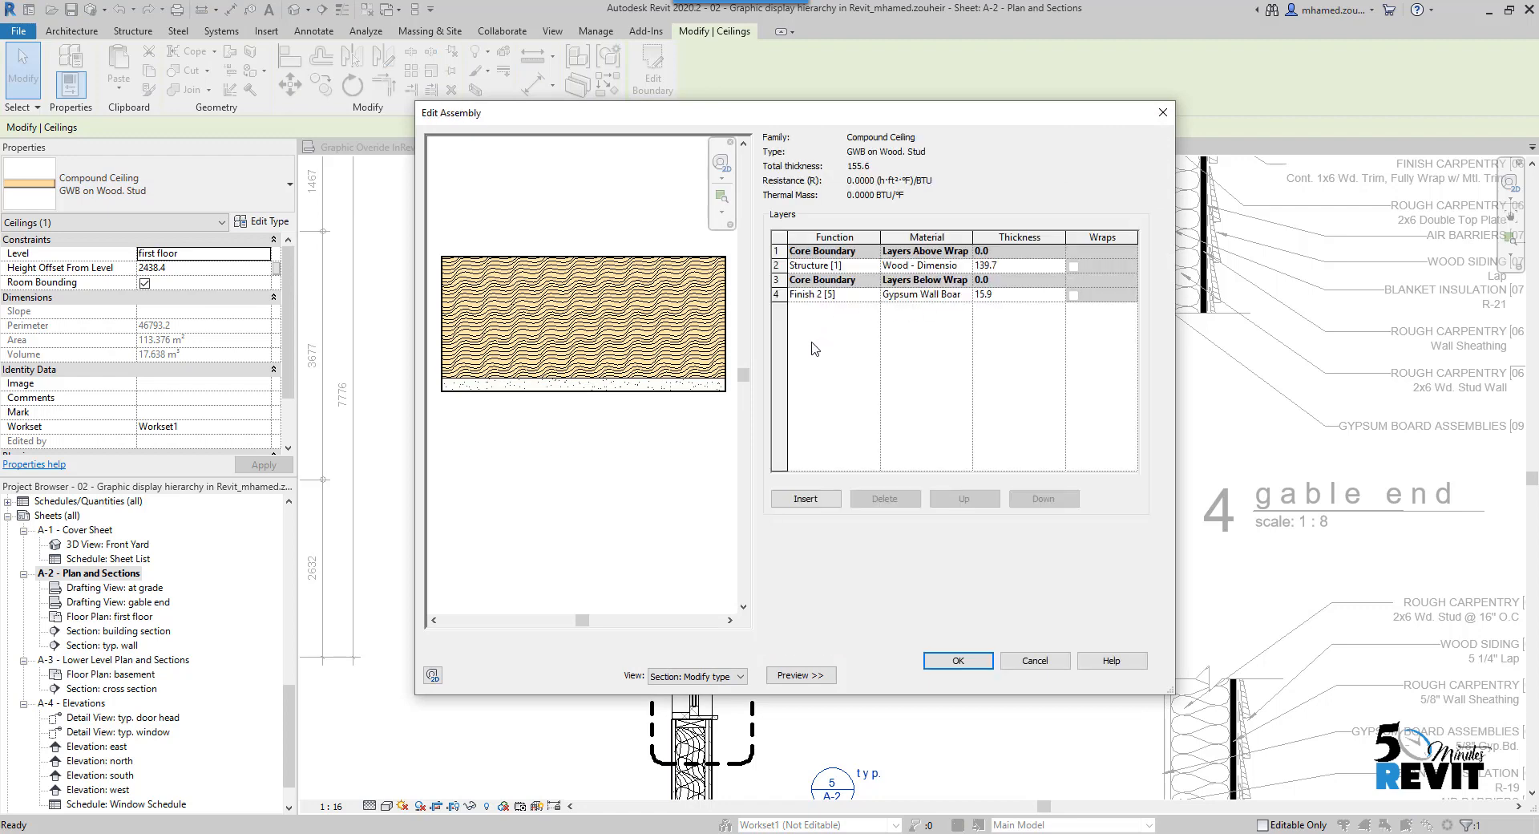
mouse_move(839, 321)
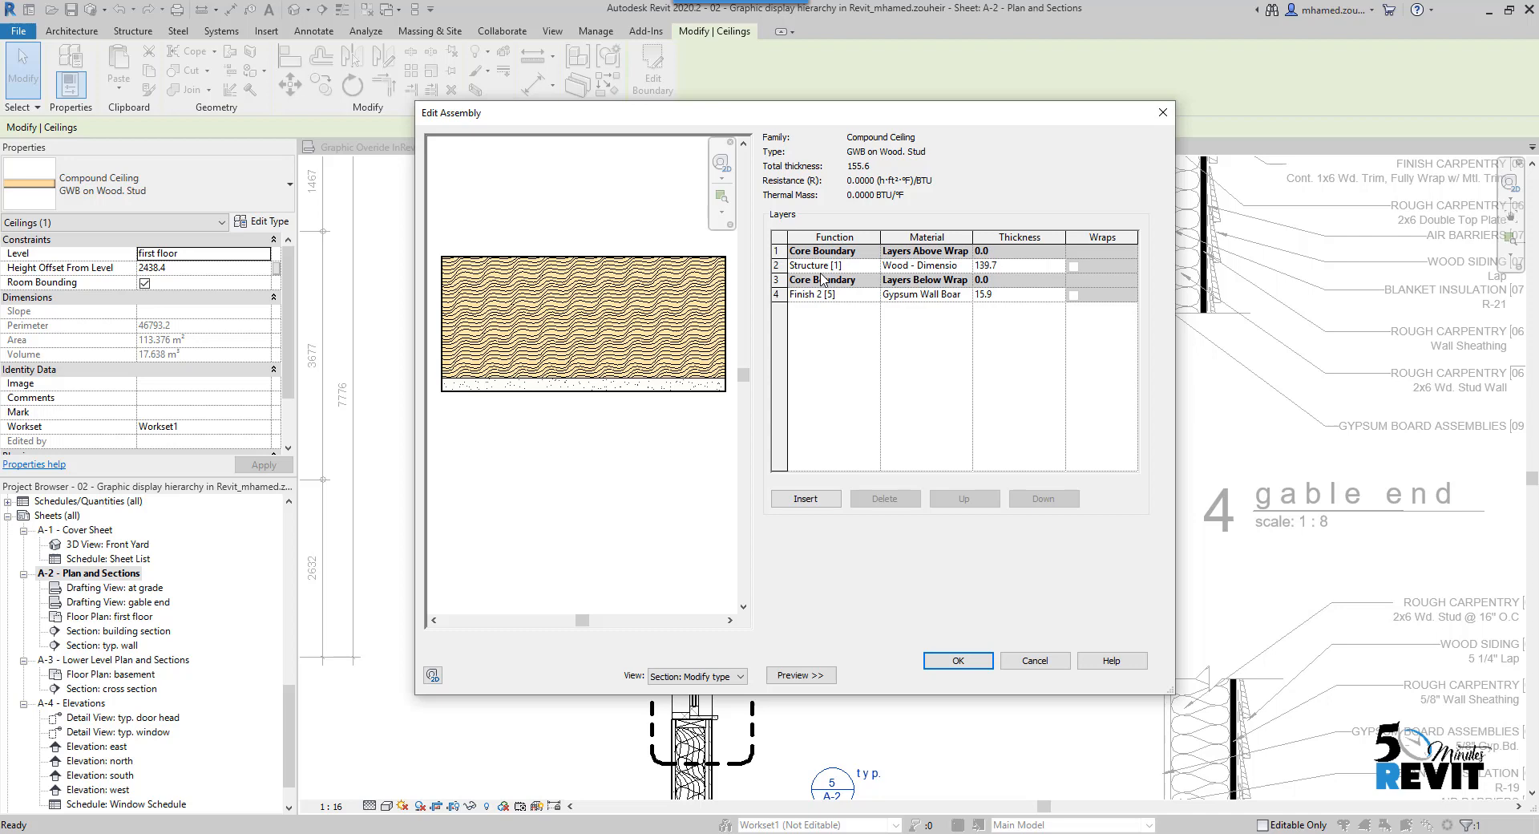
mouse_move(1027, 649)
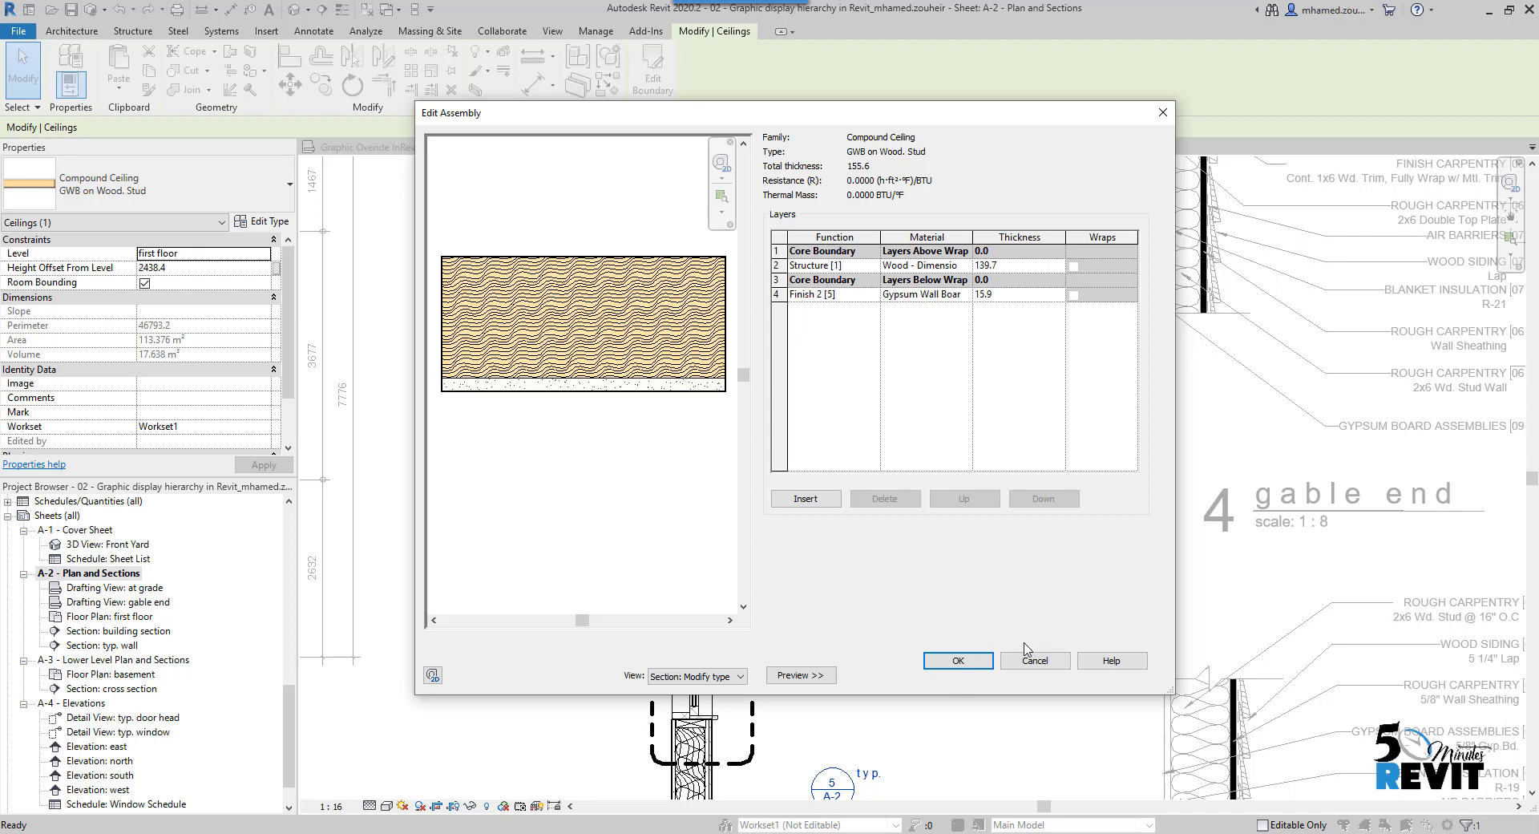
left_click(957, 659)
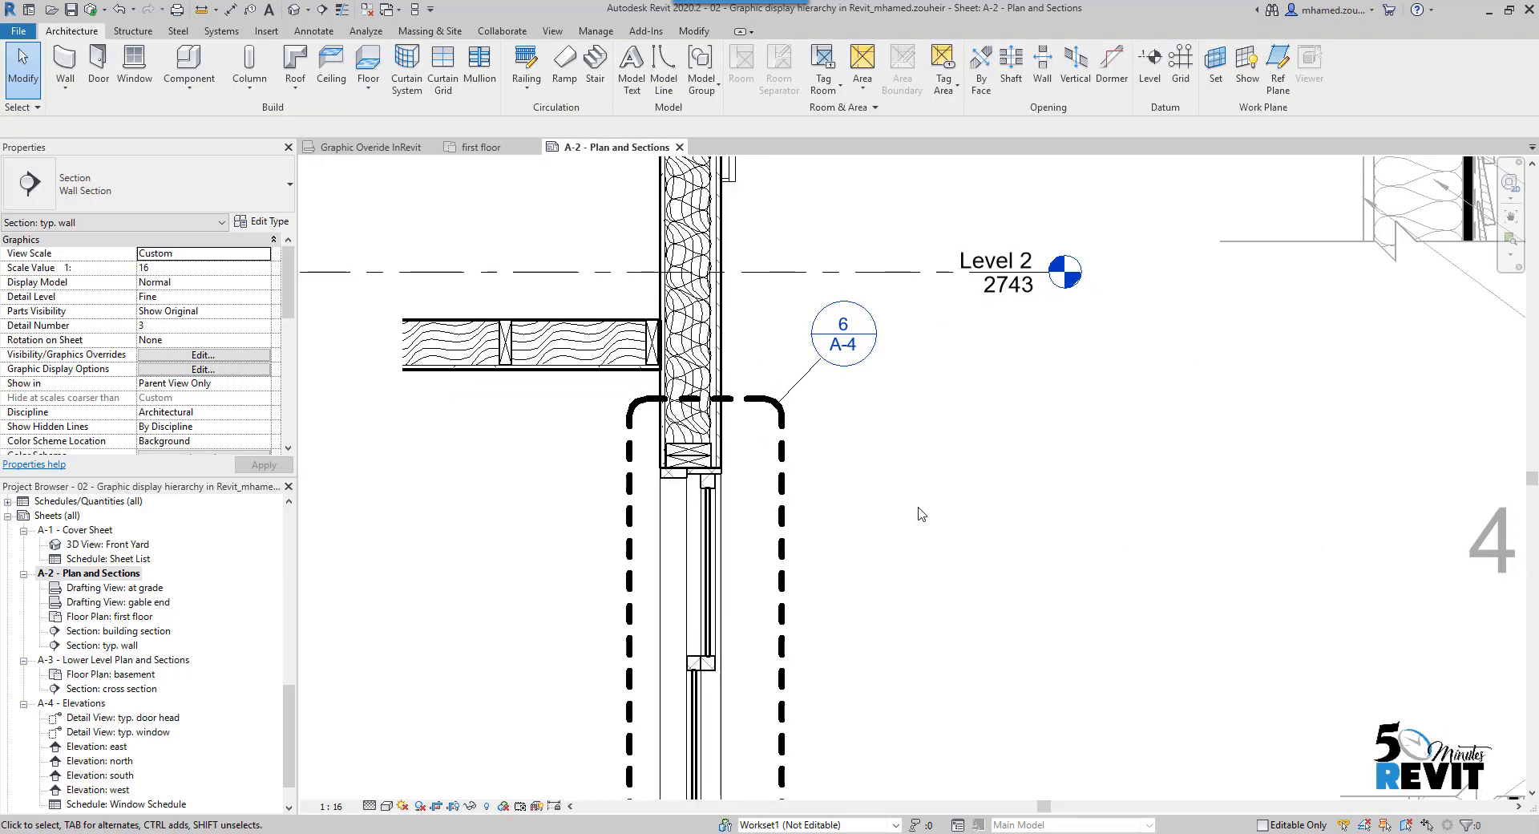
Step: Turn on host layer cut line style overrides for the typical wall section
left_click(202, 354)
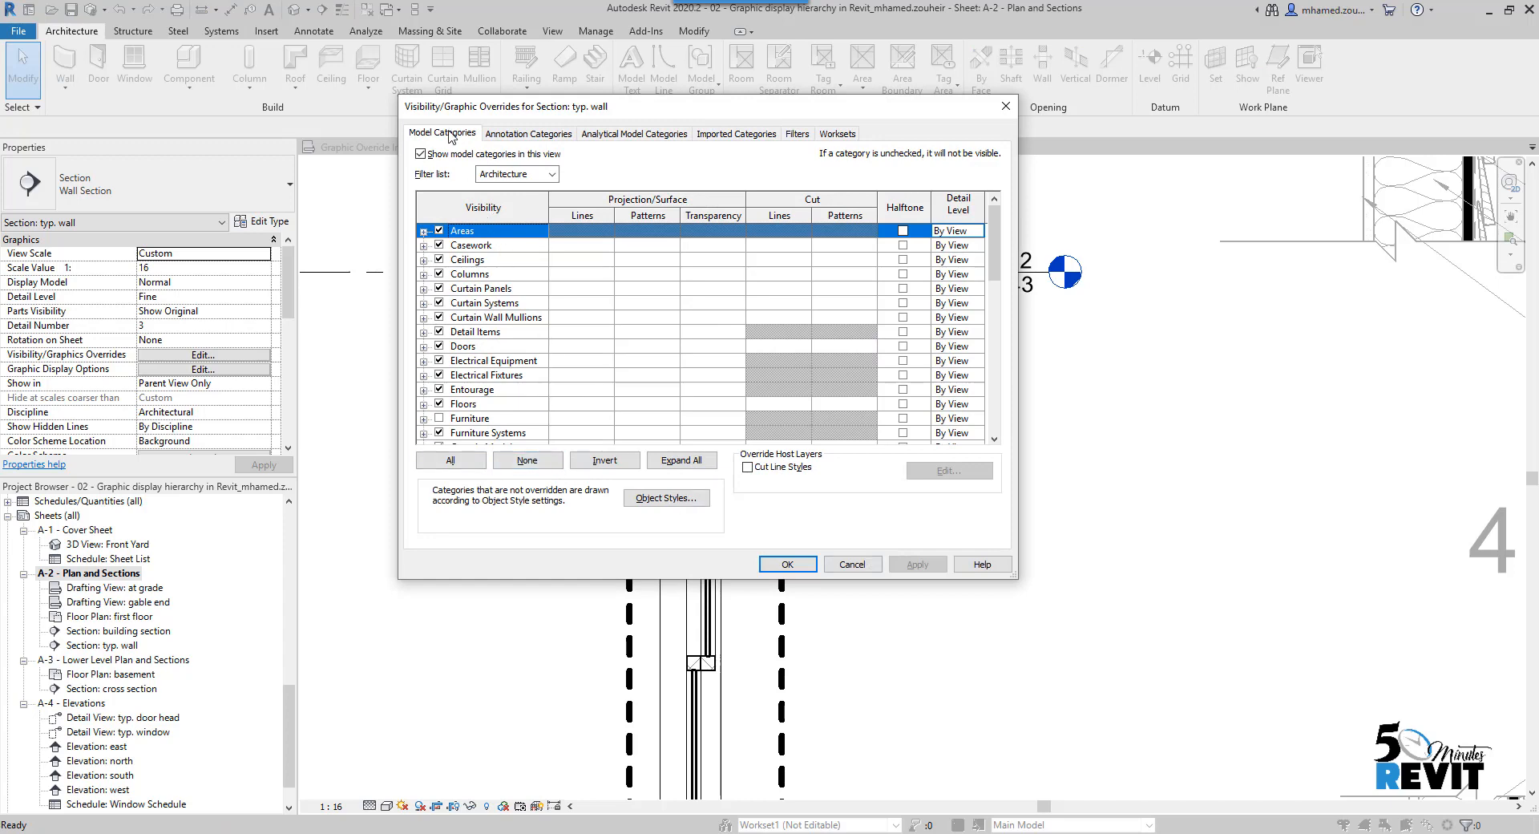
mouse_move(494, 474)
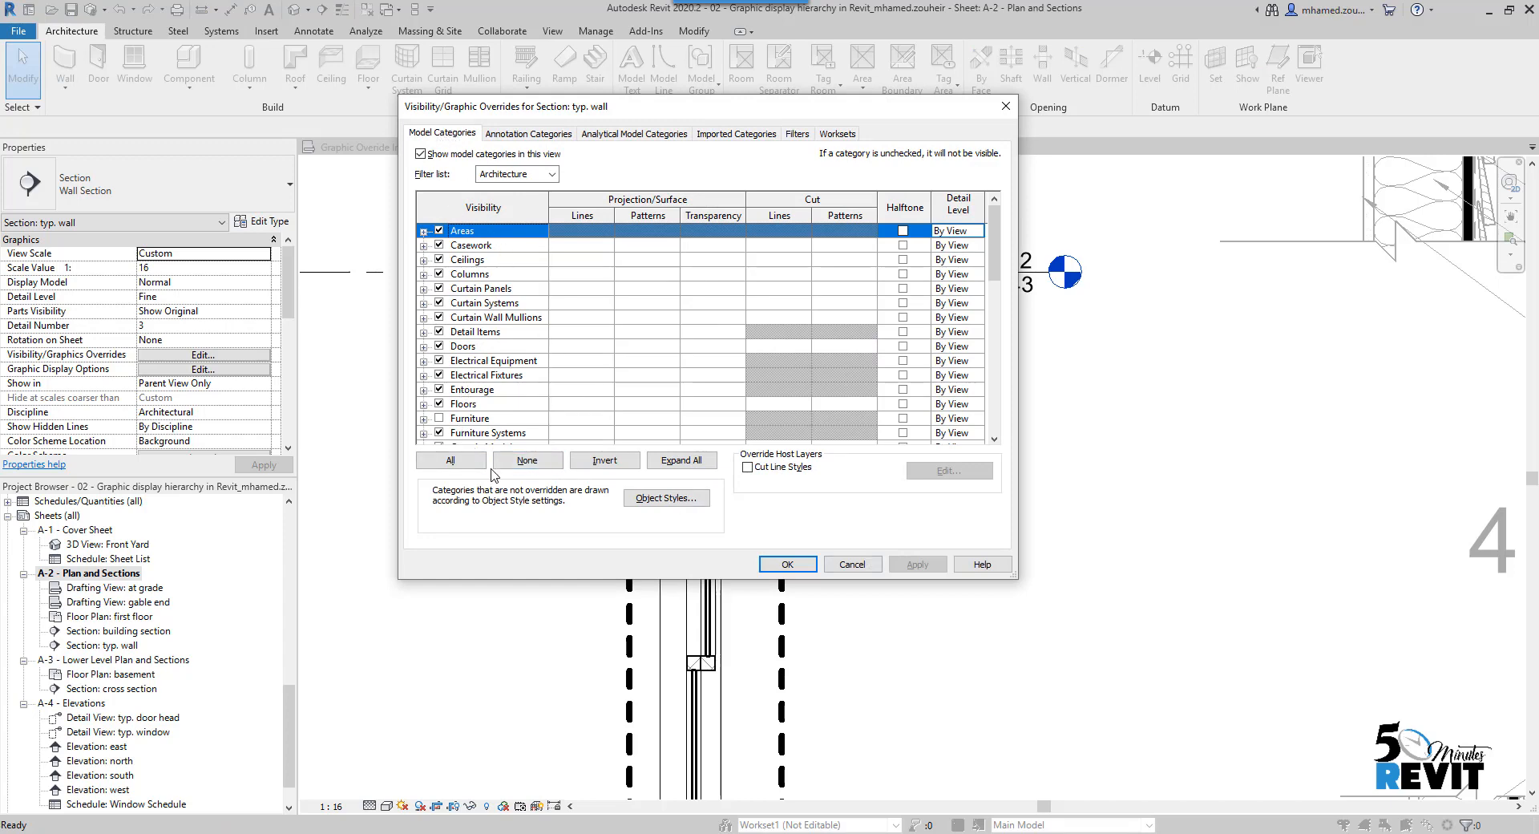
left_click(749, 466)
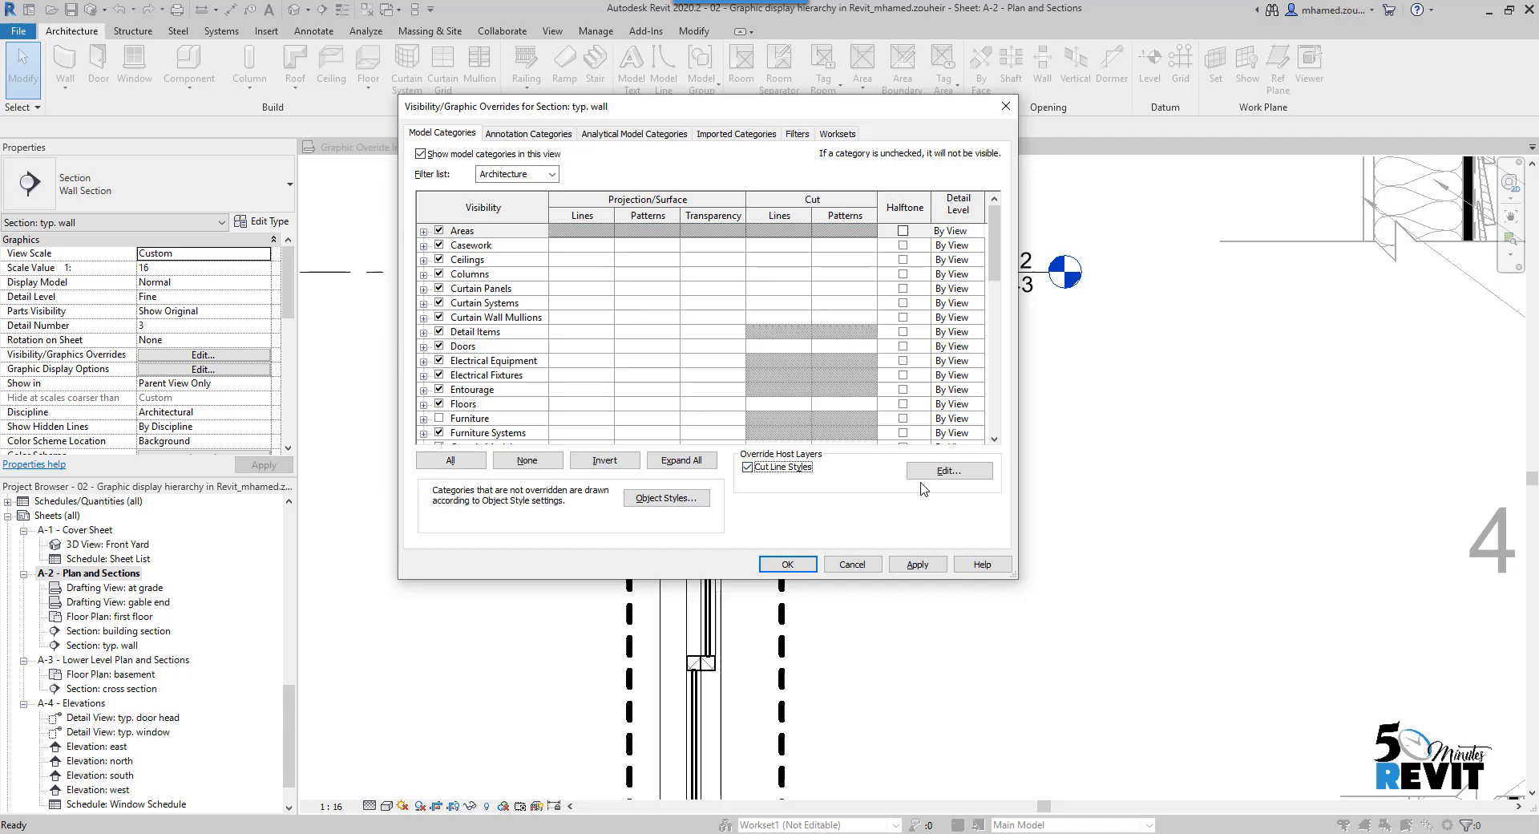
left_click(946, 470)
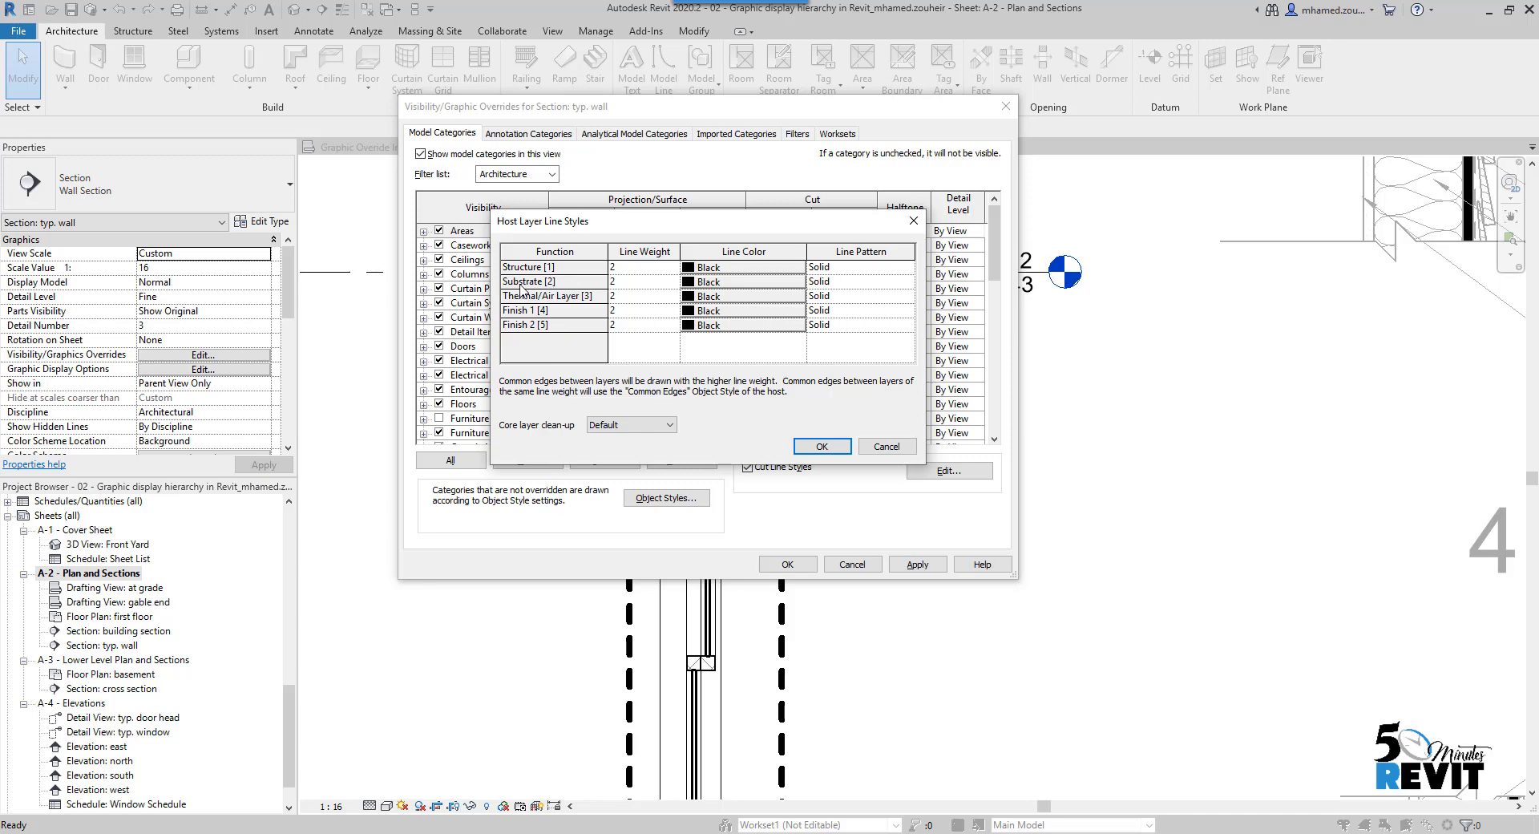
Step: Set the Substrate cut line to weight 9, Blue colour and Dash pattern
left_click(643, 282)
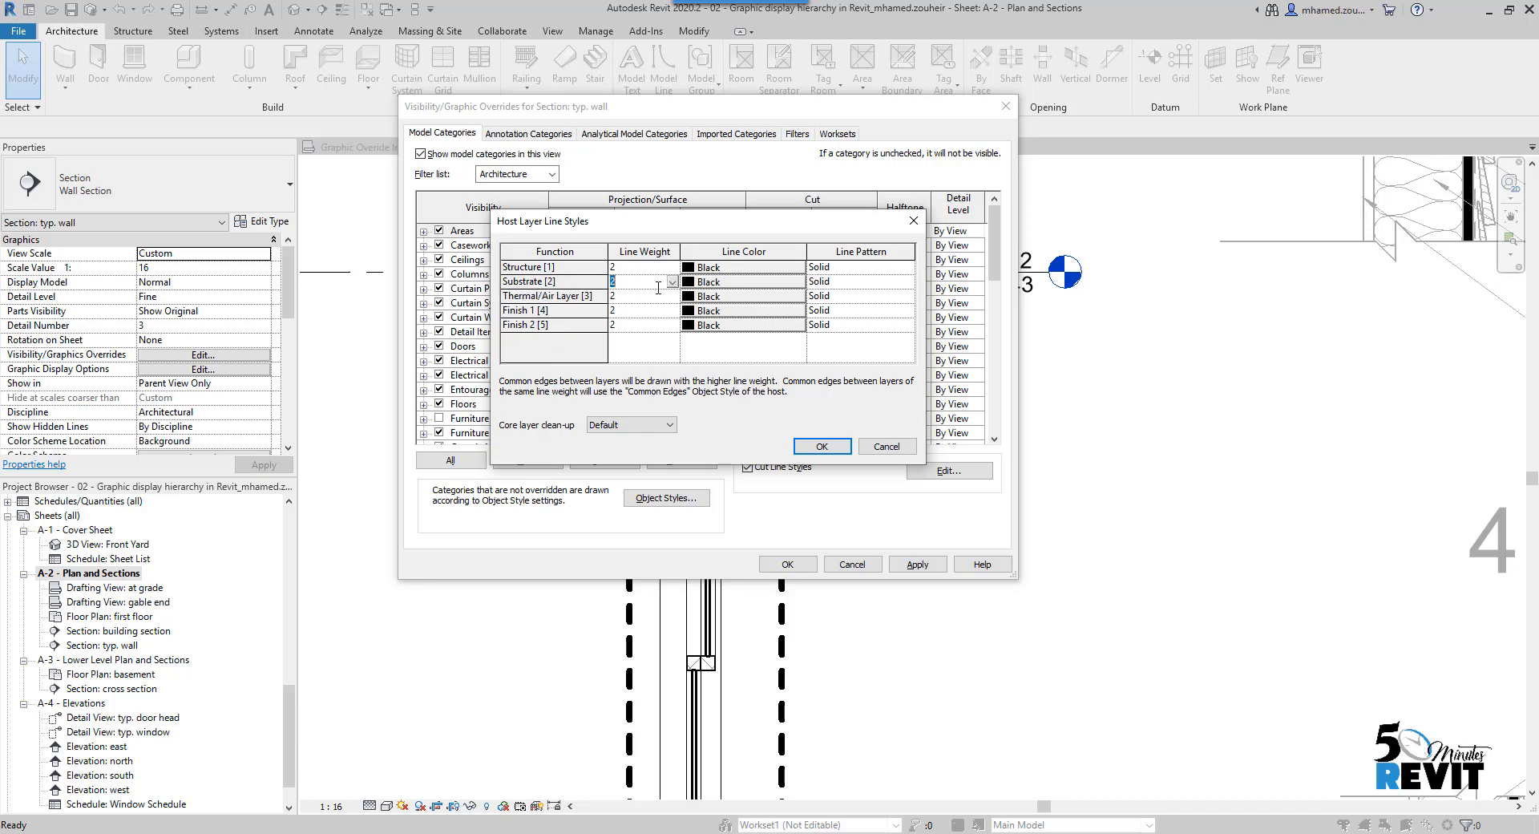
left_click(670, 296)
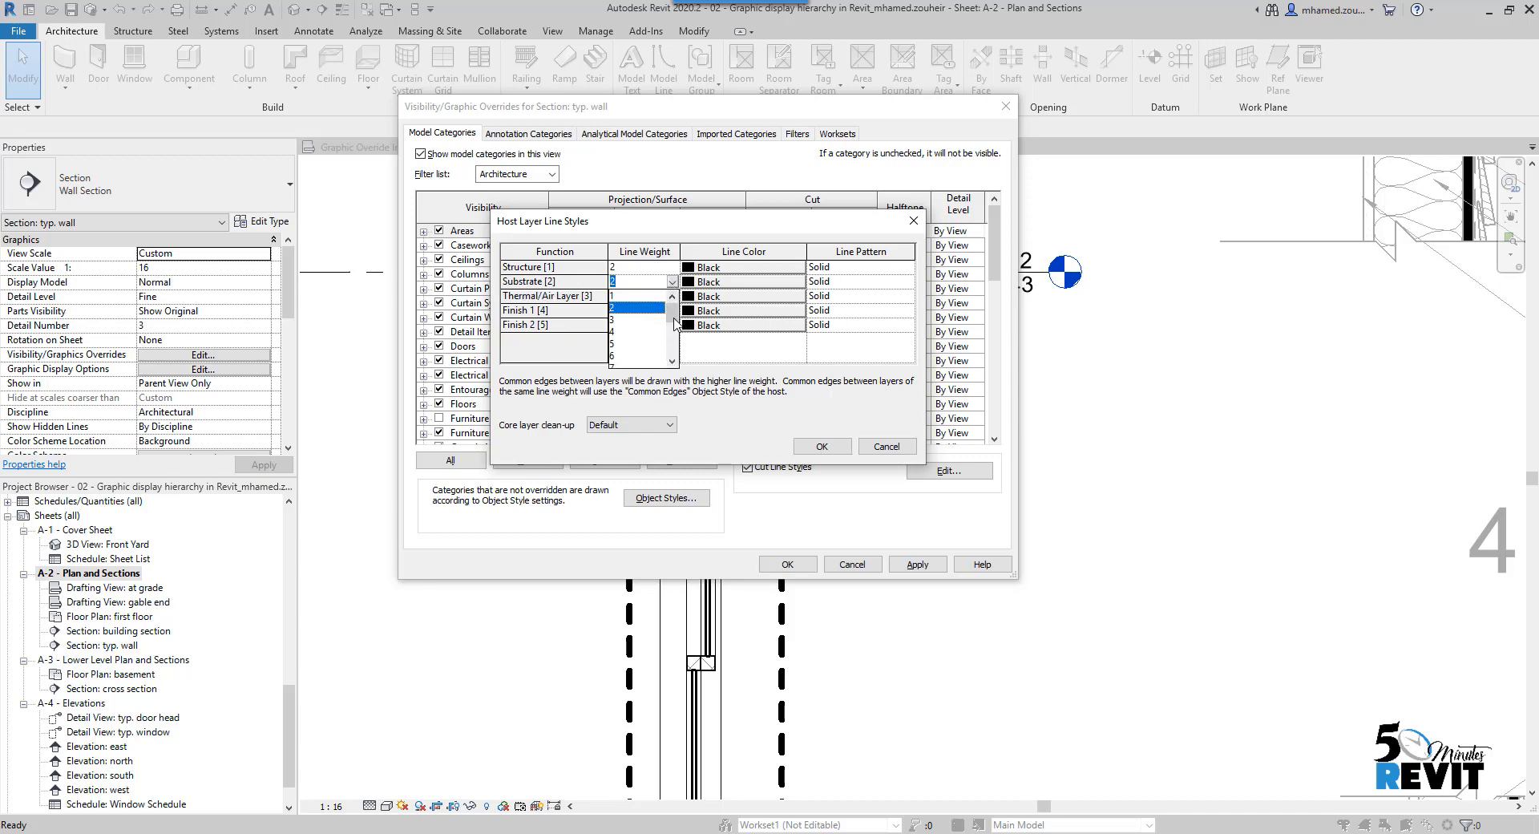
scroll("down", 3)
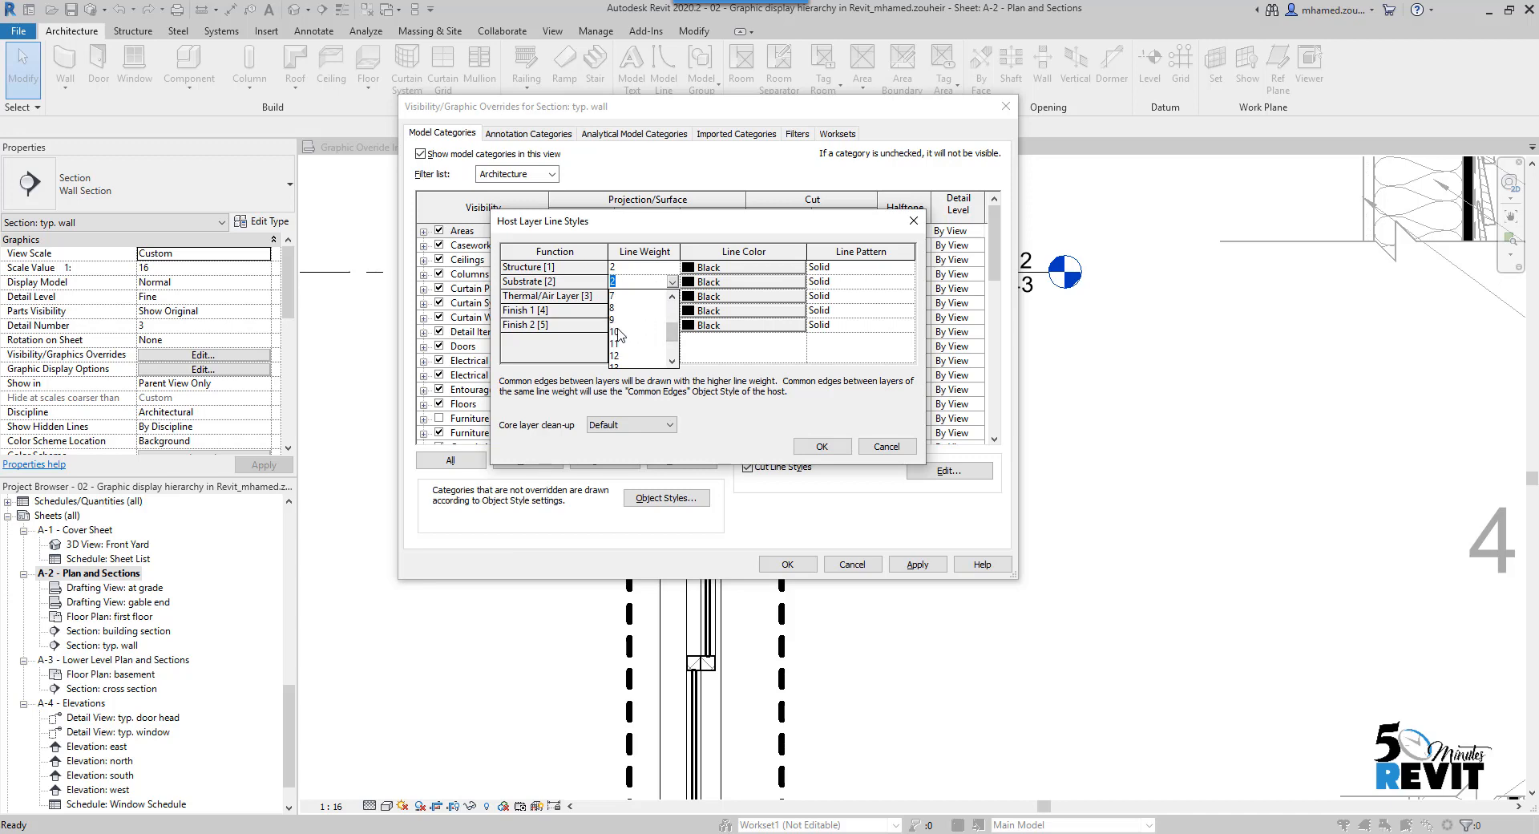
left_click(643, 307)
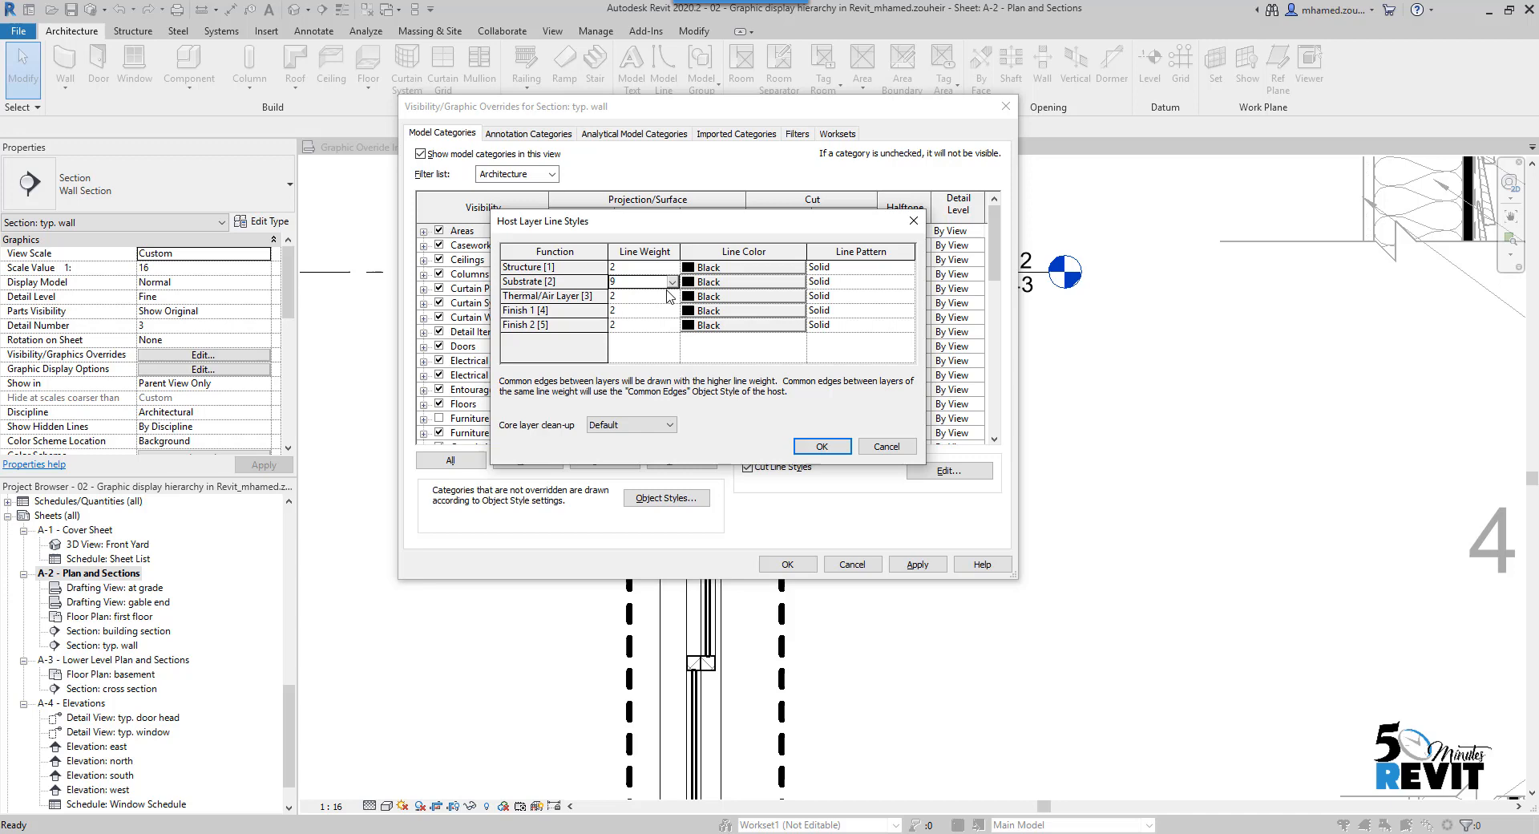
mouse_move(751, 263)
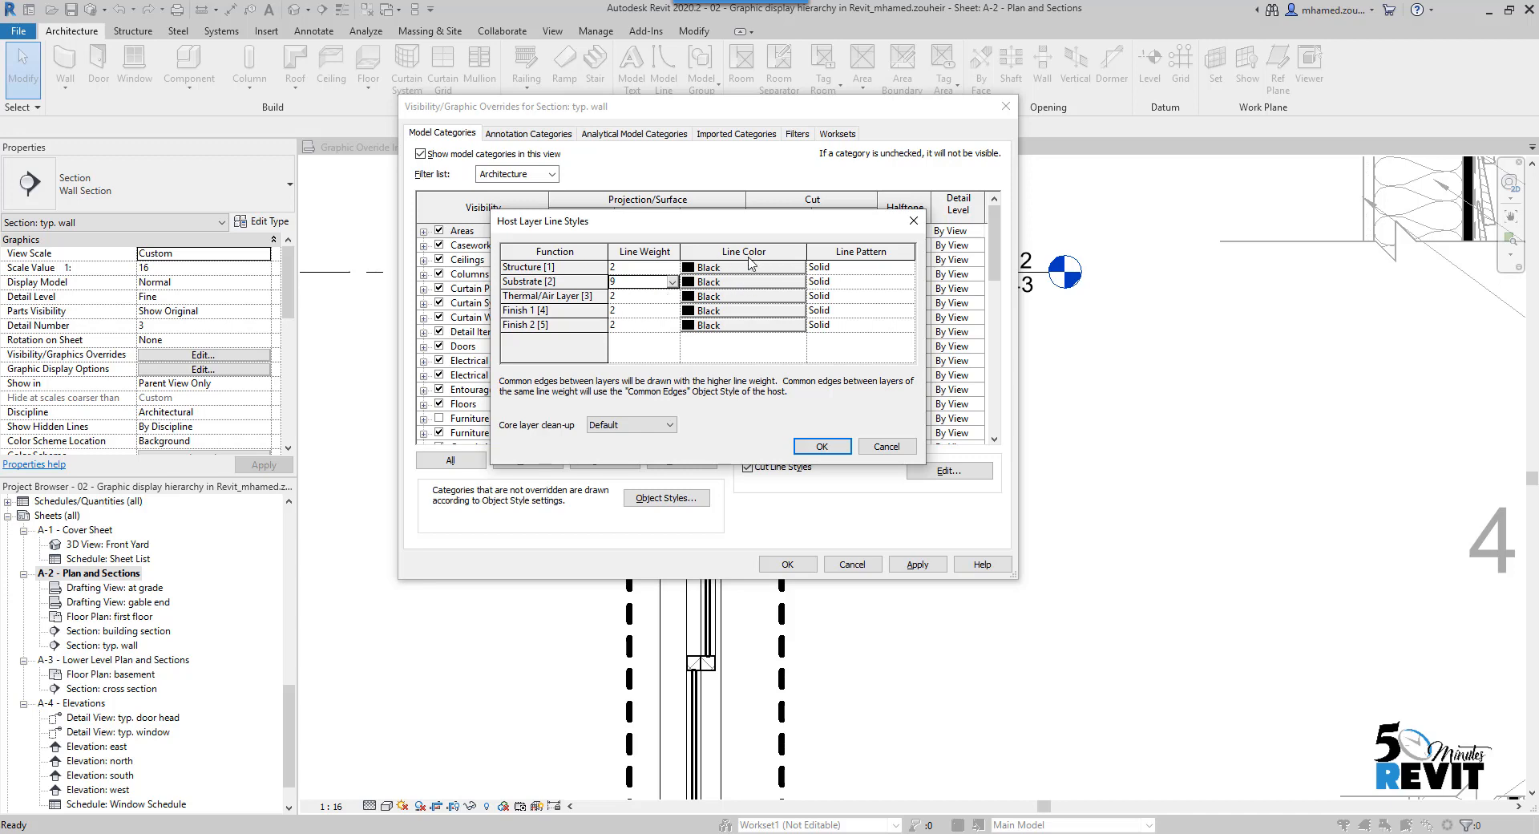
left_click(740, 267)
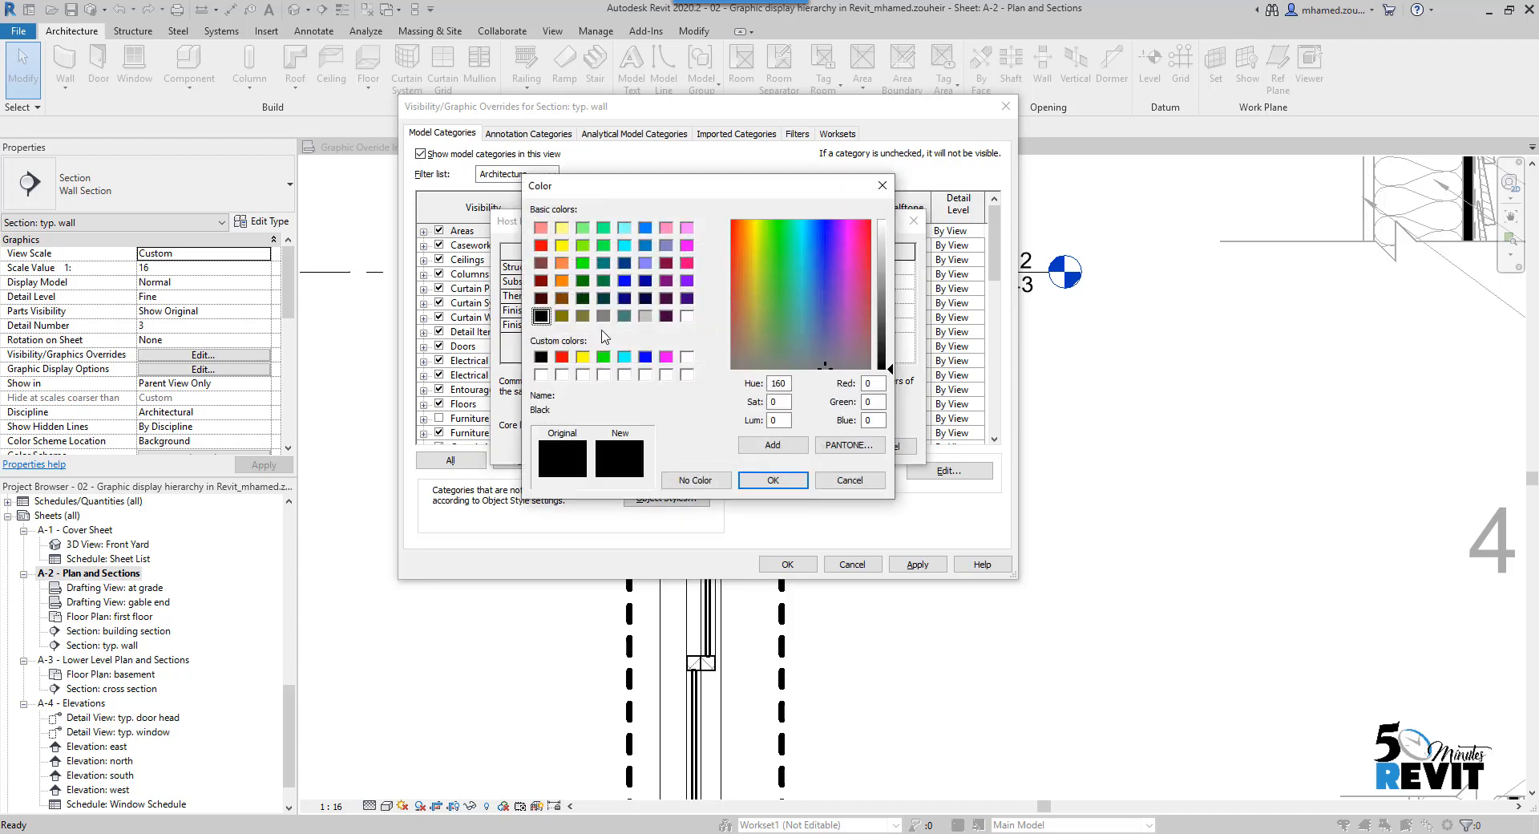
left_click(773, 480)
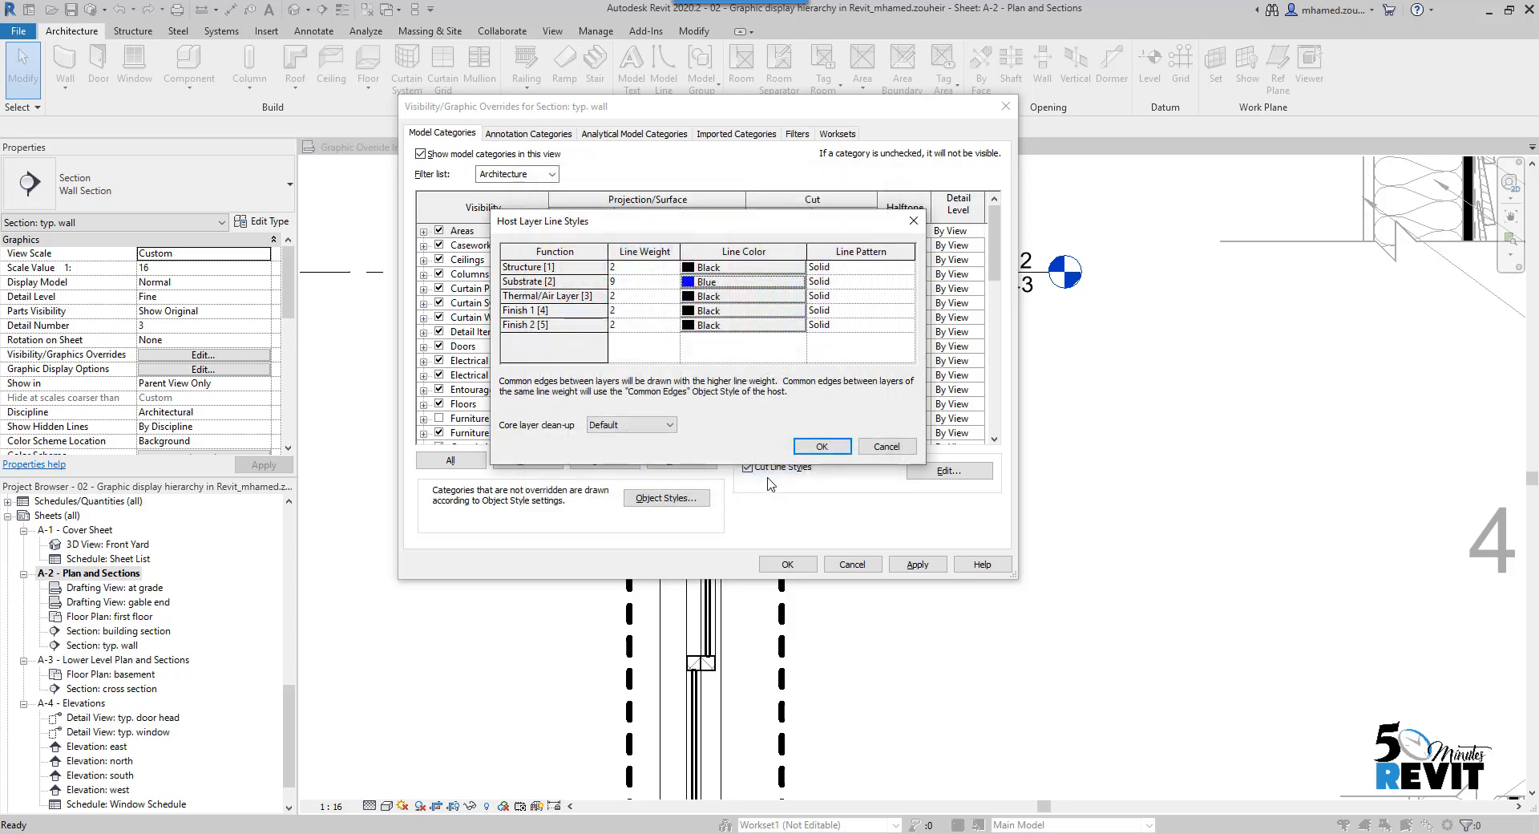
mouse_move(861, 285)
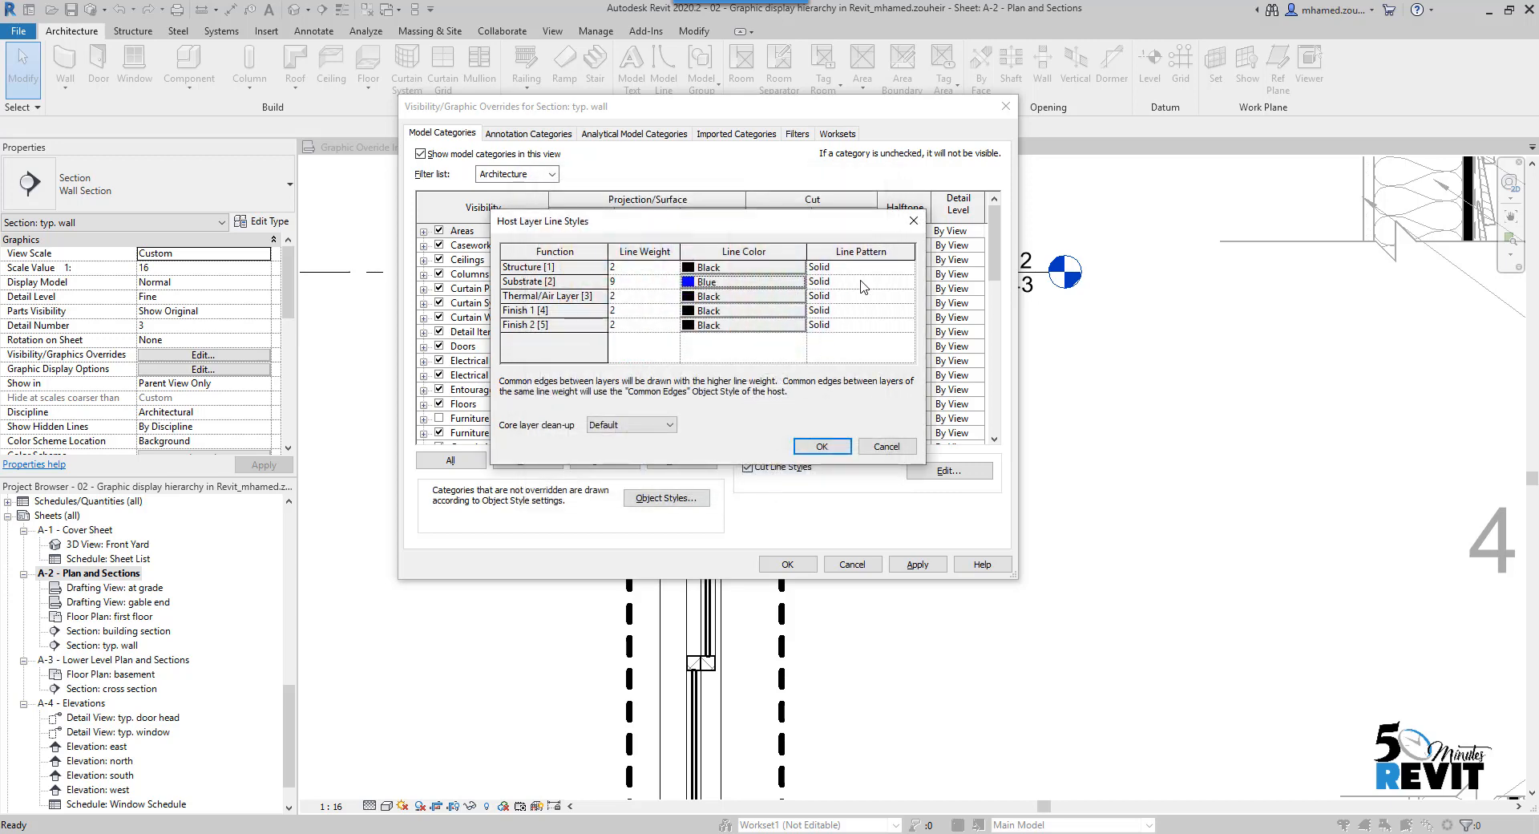
left_click(905, 282)
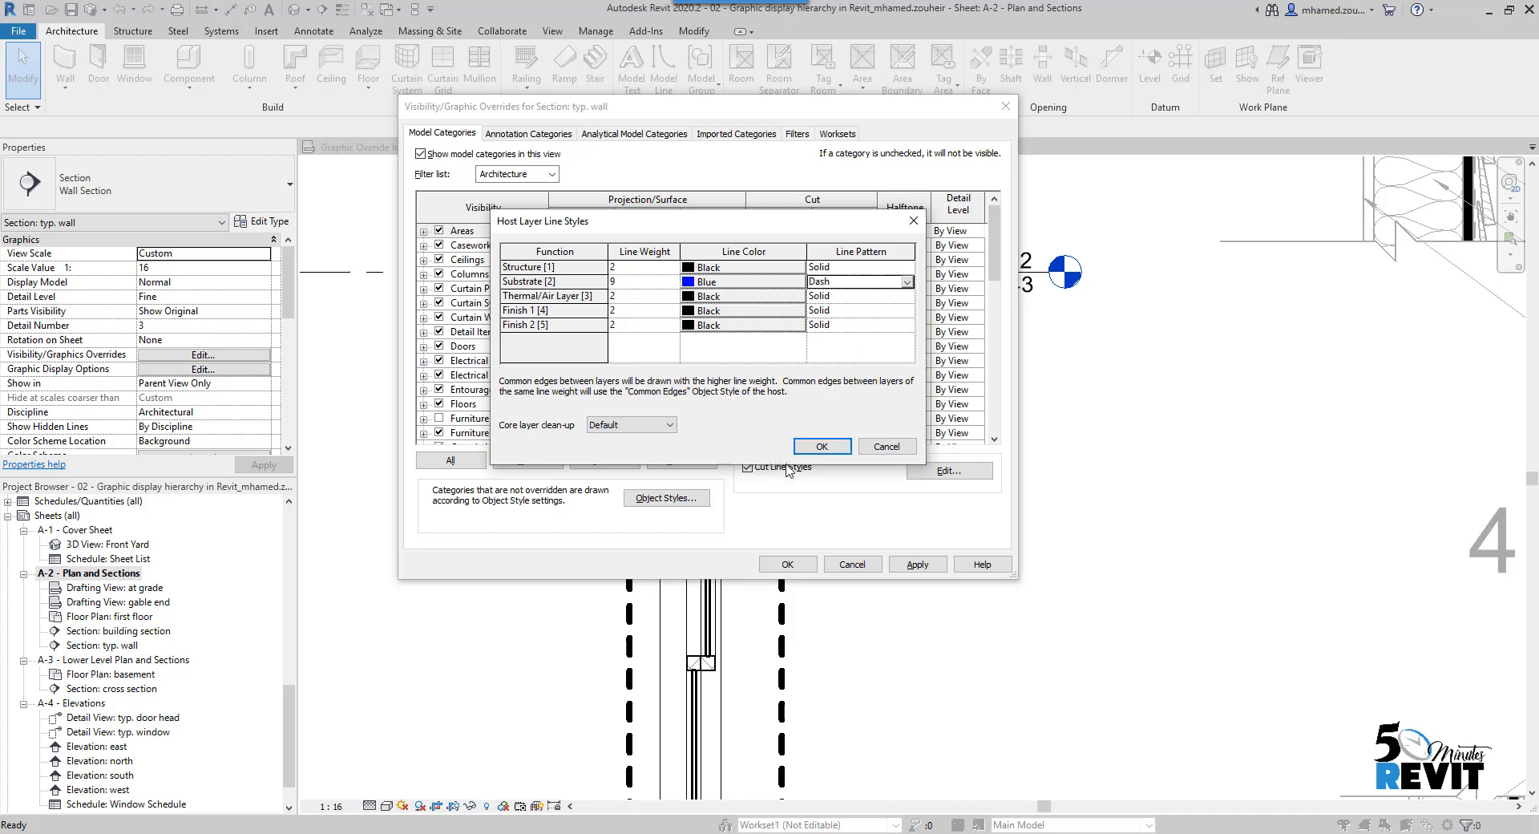
left_click(822, 445)
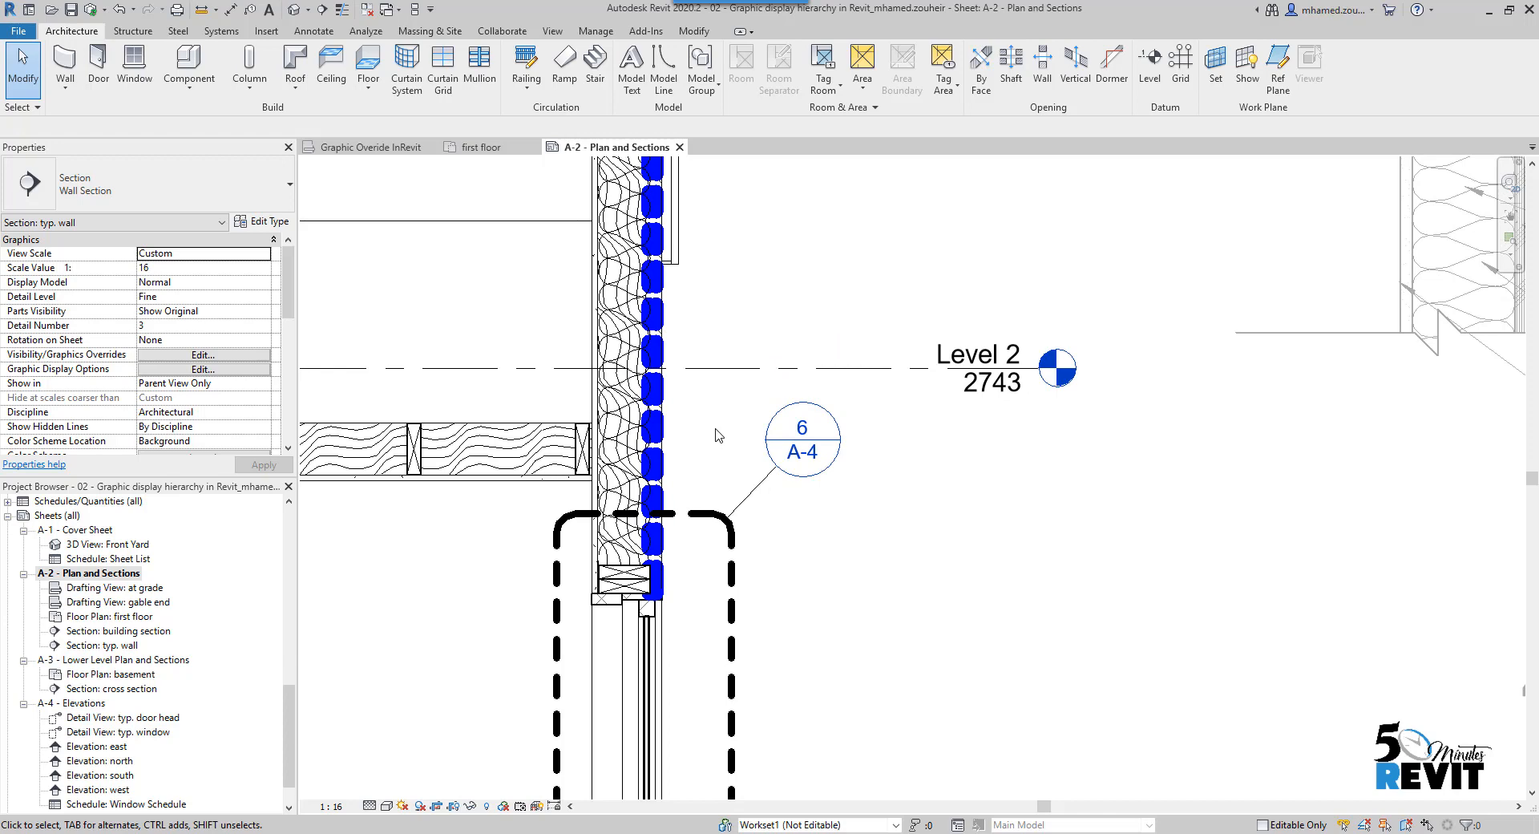
mouse_move(713, 430)
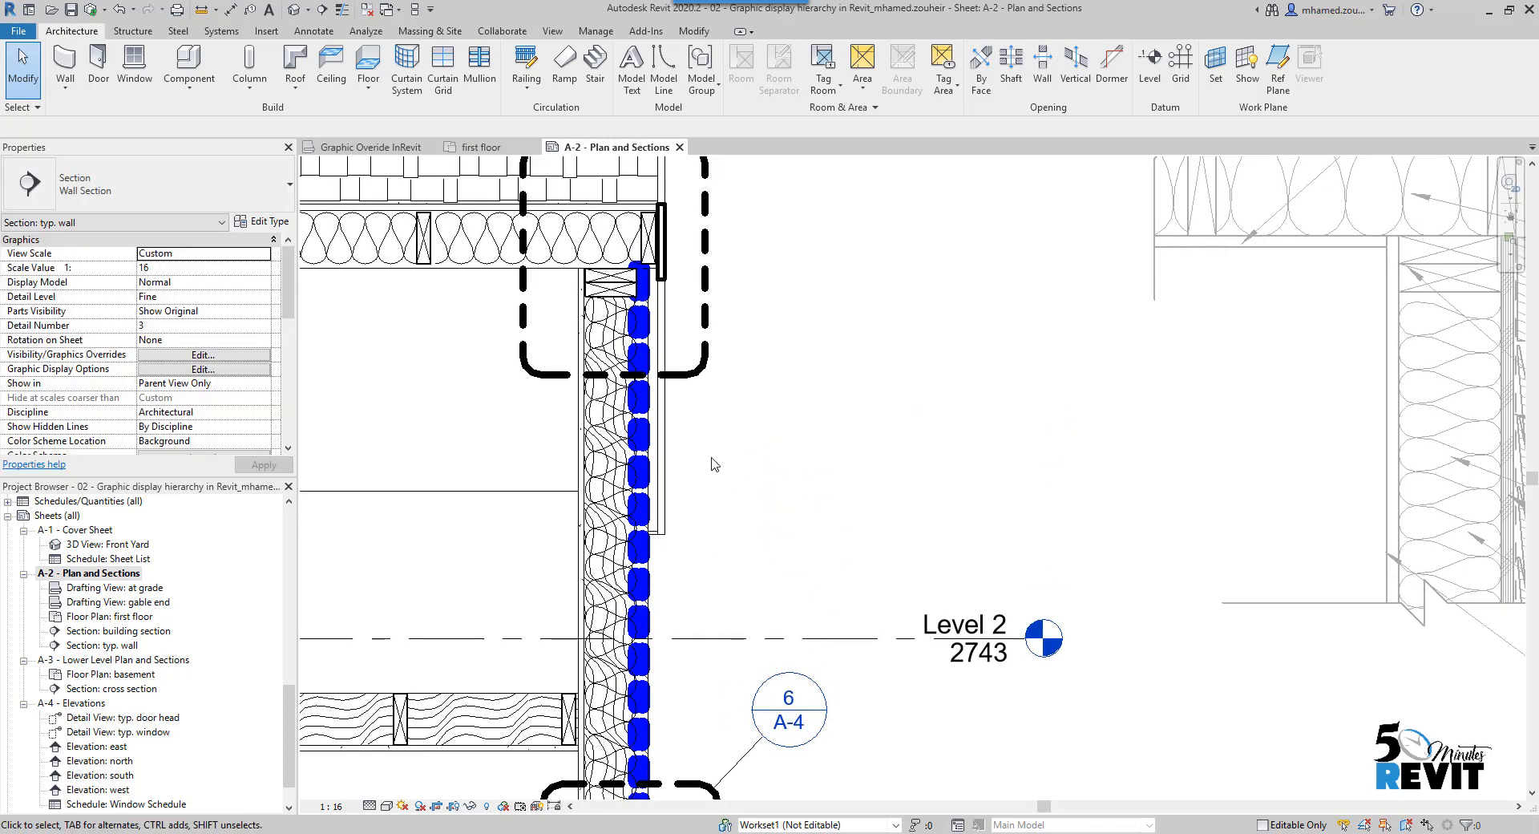
Step: Pan along the wall section to inspect the blue dashed substrate line
left_click_drag(715, 464, 726, 412)
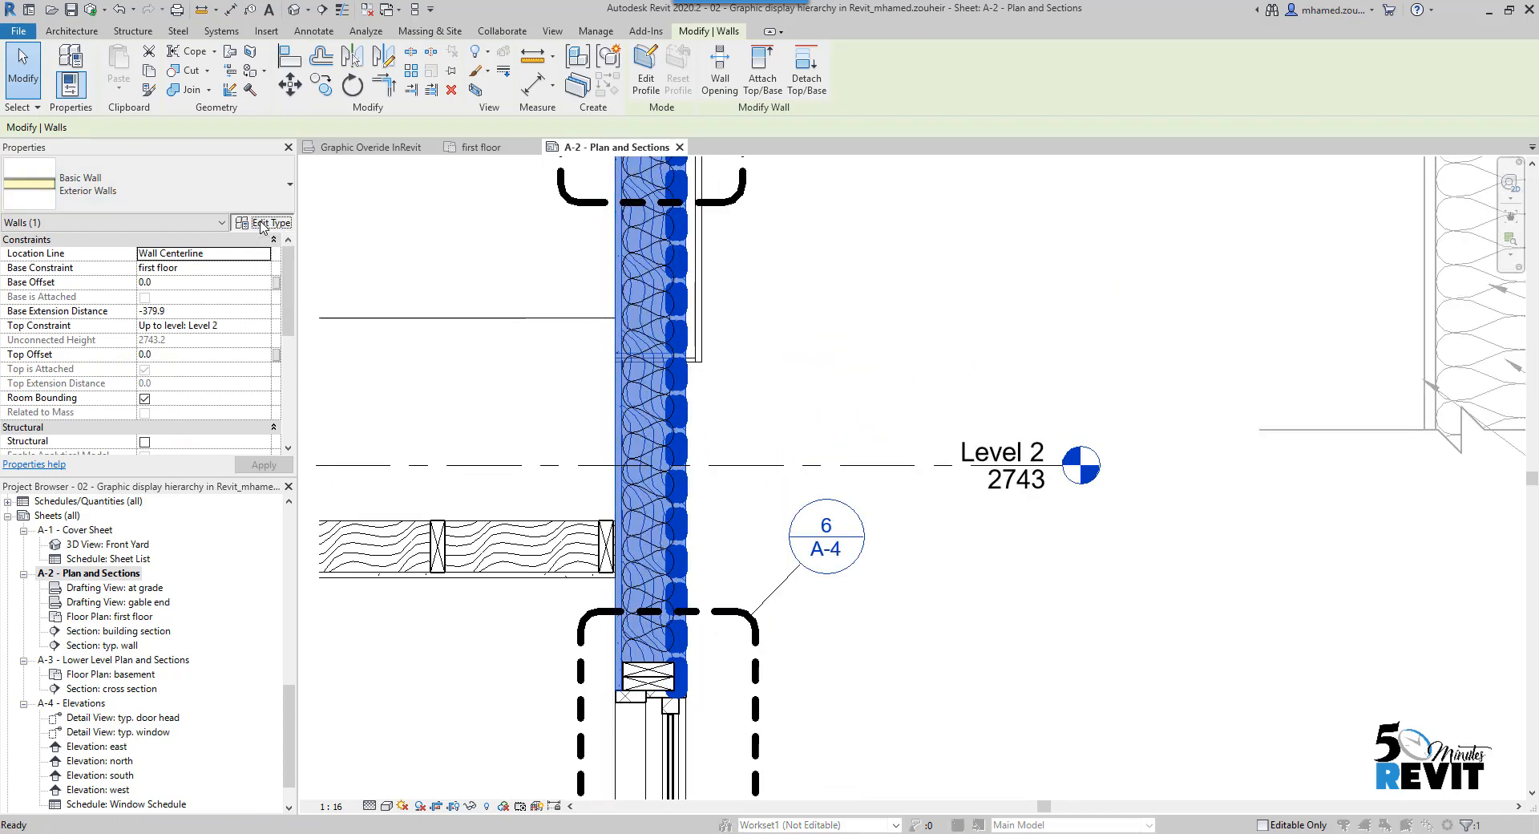
Step: Set Exterior Walls layer 3 sheathing to Membrane Layer with 0 thickness and apply
left_click(269, 223)
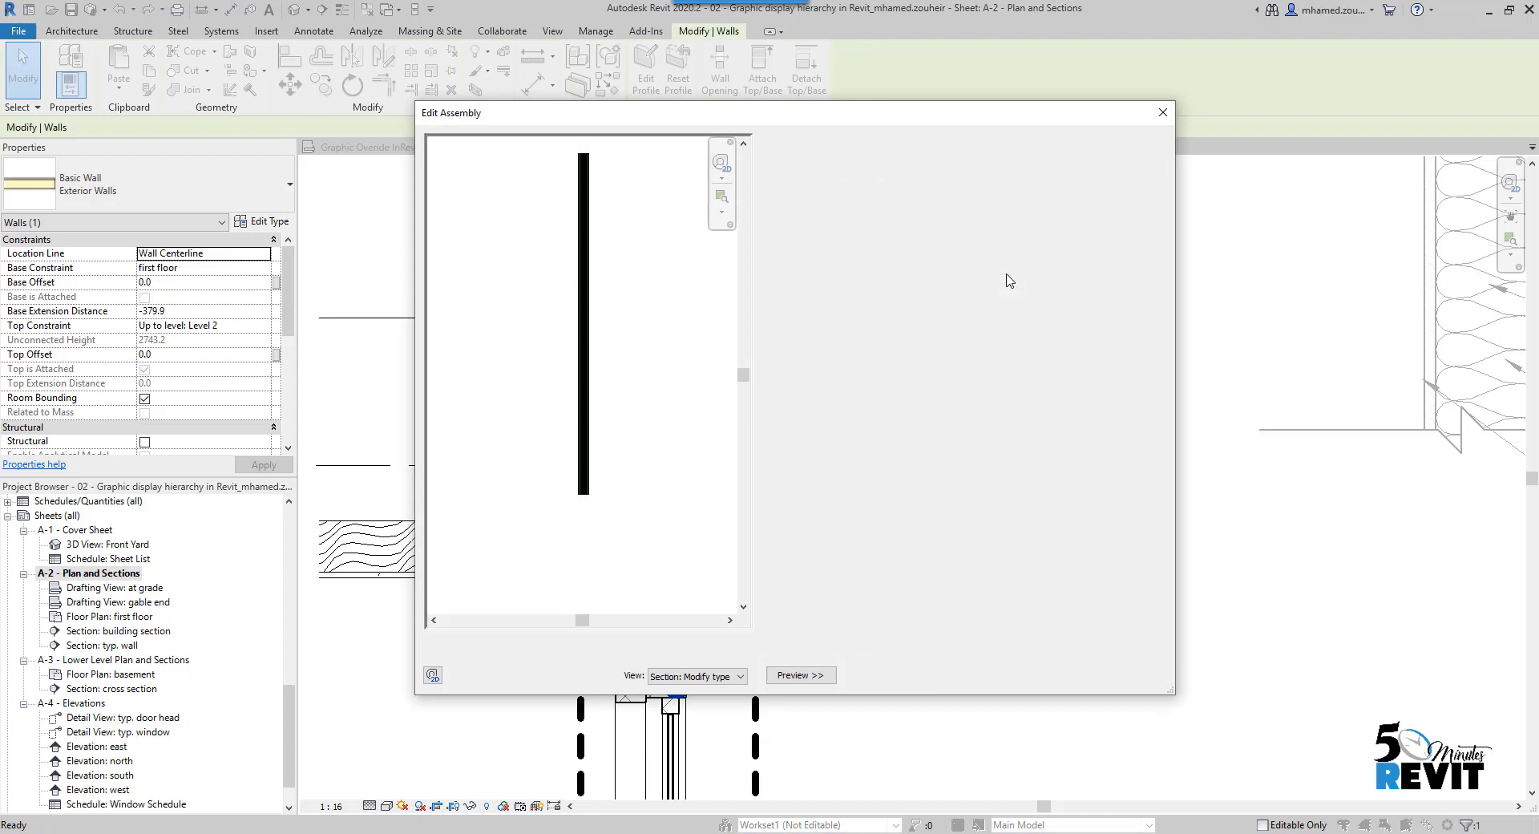
left_click(799, 675)
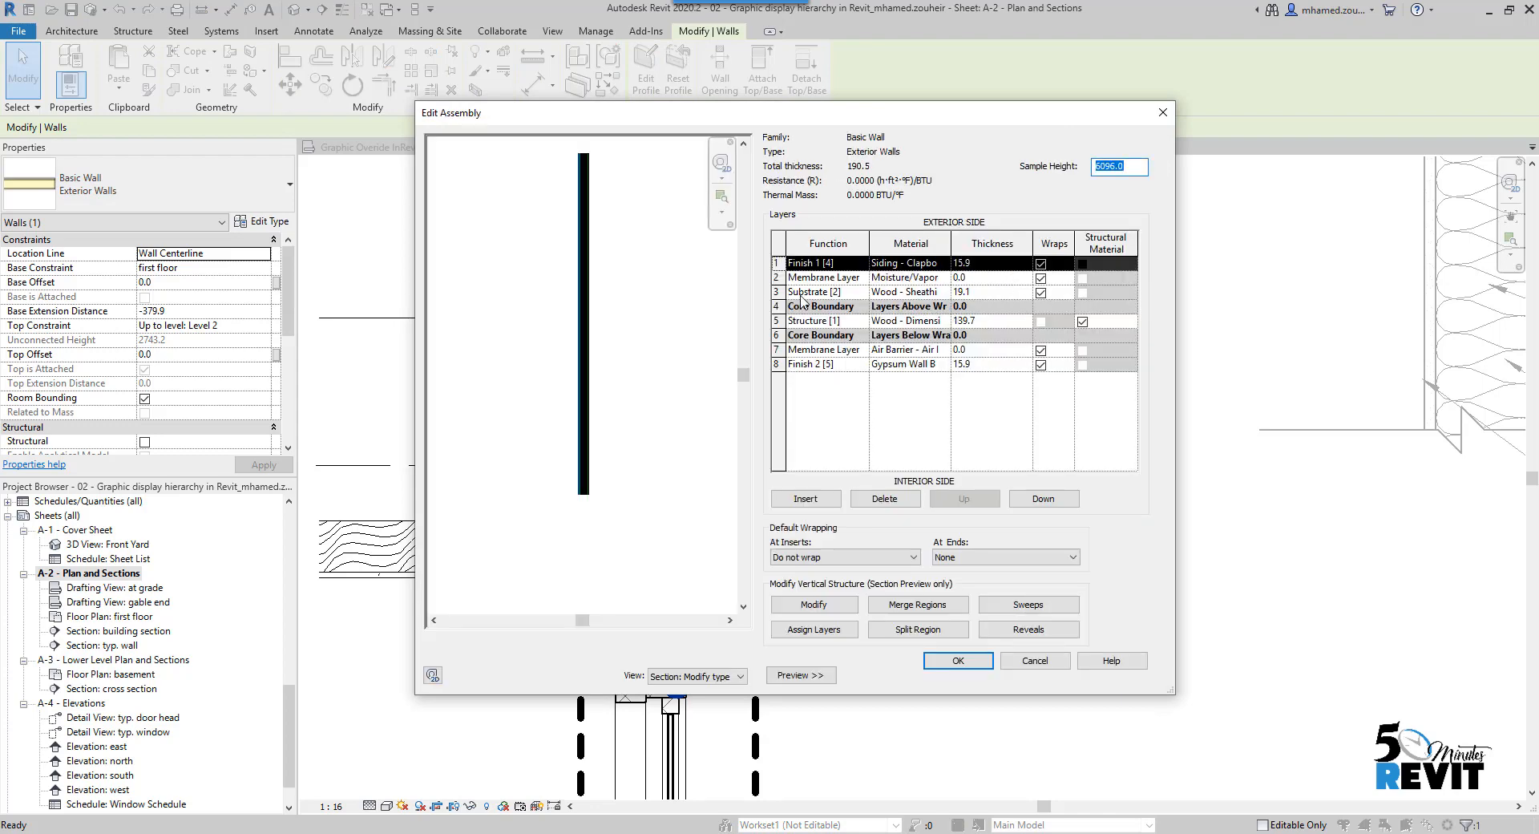
left_click(827, 305)
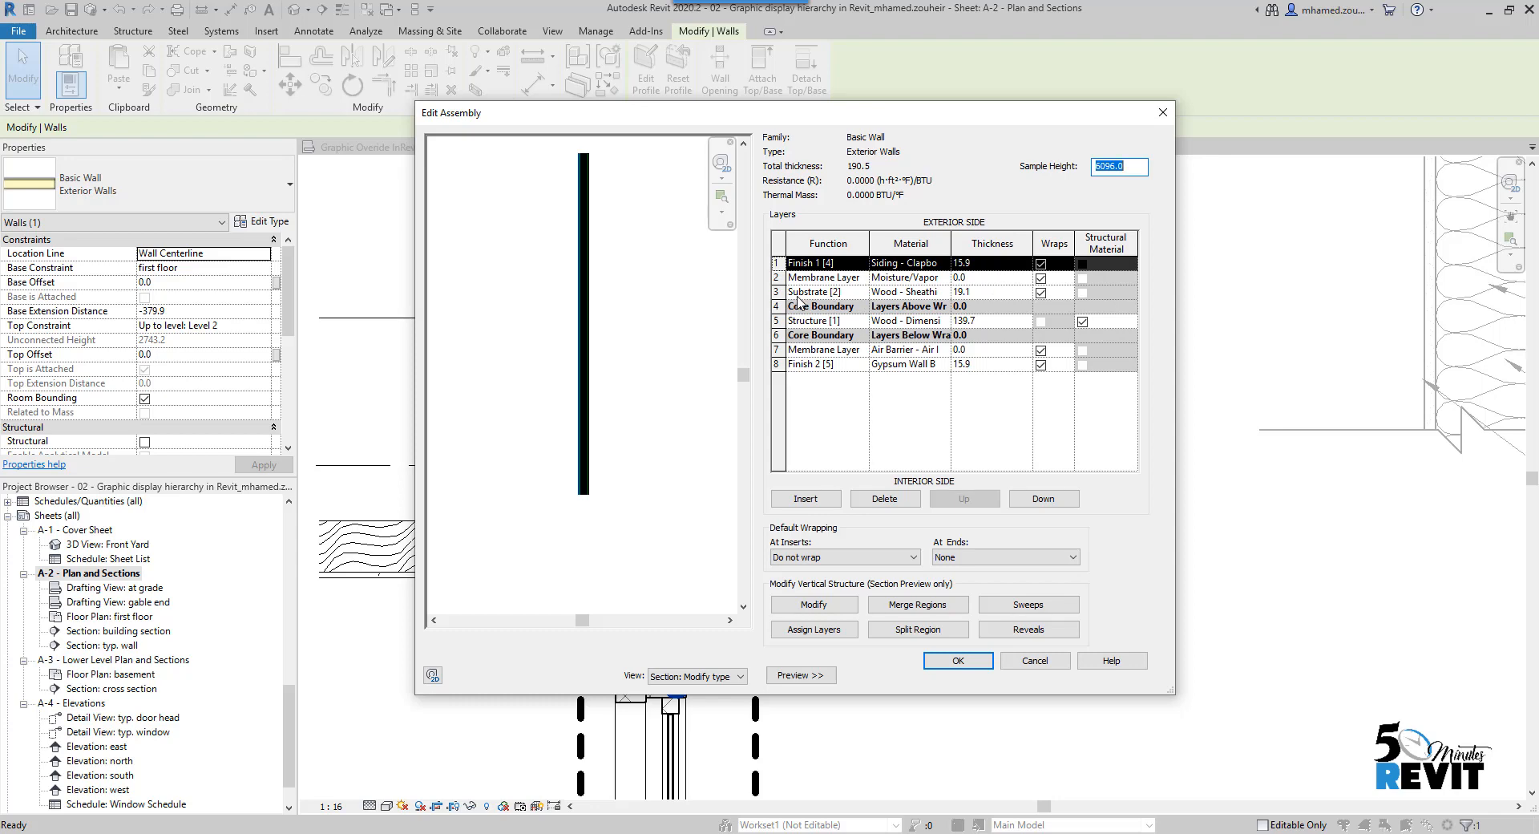
left_click(861, 291)
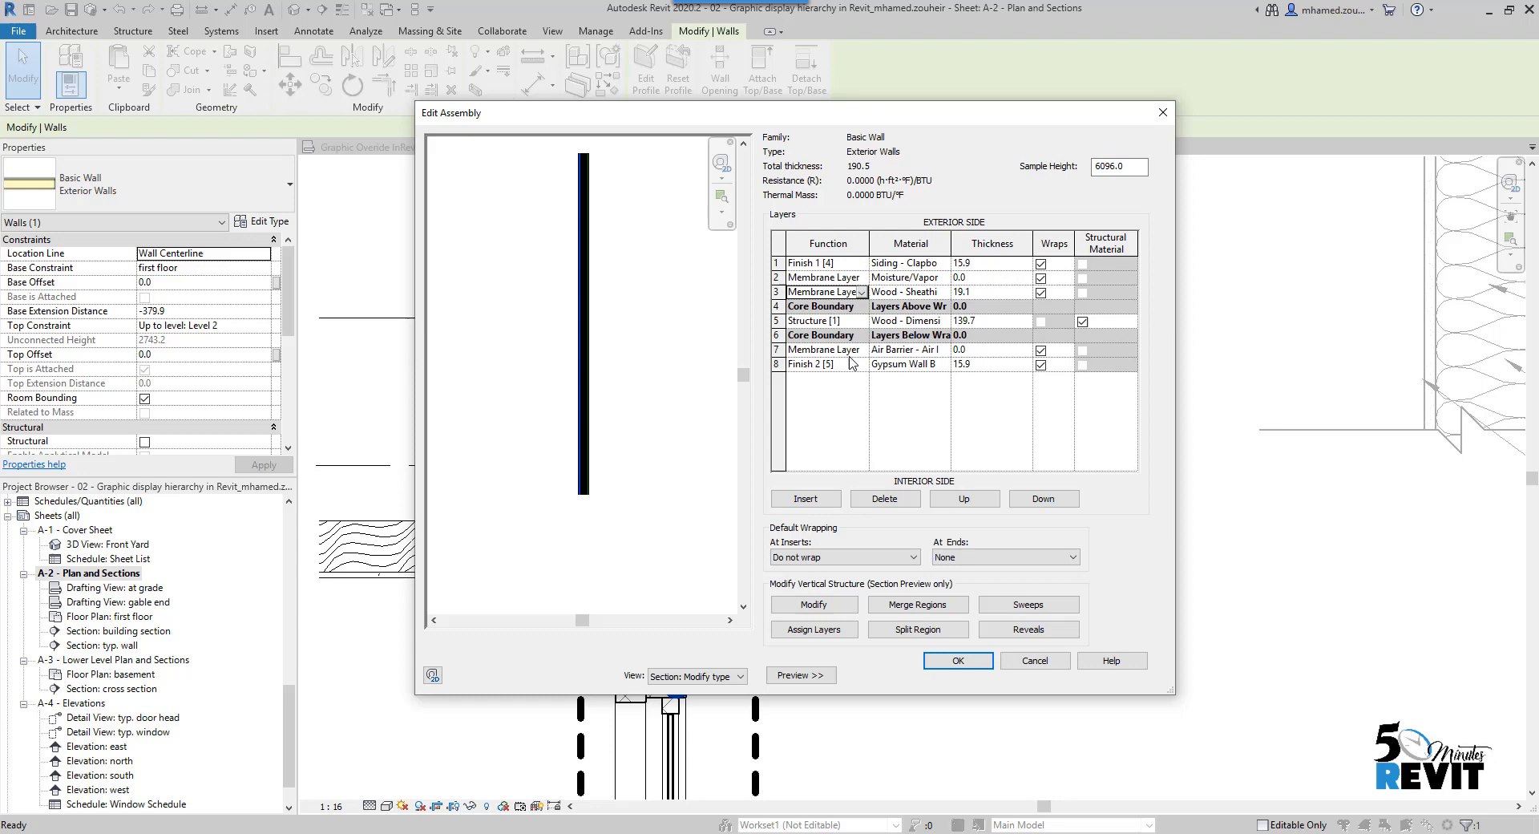
left_click(991, 291)
type("0")
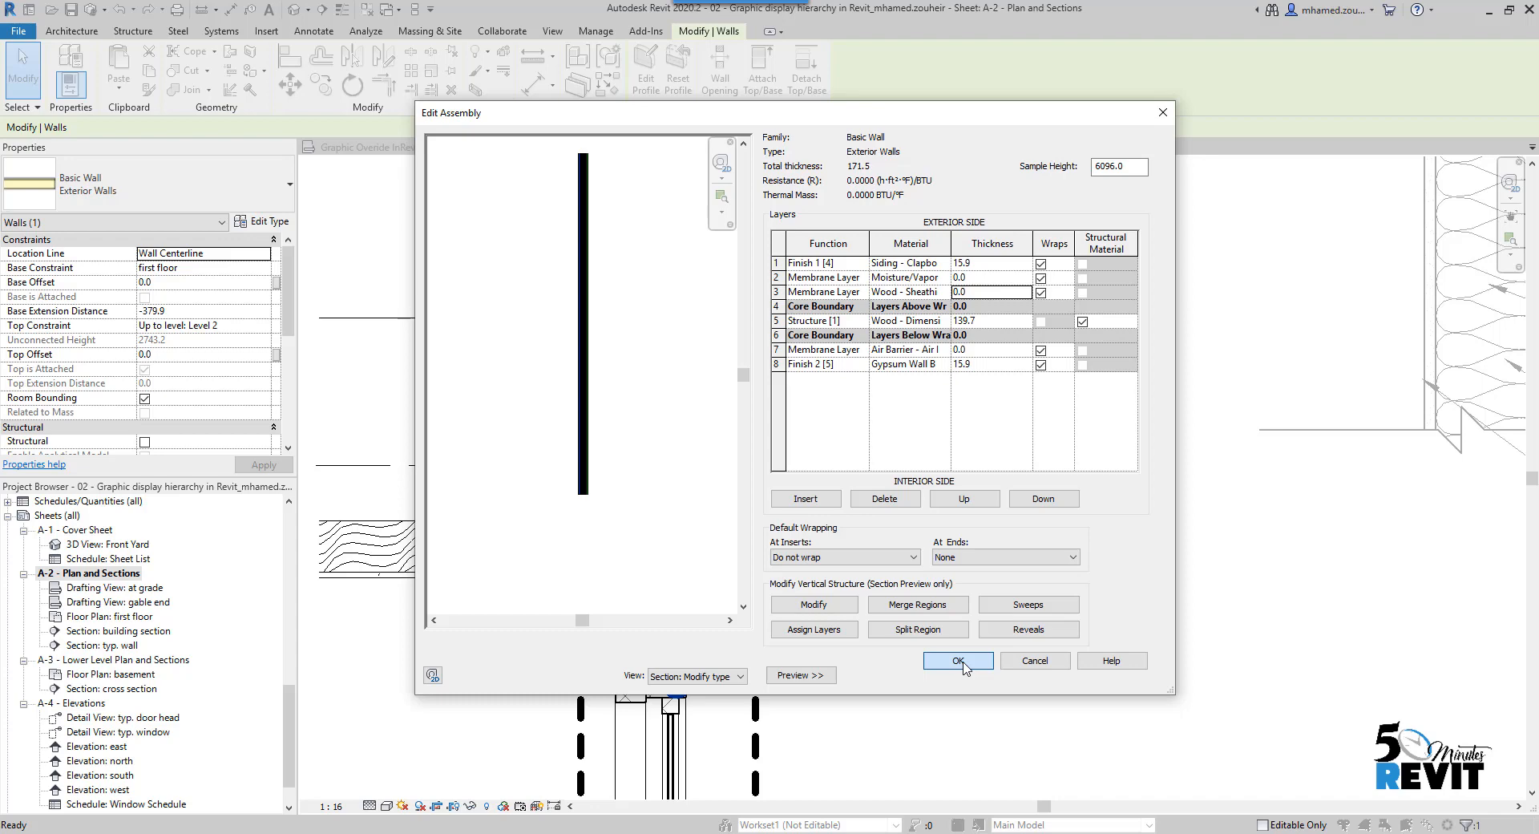
left_click(957, 660)
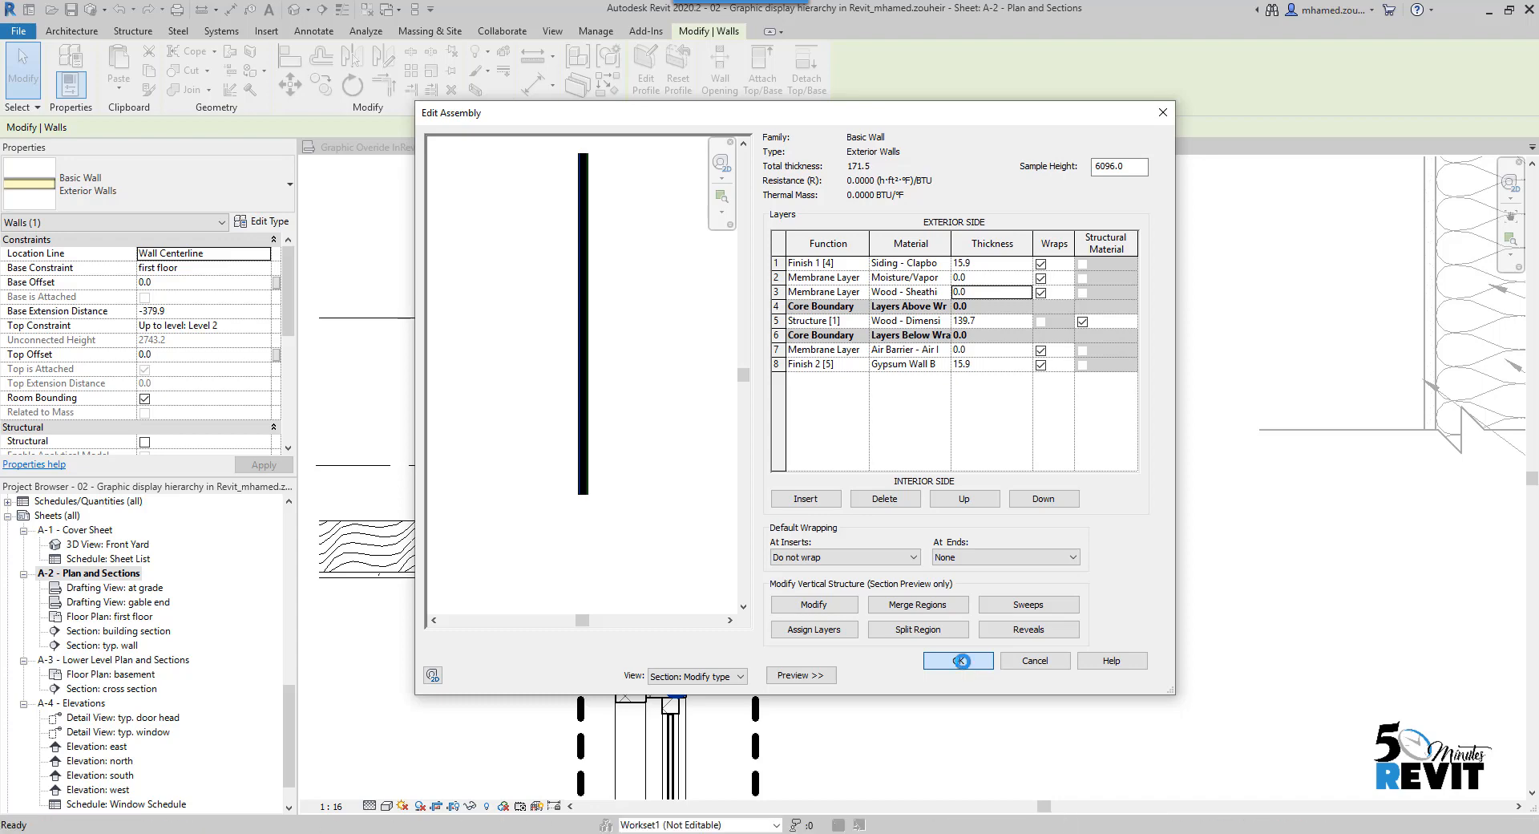
left_click(954, 659)
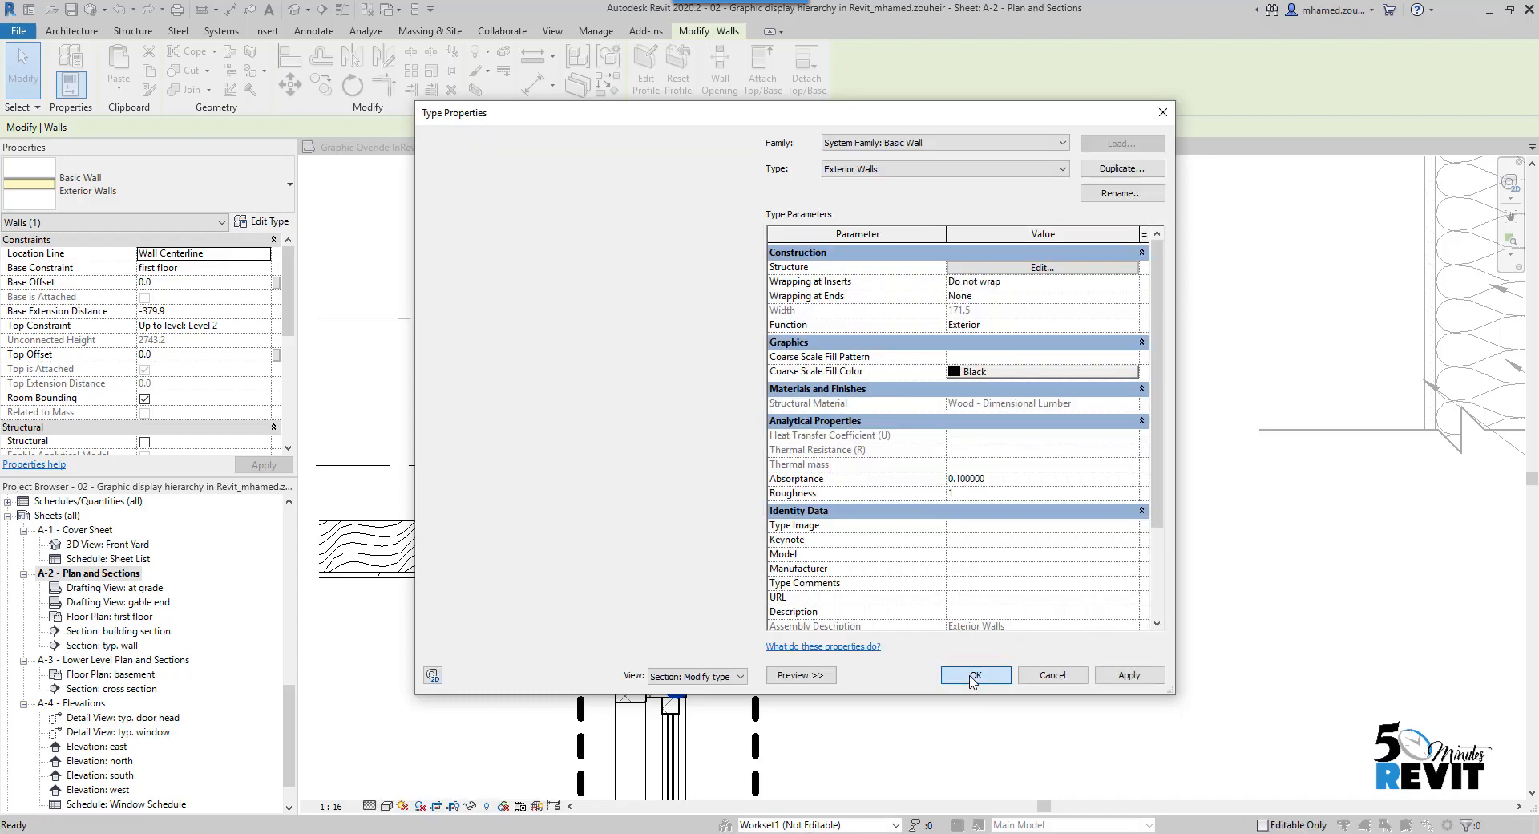
left_click(973, 674)
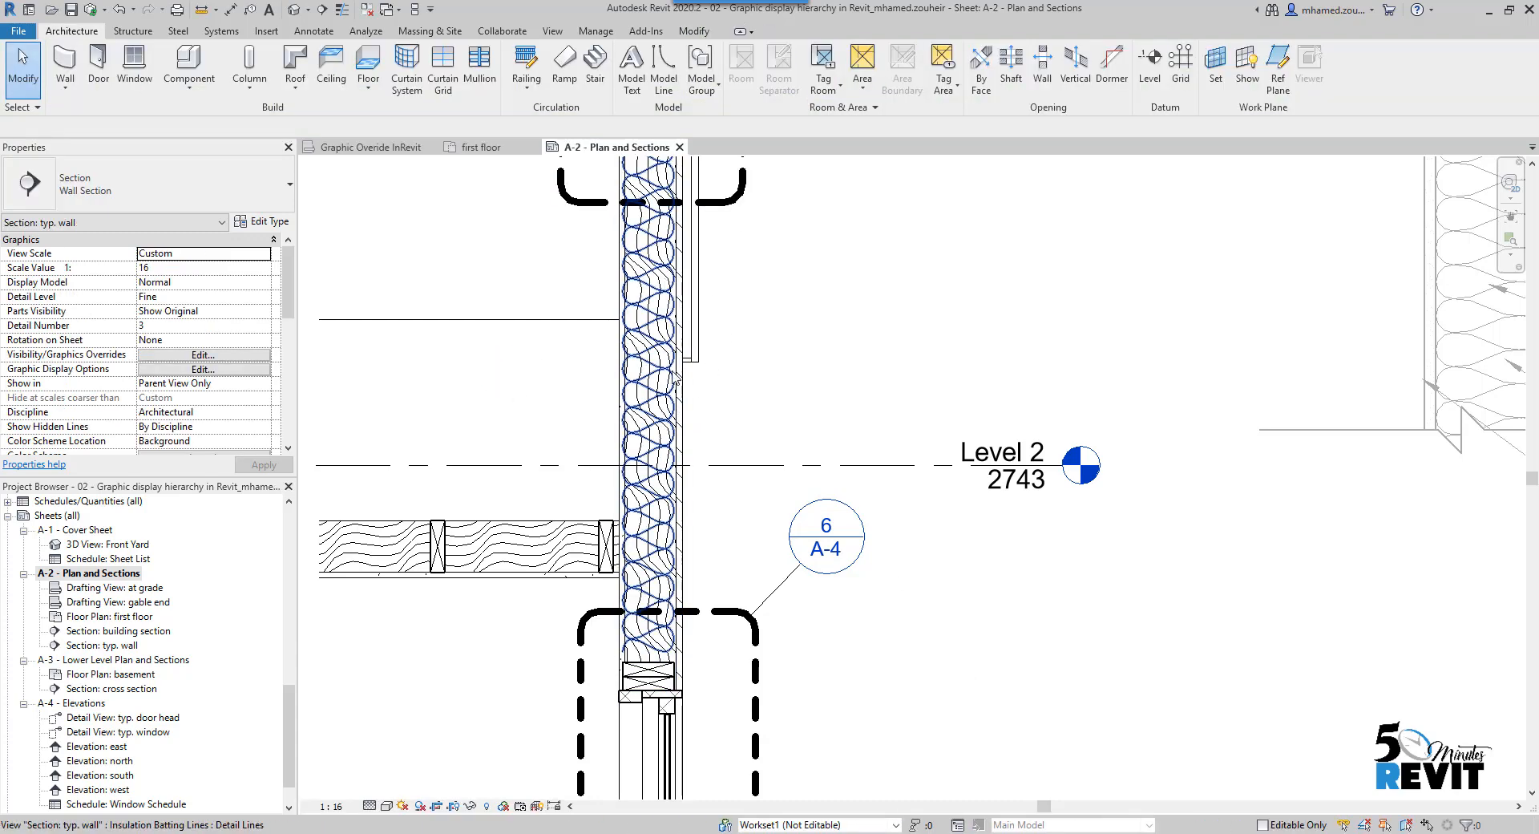
left_click(646, 451)
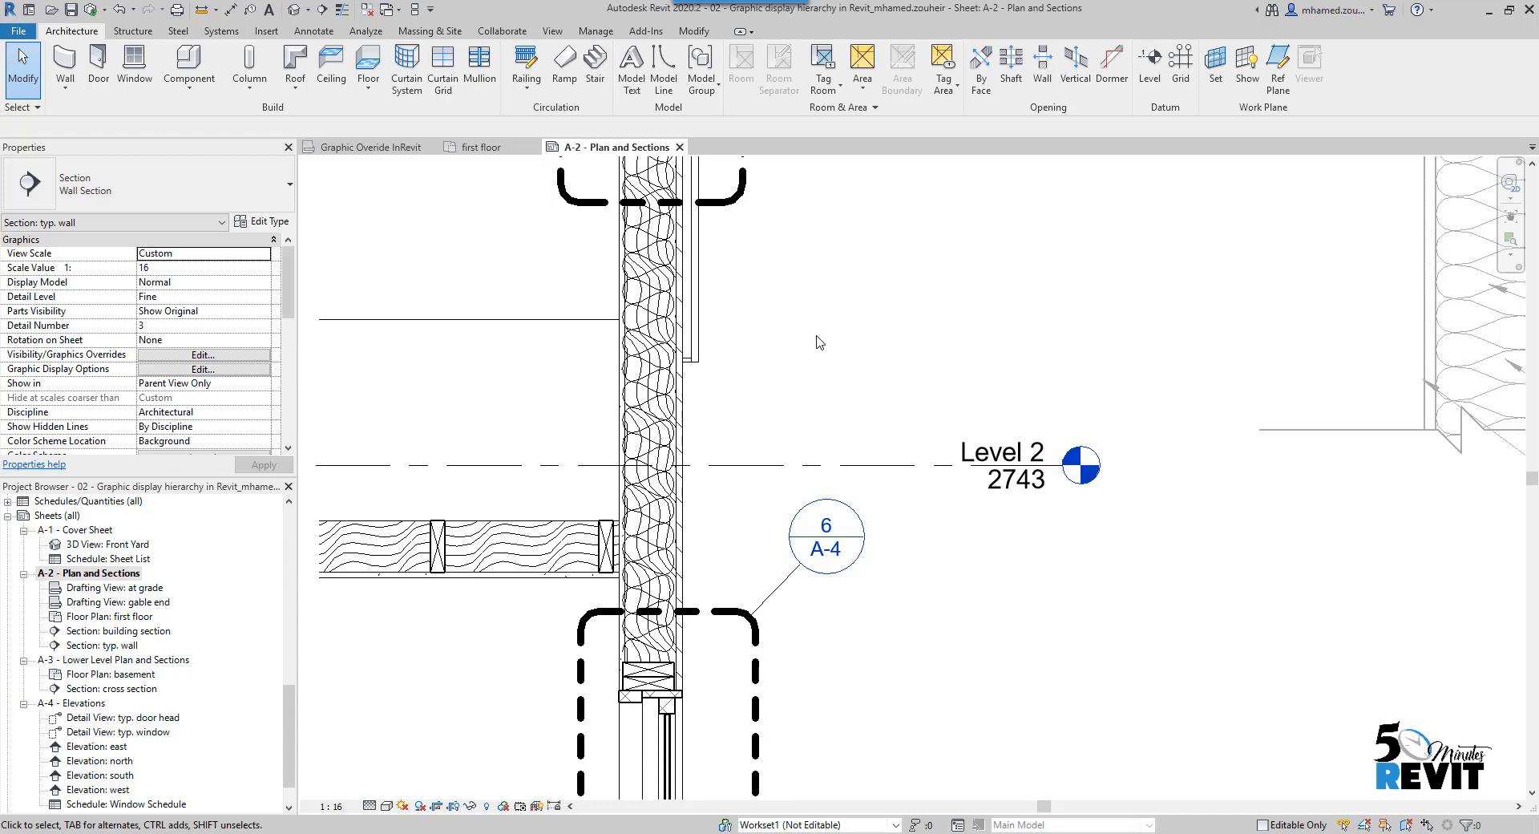
mouse_move(830, 395)
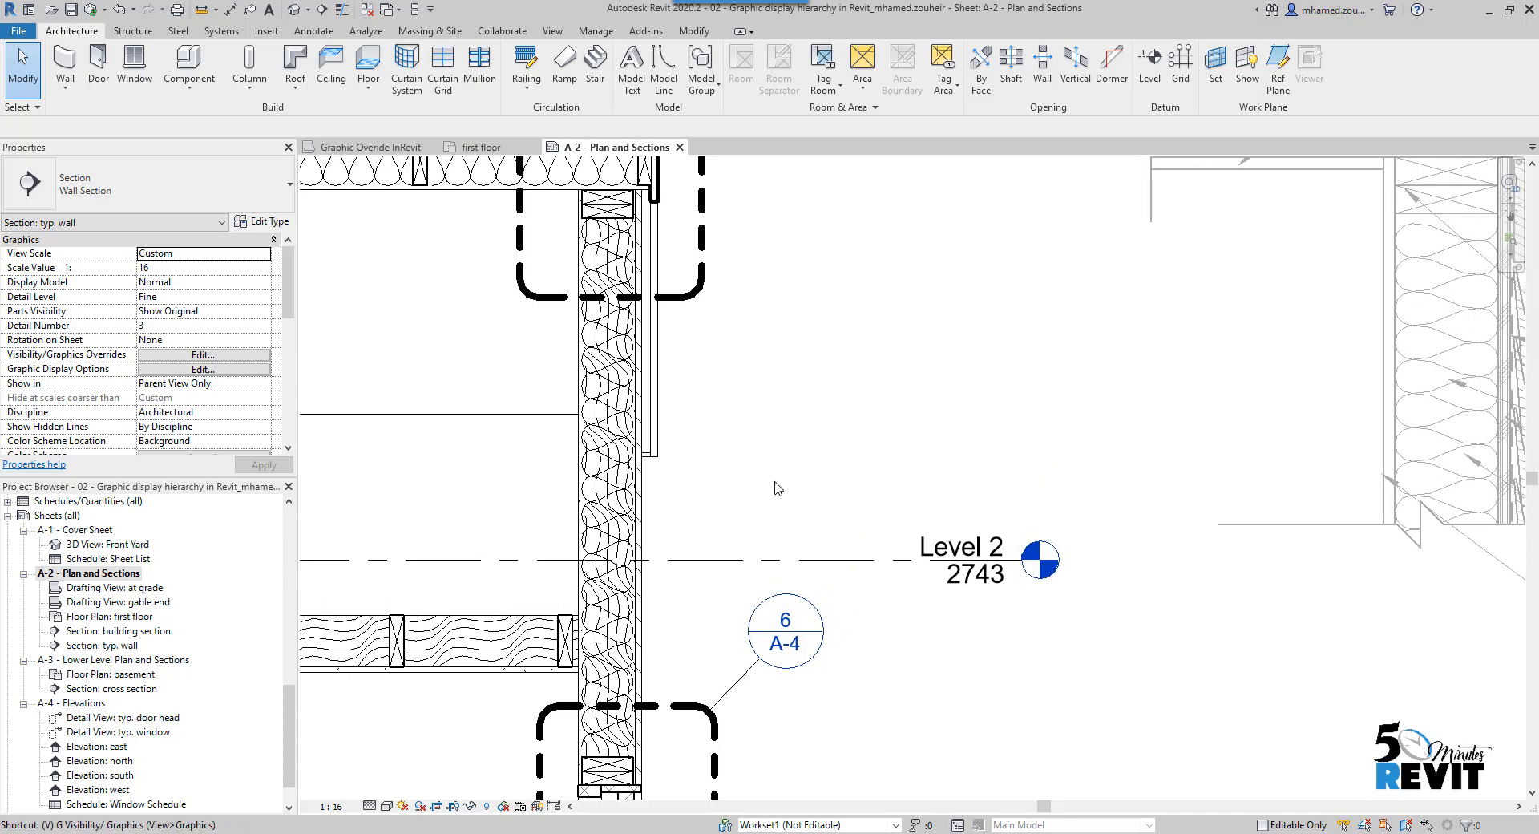
left_click(203, 355)
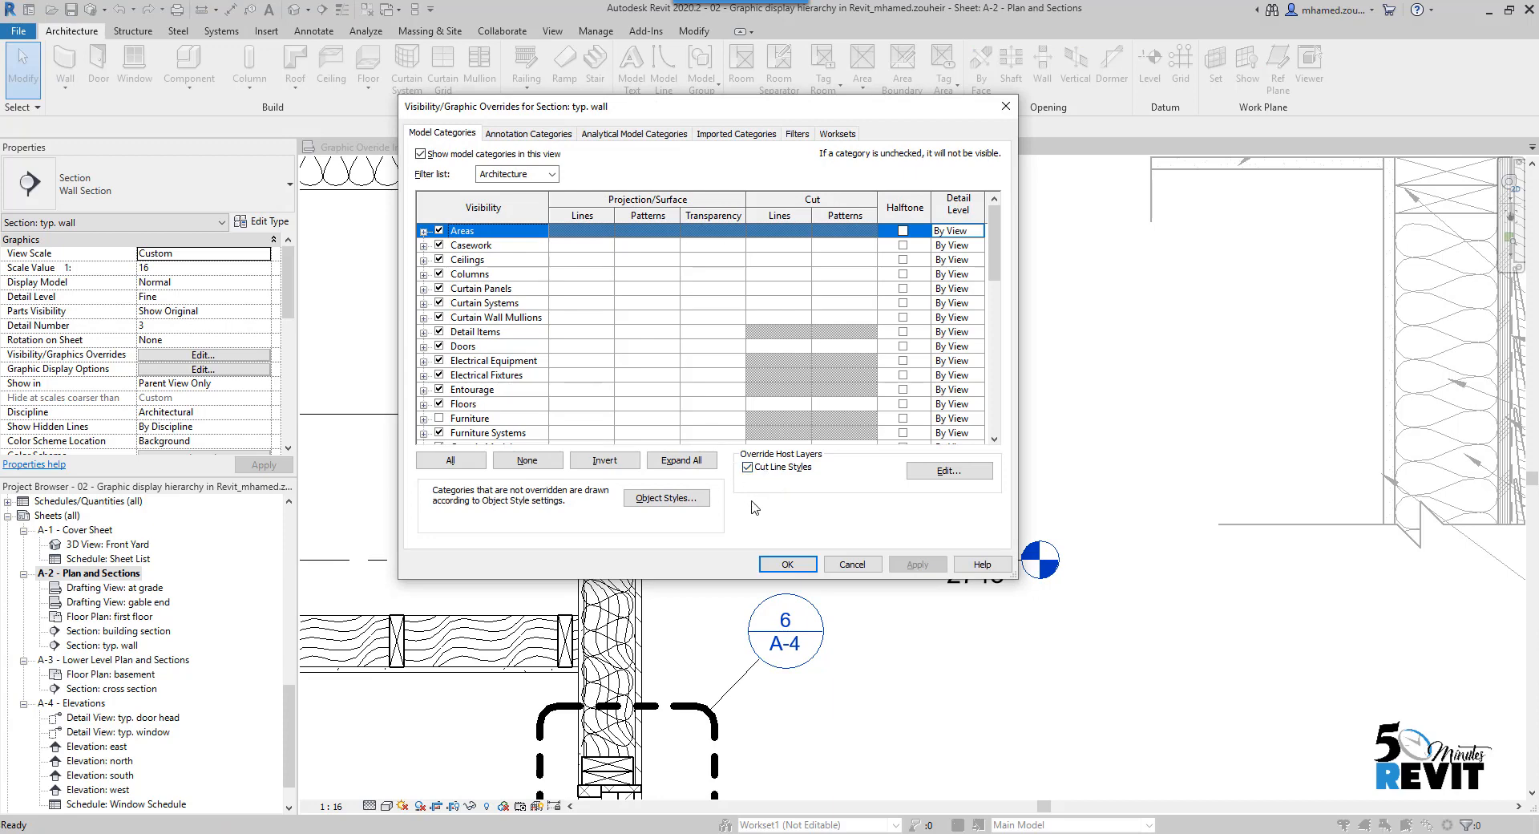
left_click(946, 469)
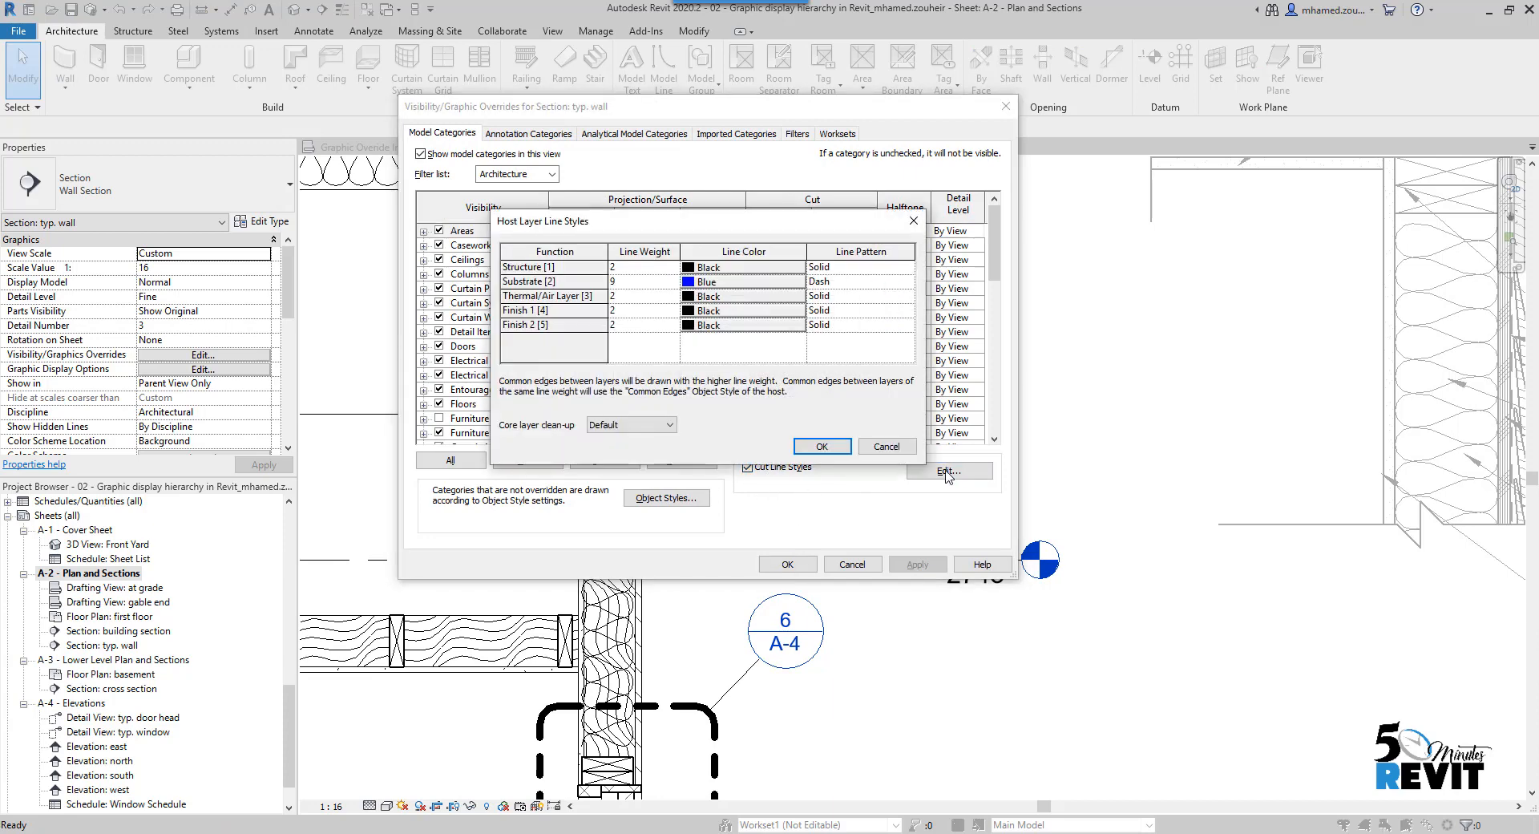
mouse_move(539, 294)
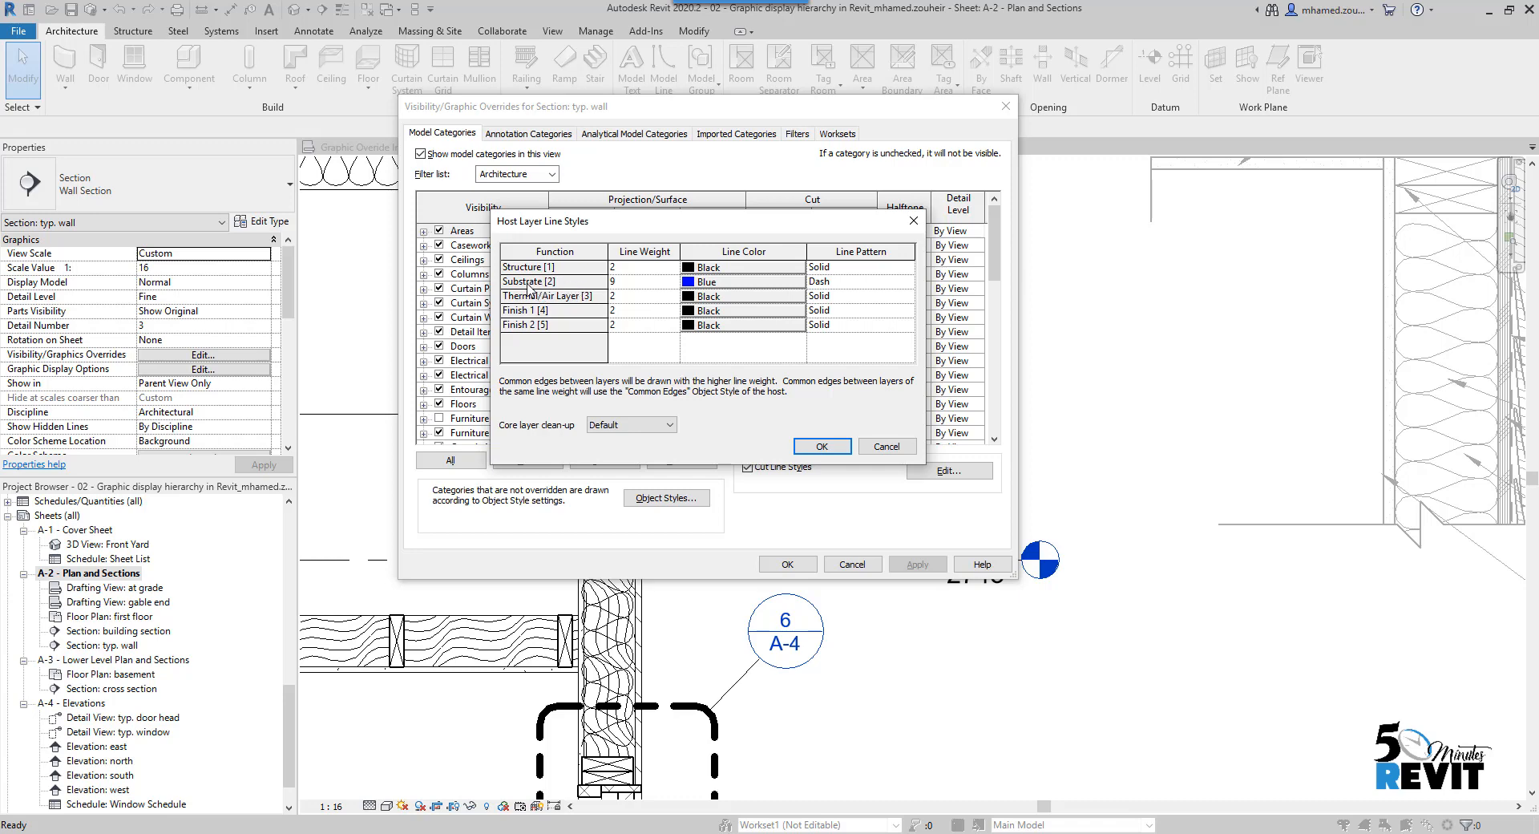
mouse_move(567, 287)
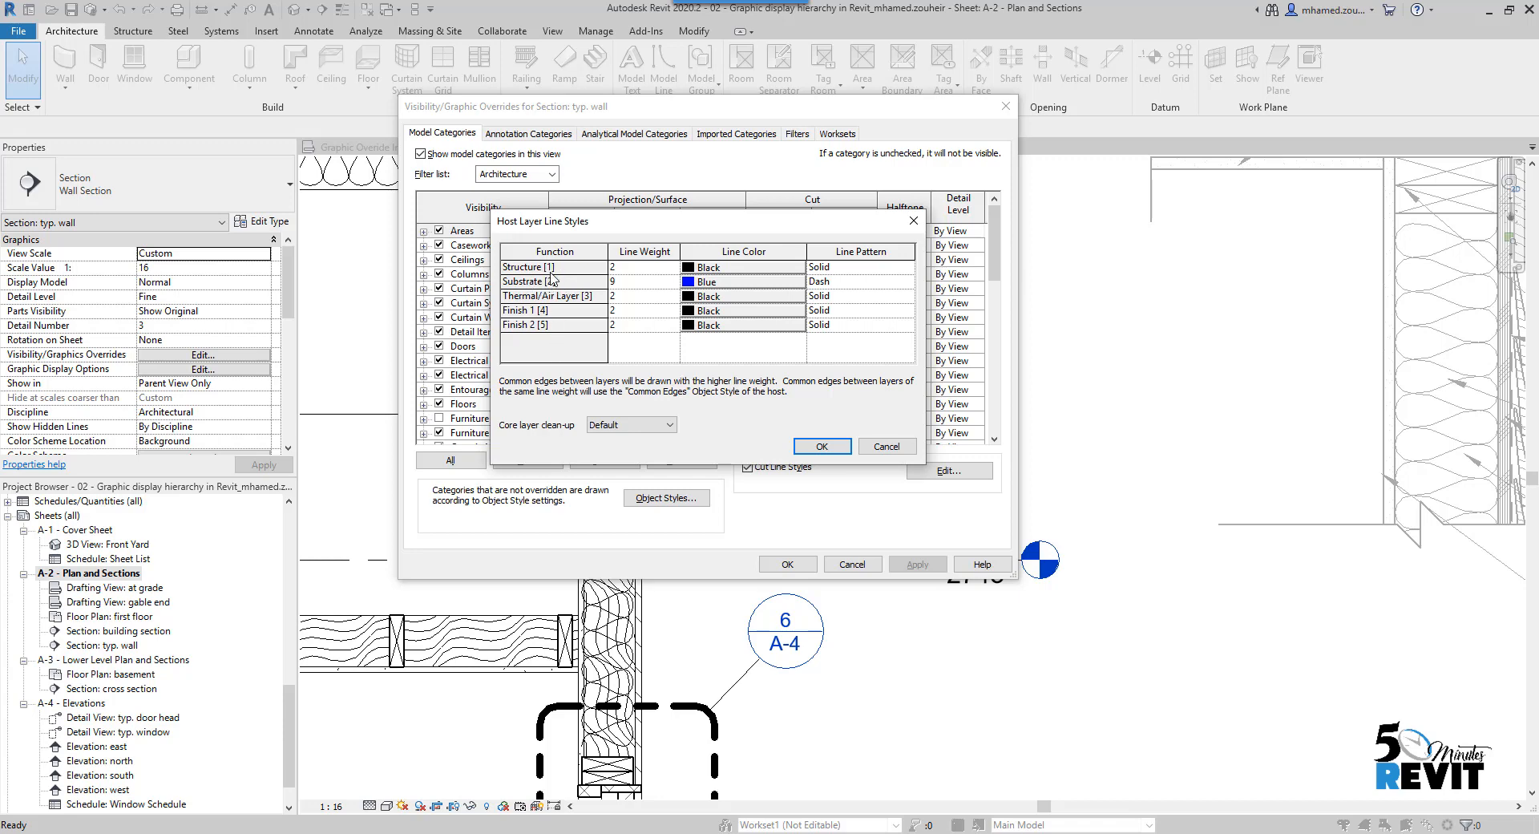
mouse_move(577, 328)
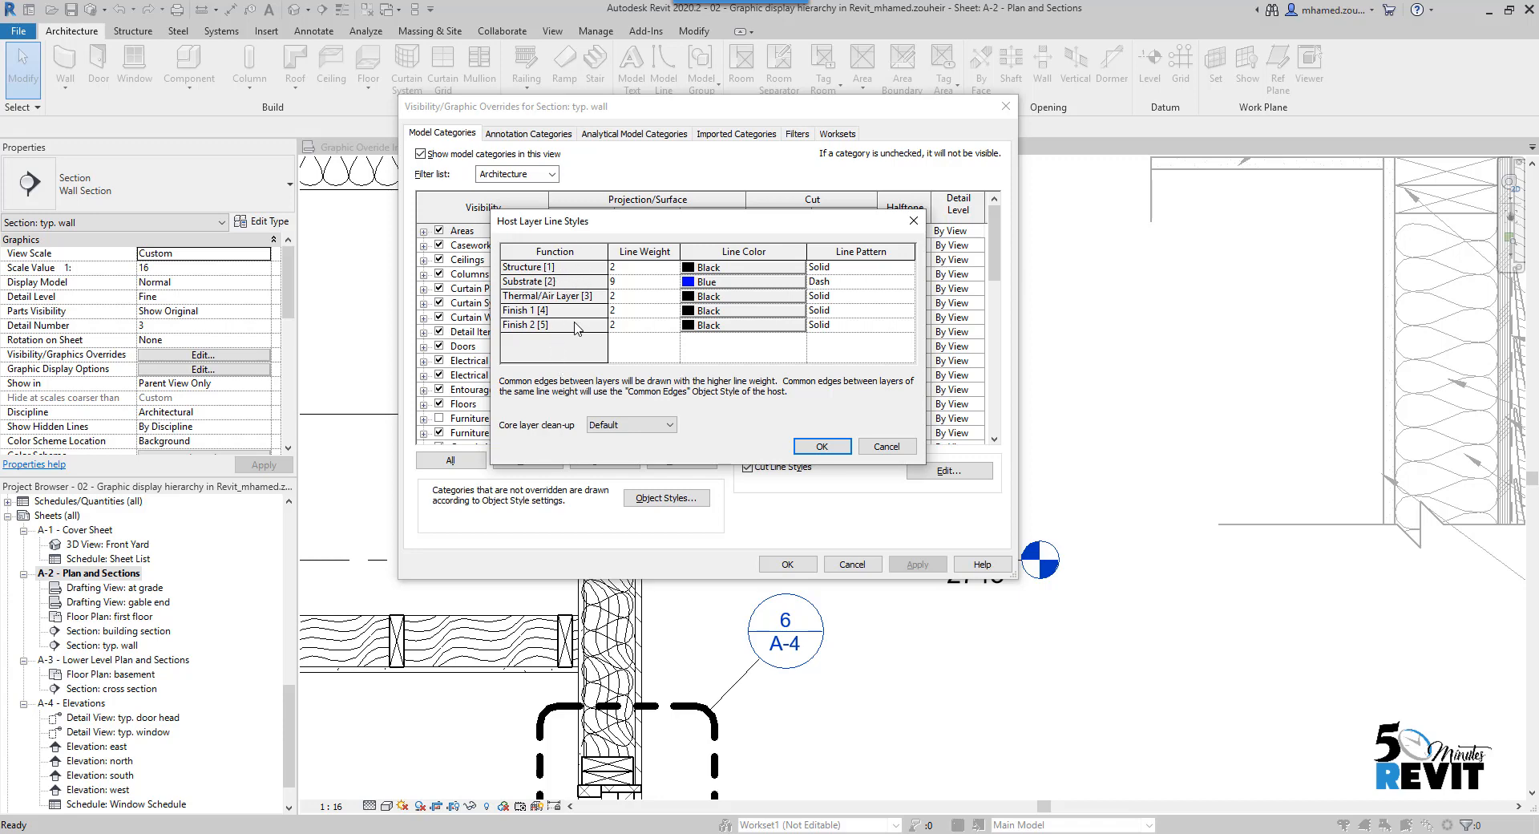
mouse_move(556, 341)
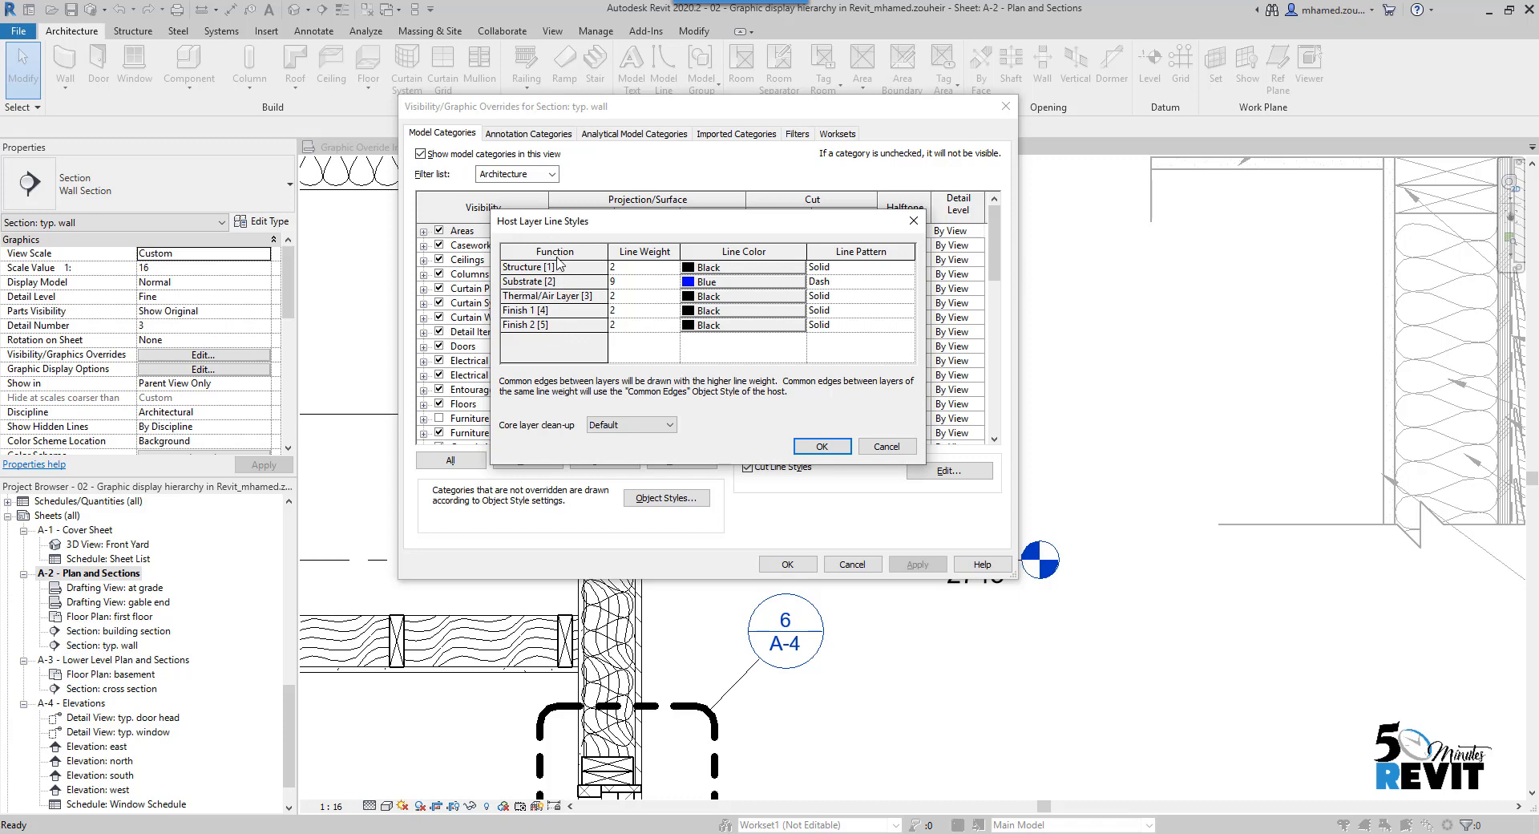
mouse_move(569, 291)
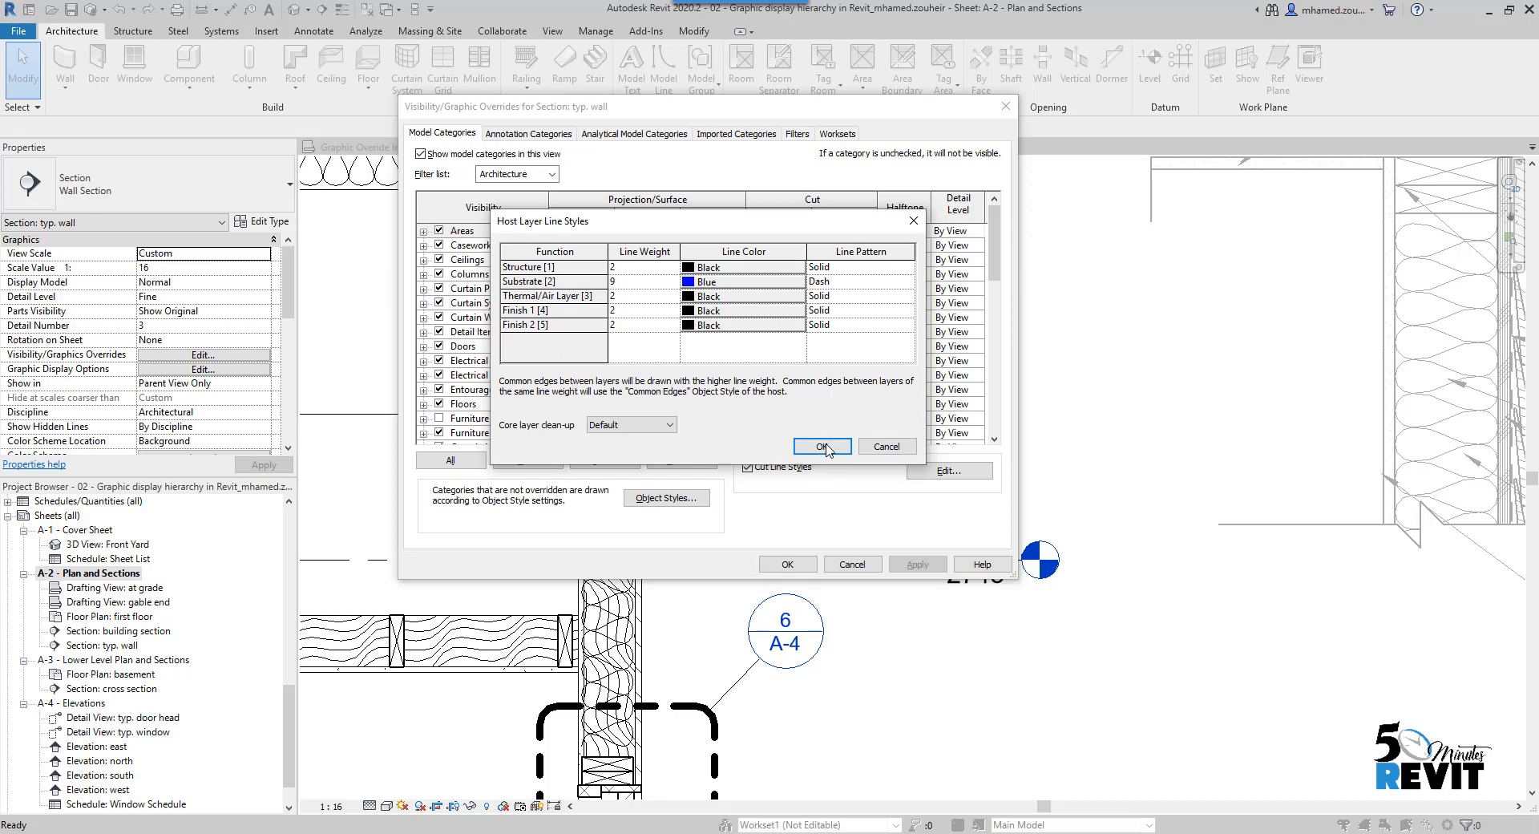
left_click(822, 446)
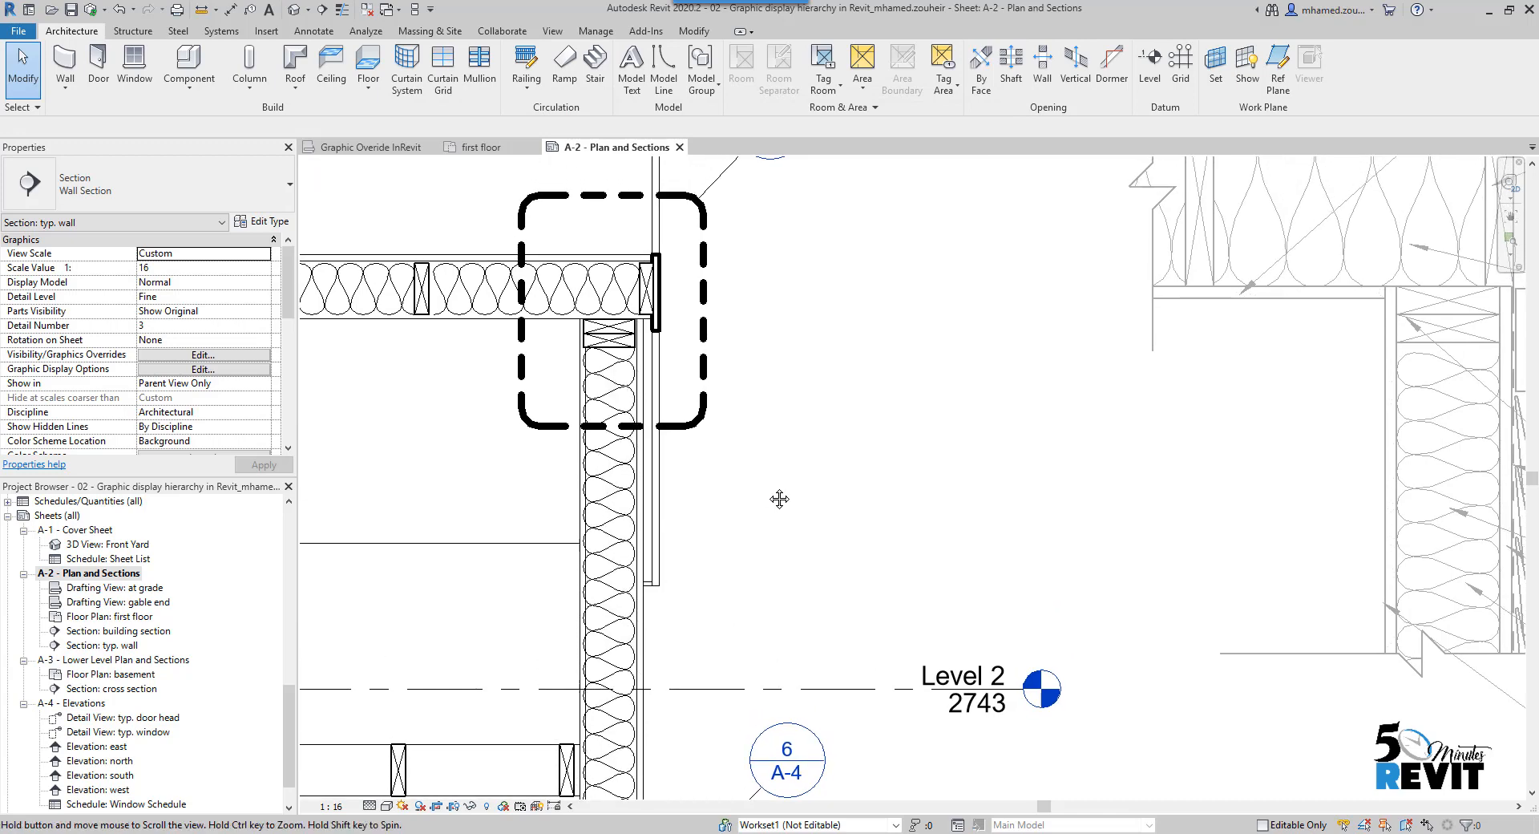
Step: Restore the sheathing layer to Substrate [2], 19 thick, accepting the overlapping walls warning
left_click(608, 490)
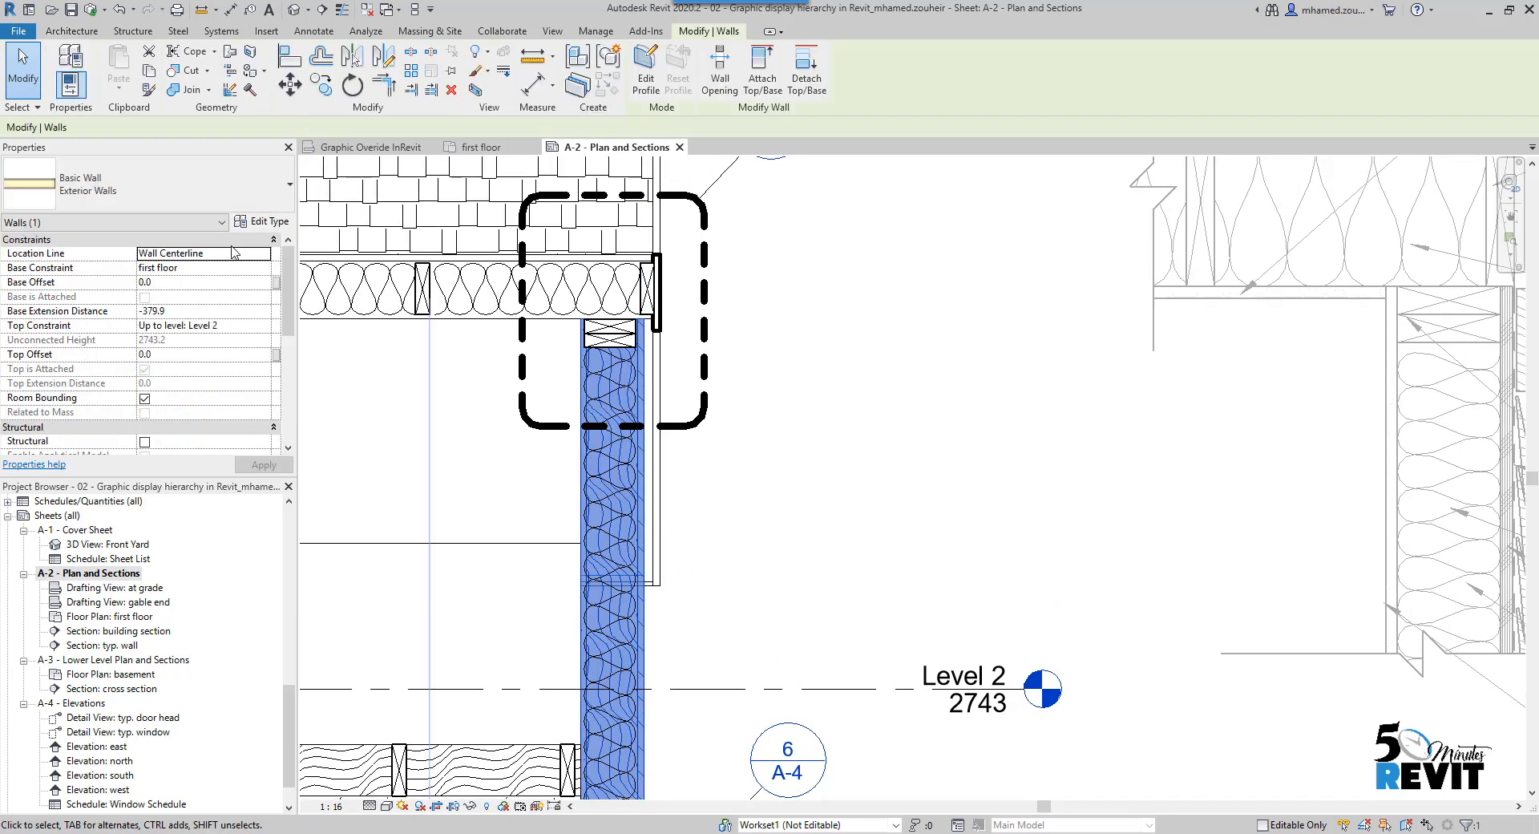
left_click(268, 222)
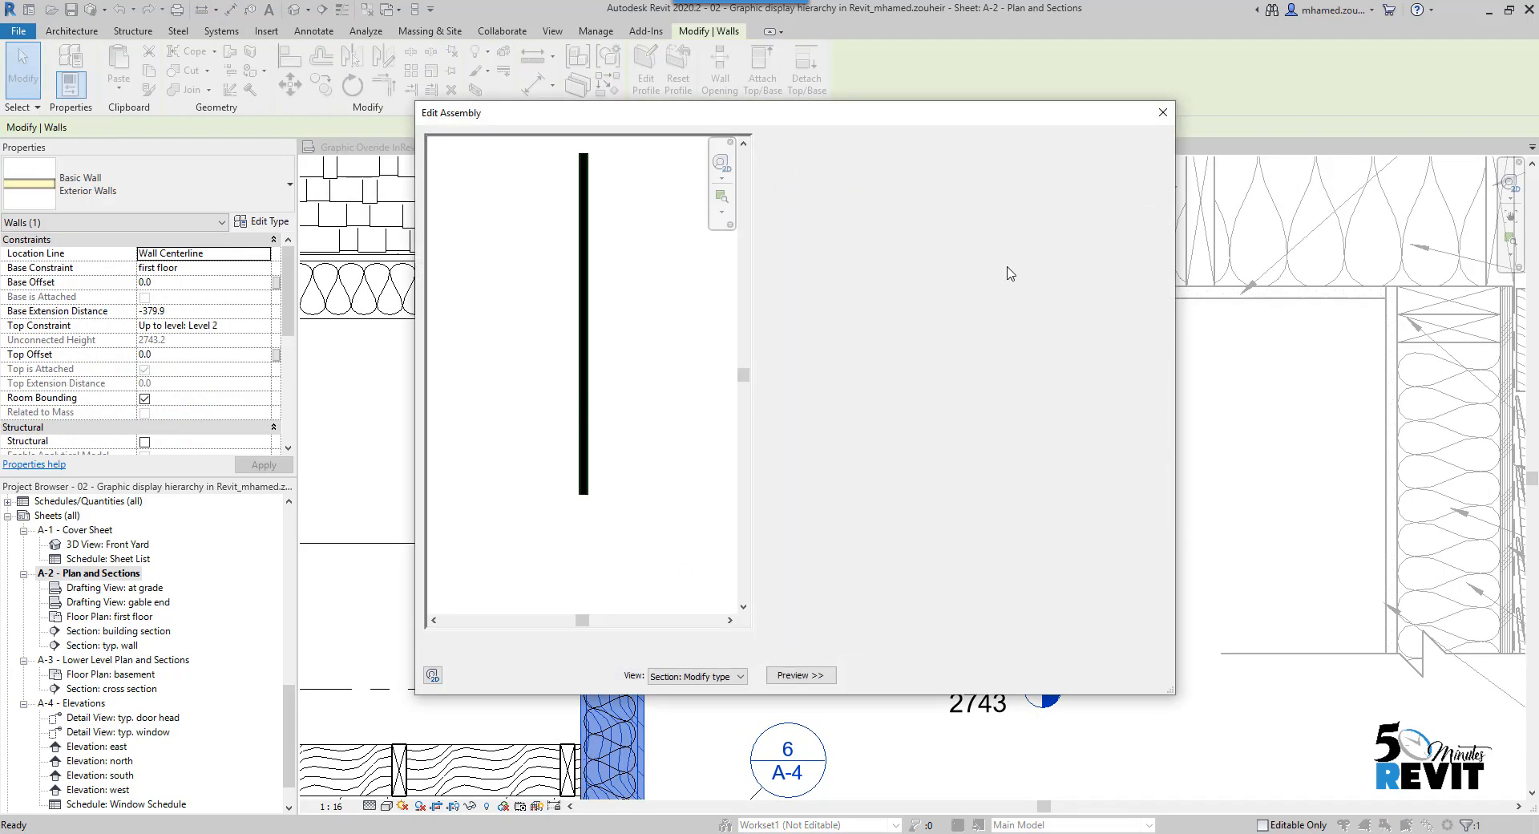
left_click(800, 675)
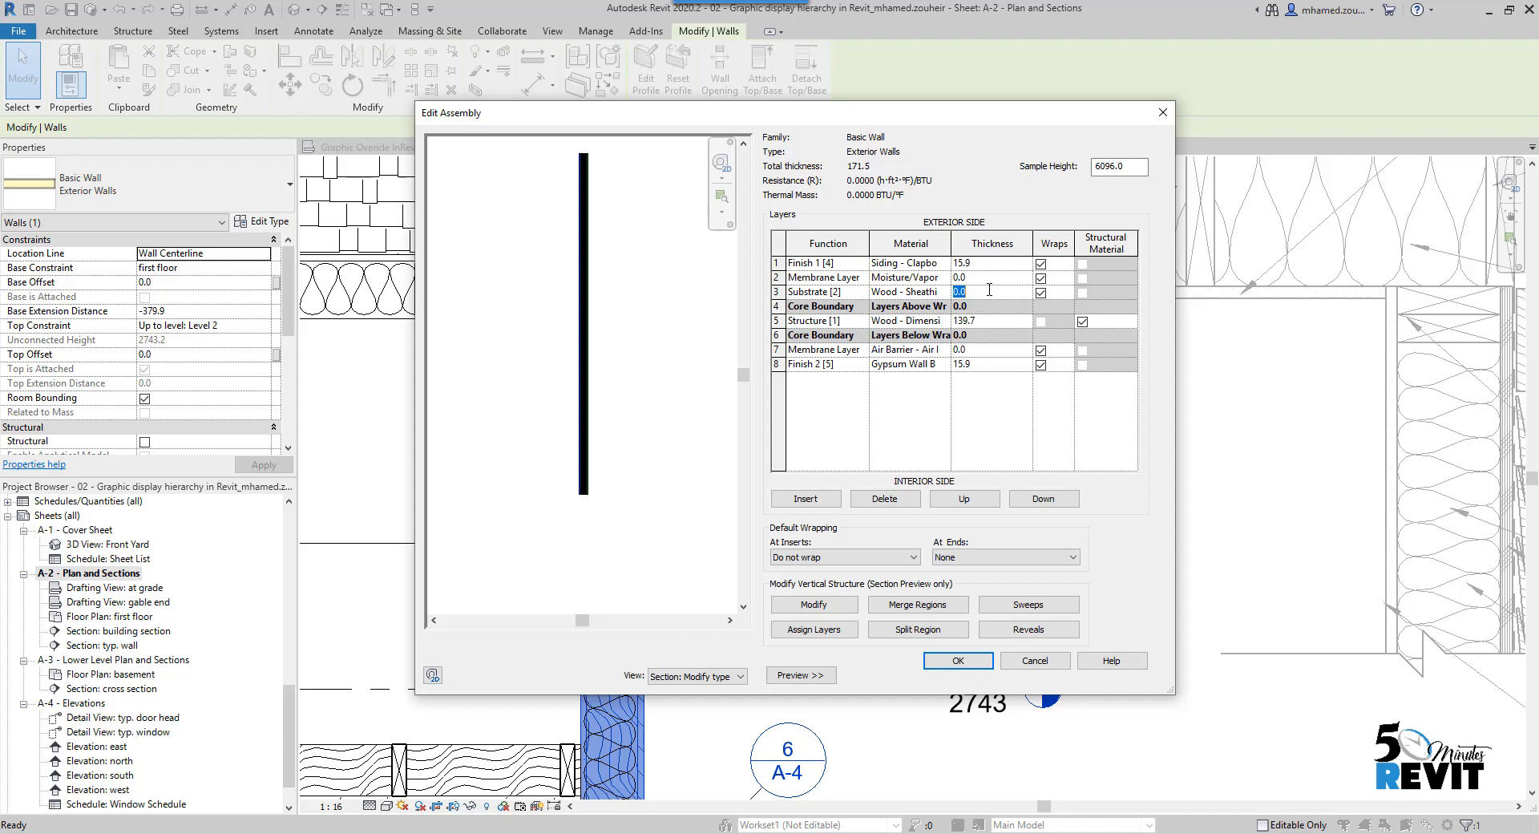
type("19")
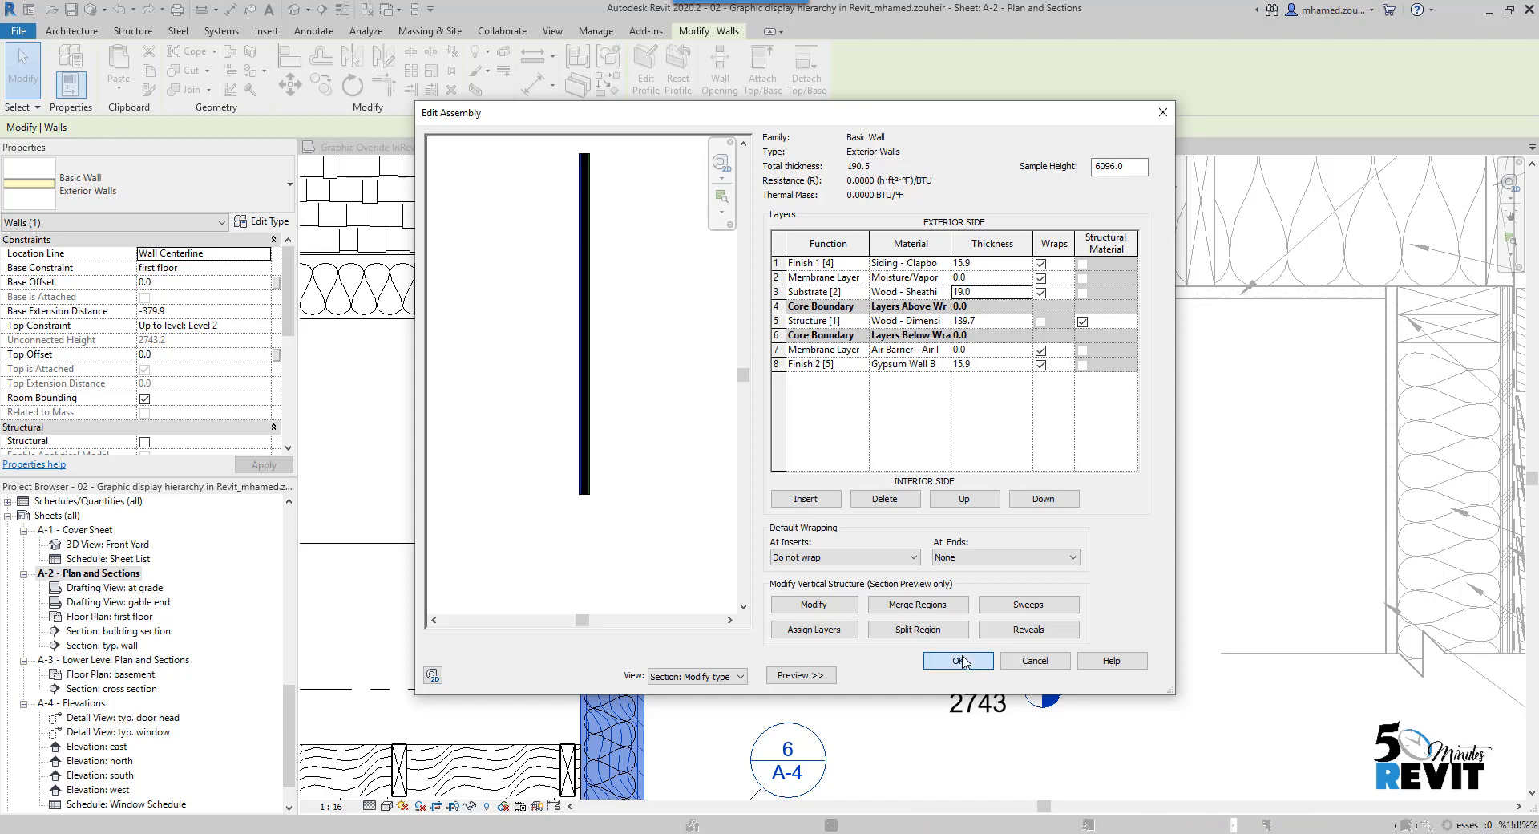
left_click(957, 659)
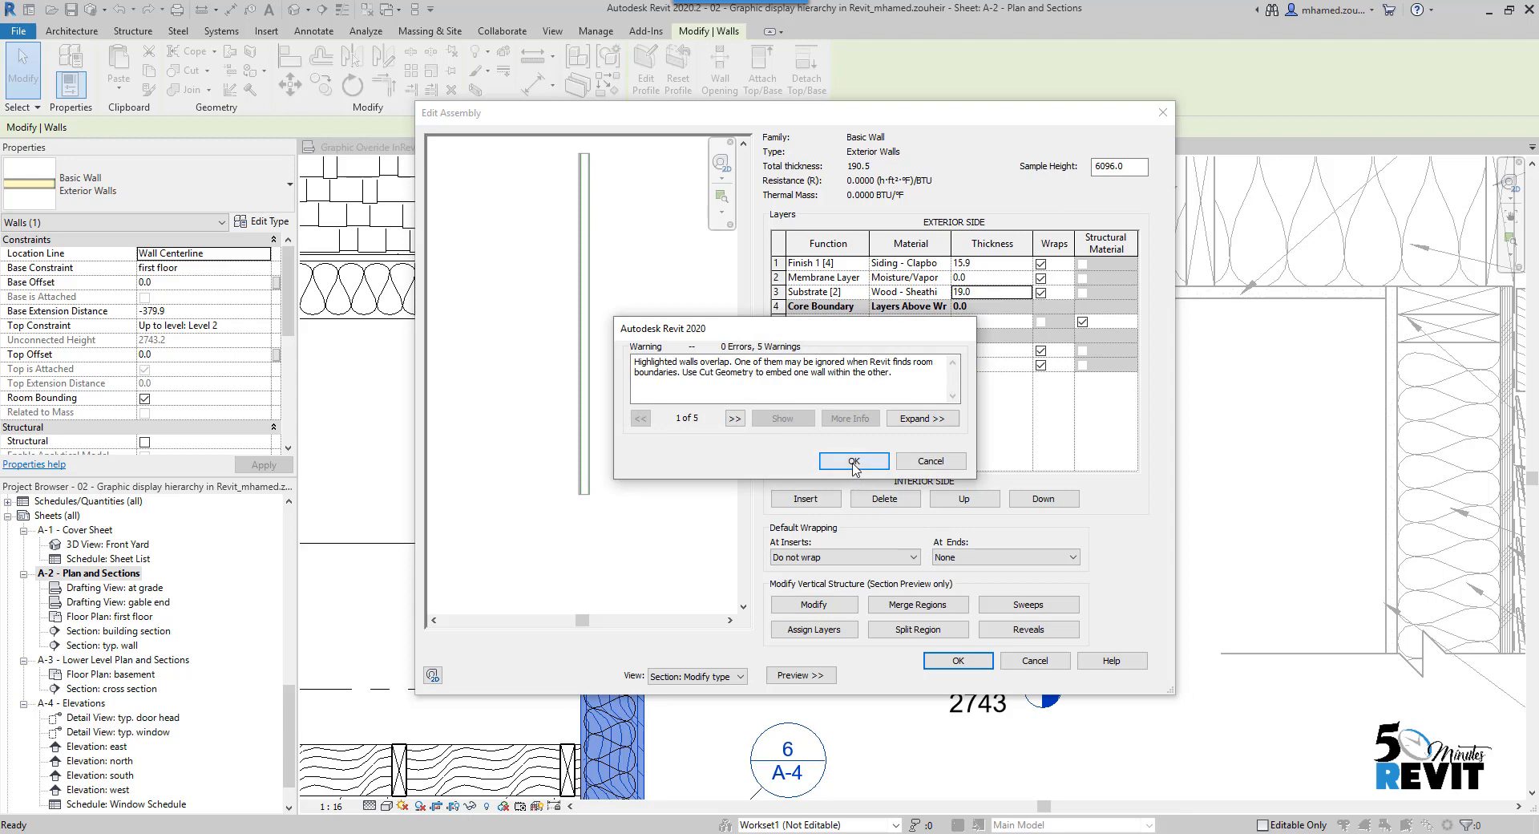
left_click(852, 462)
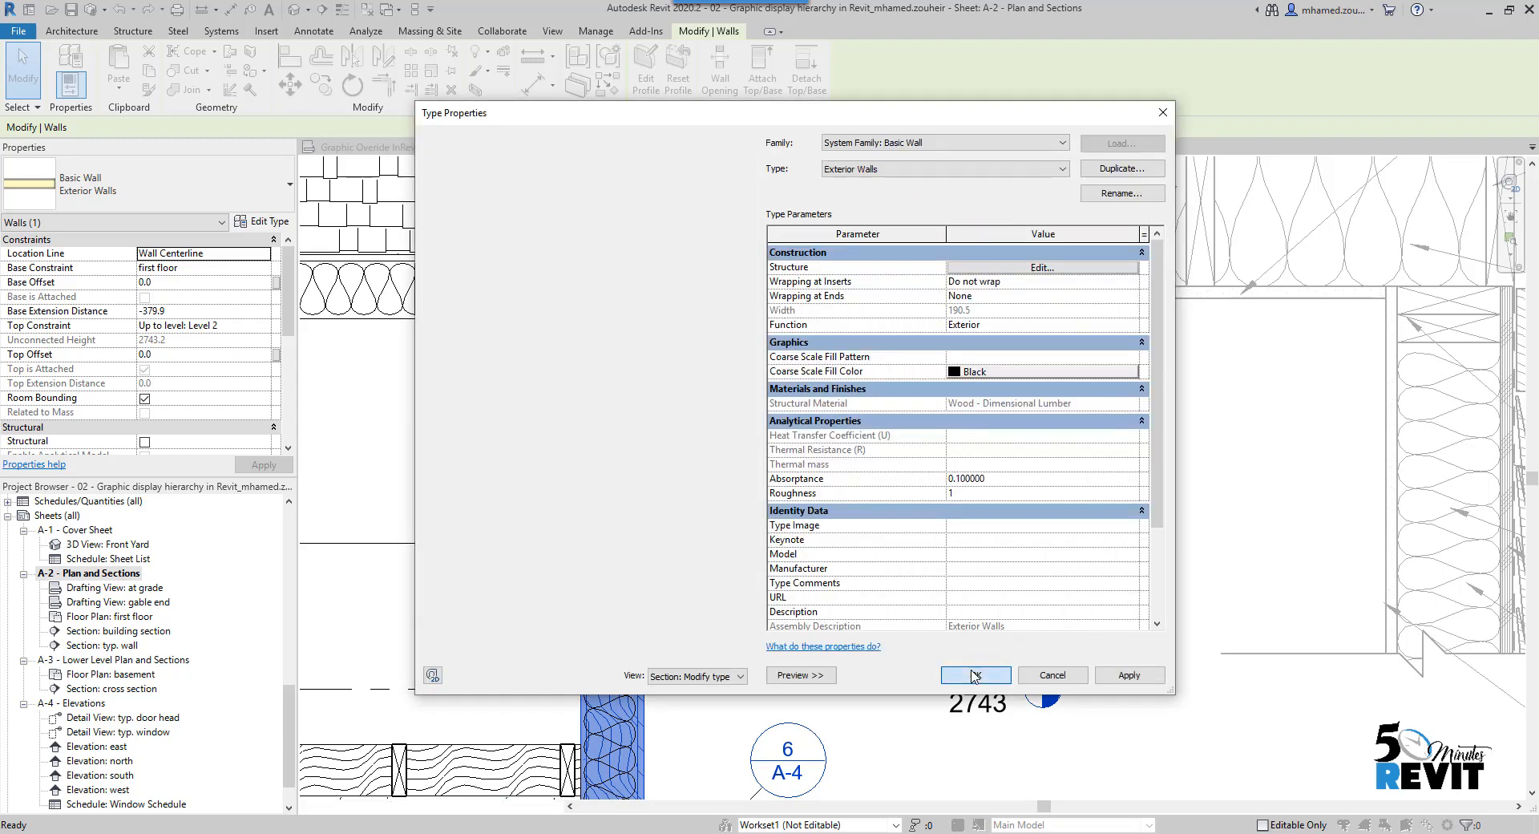
left_click(972, 675)
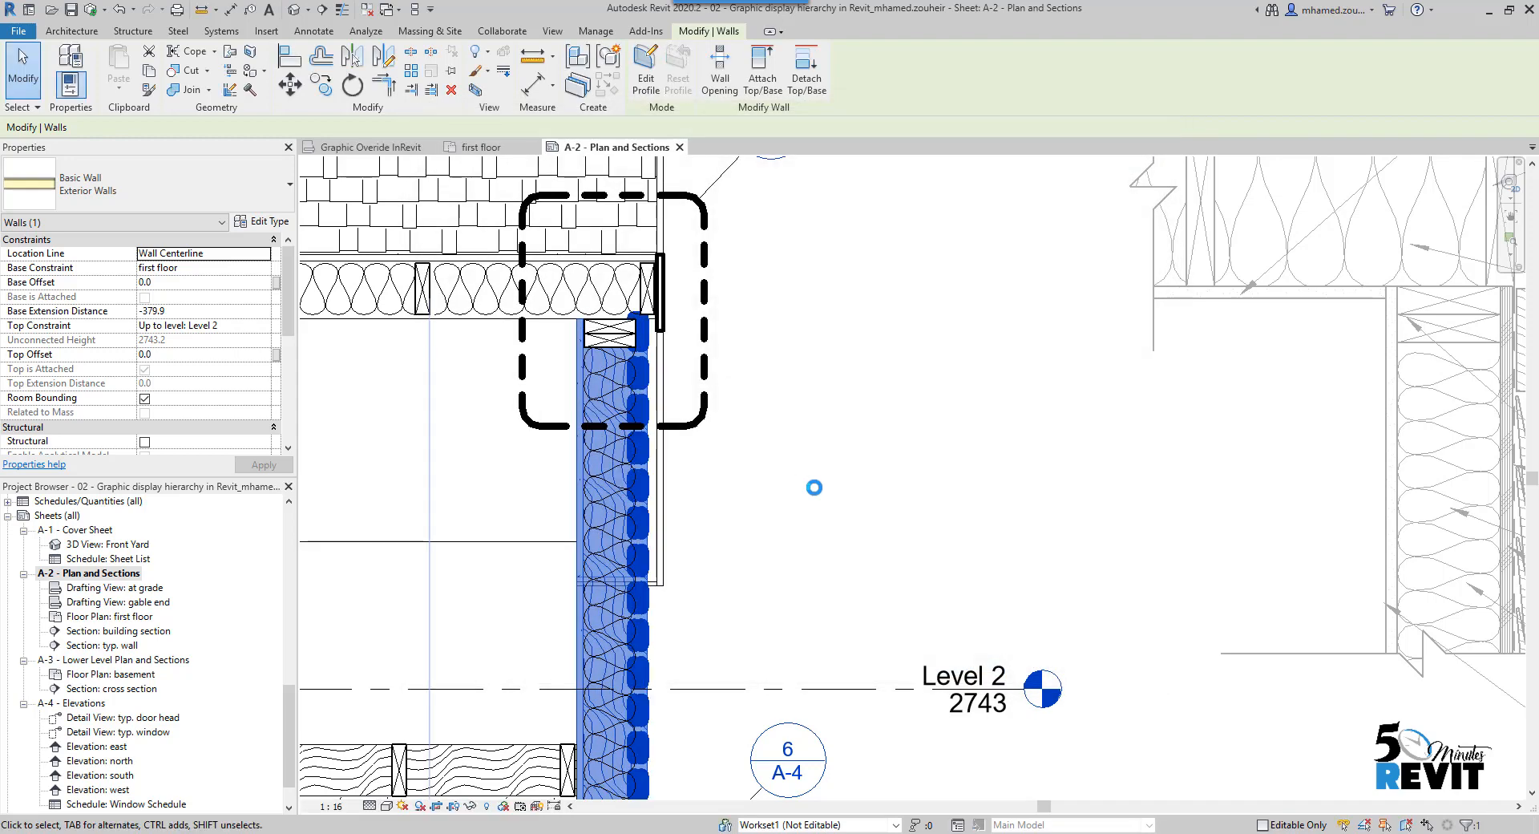